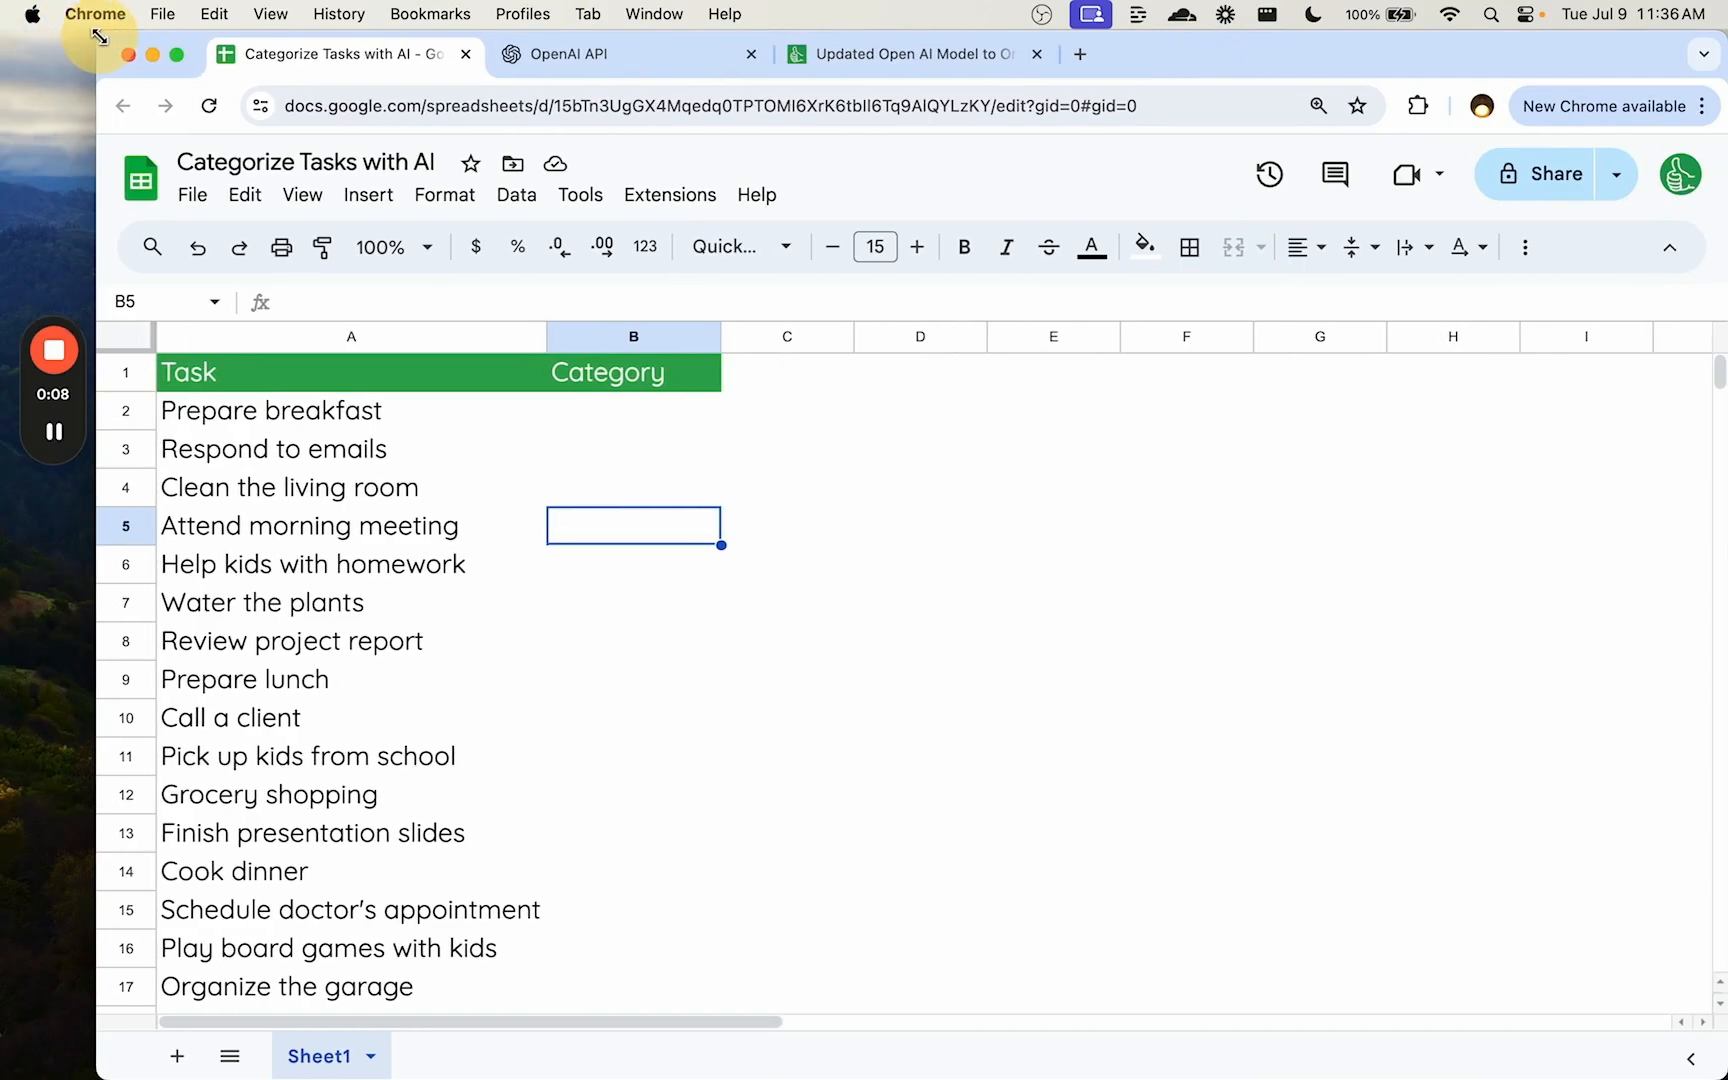
# Select cell B2 beside Prepare breakfast to enter its Home category
pyautogui.click(633, 449)
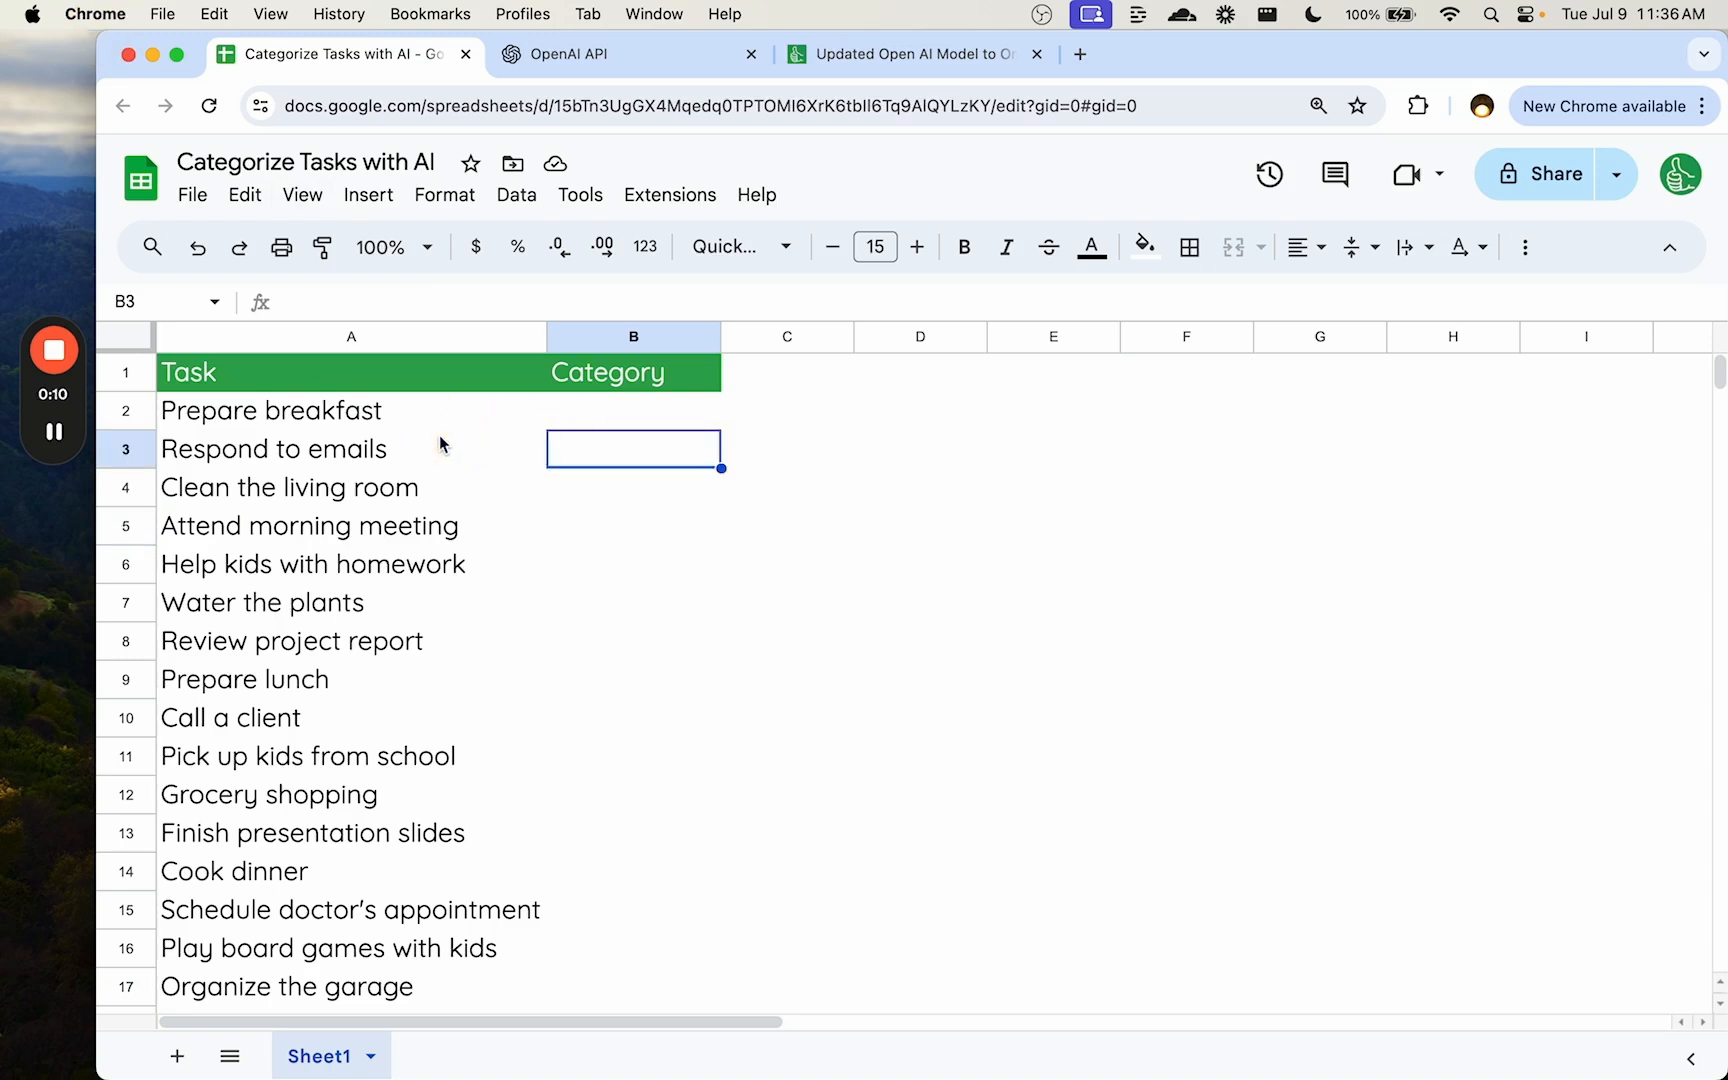
pyautogui.moveTo(622, 427)
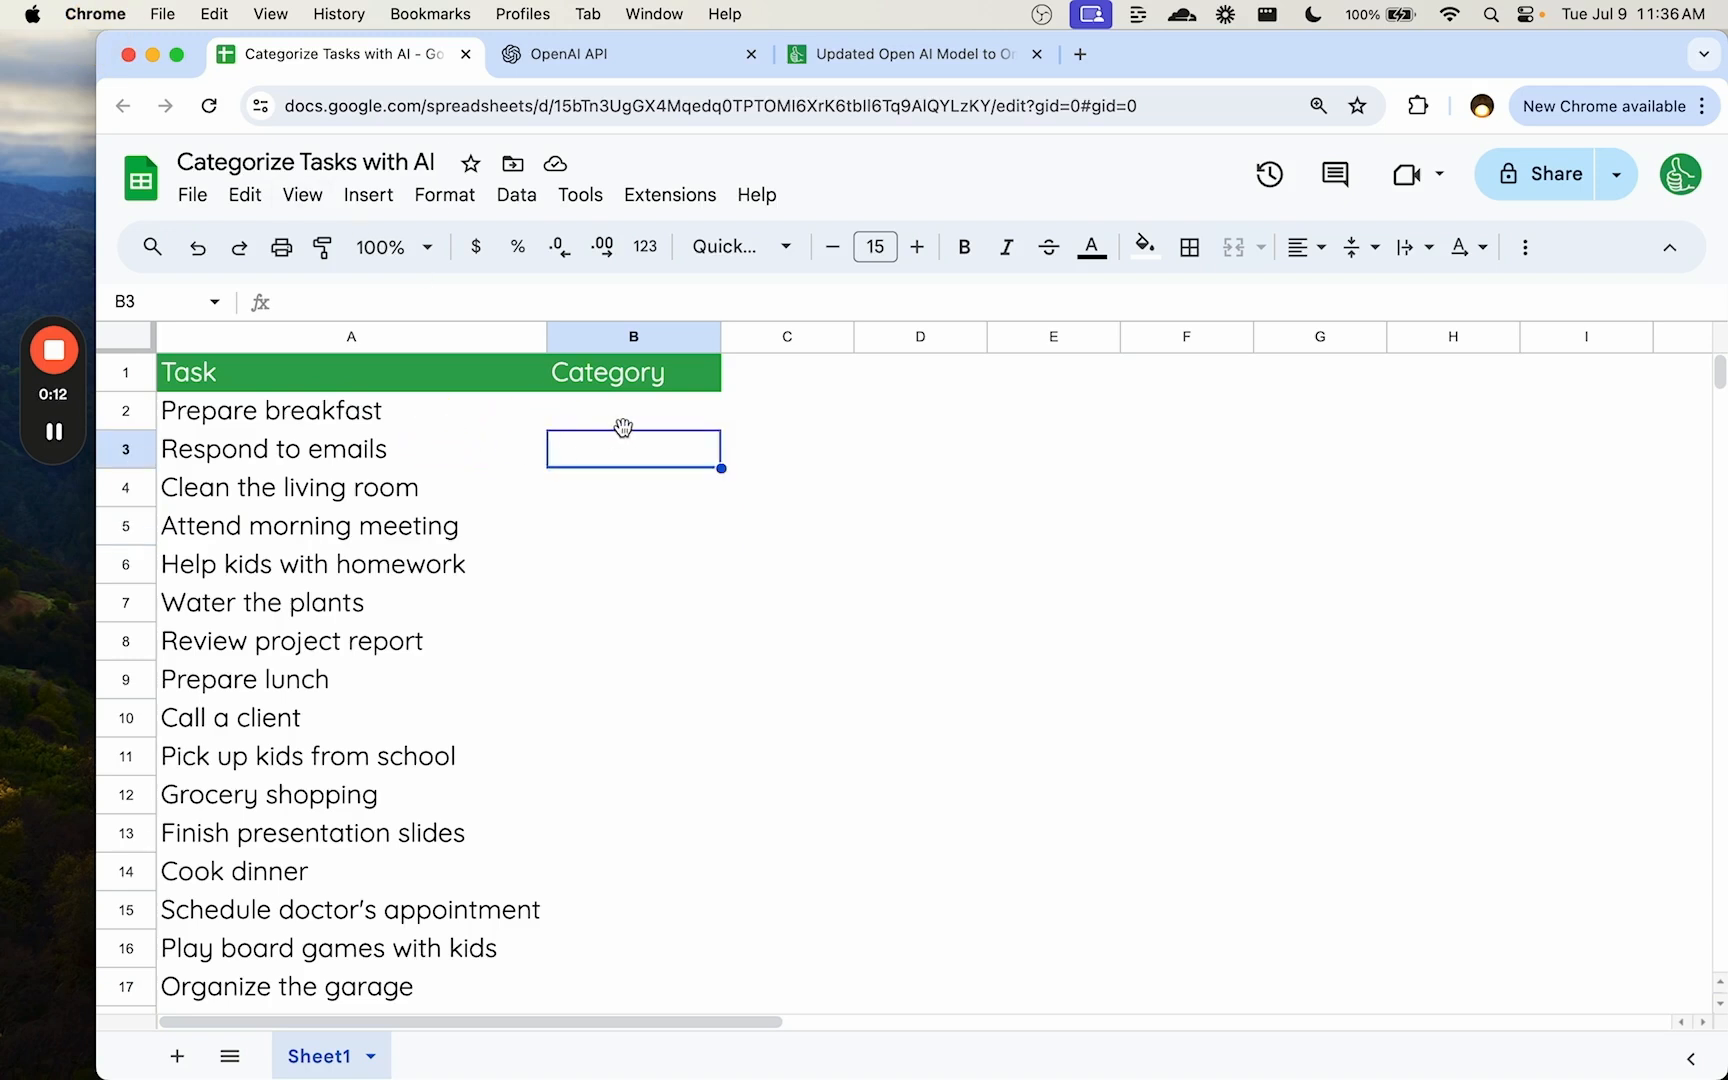
pyautogui.moveTo(633, 433)
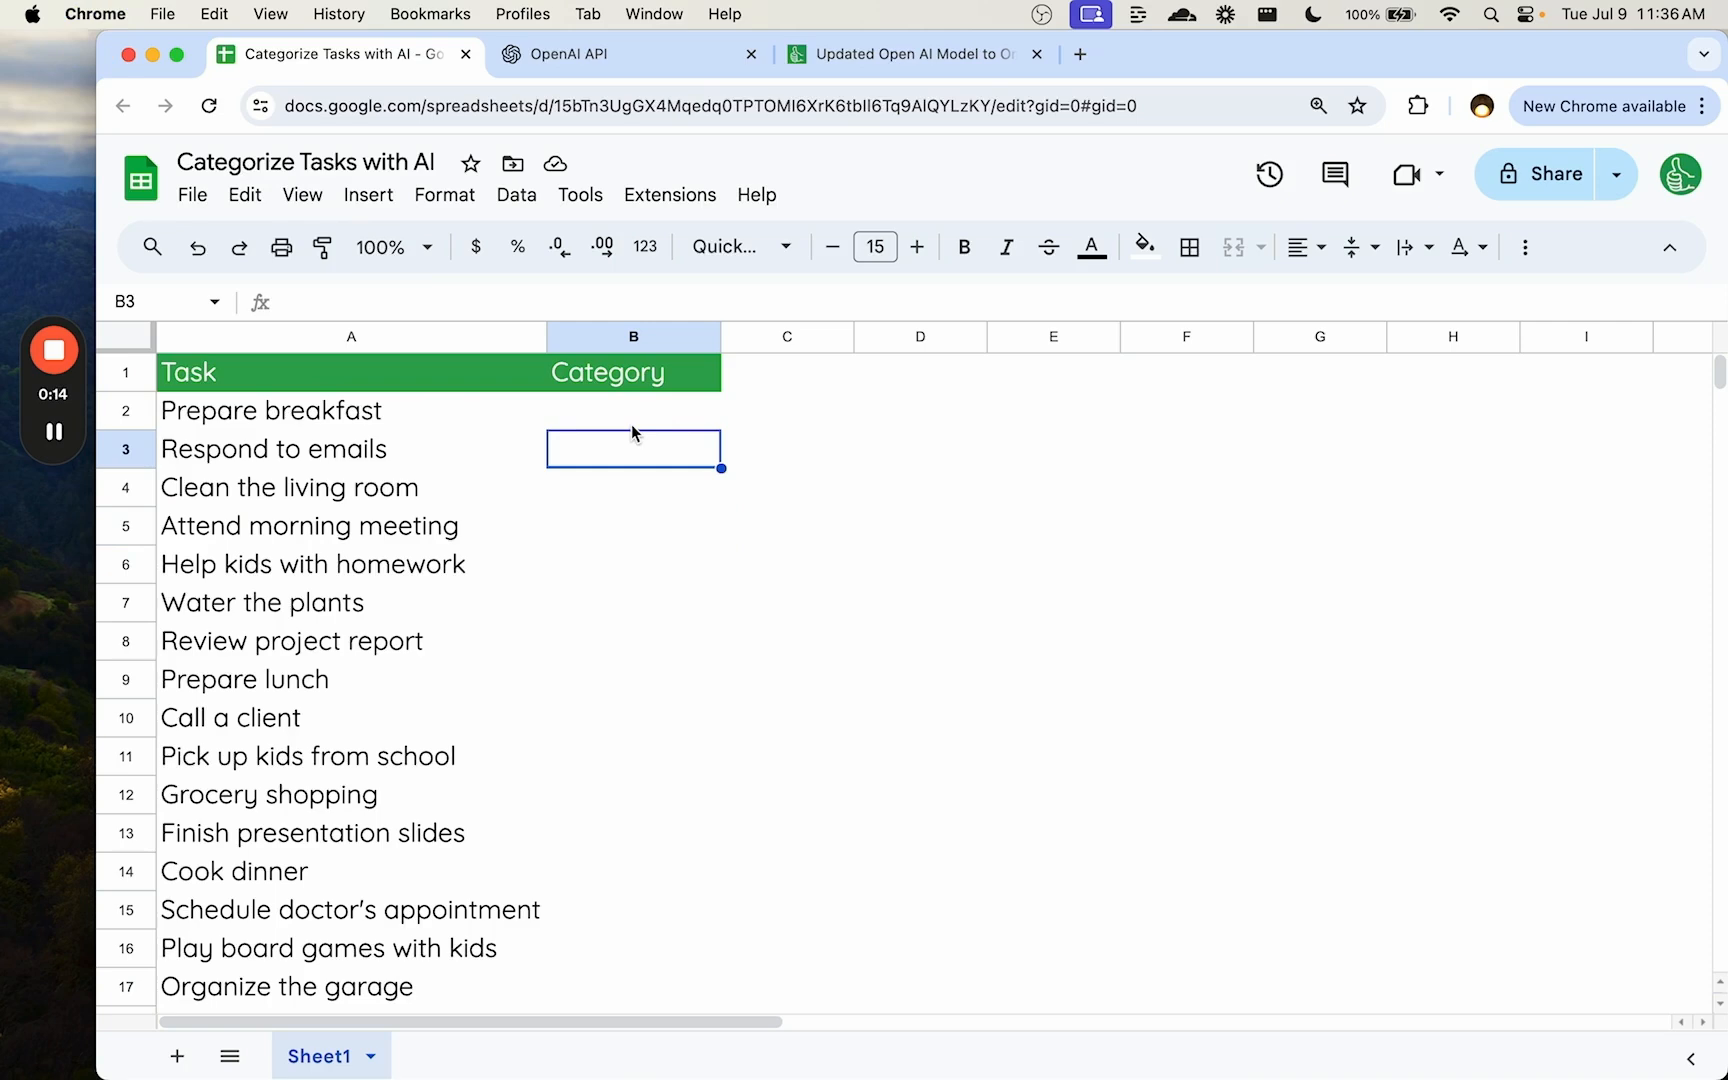
pyautogui.click(300, 410)
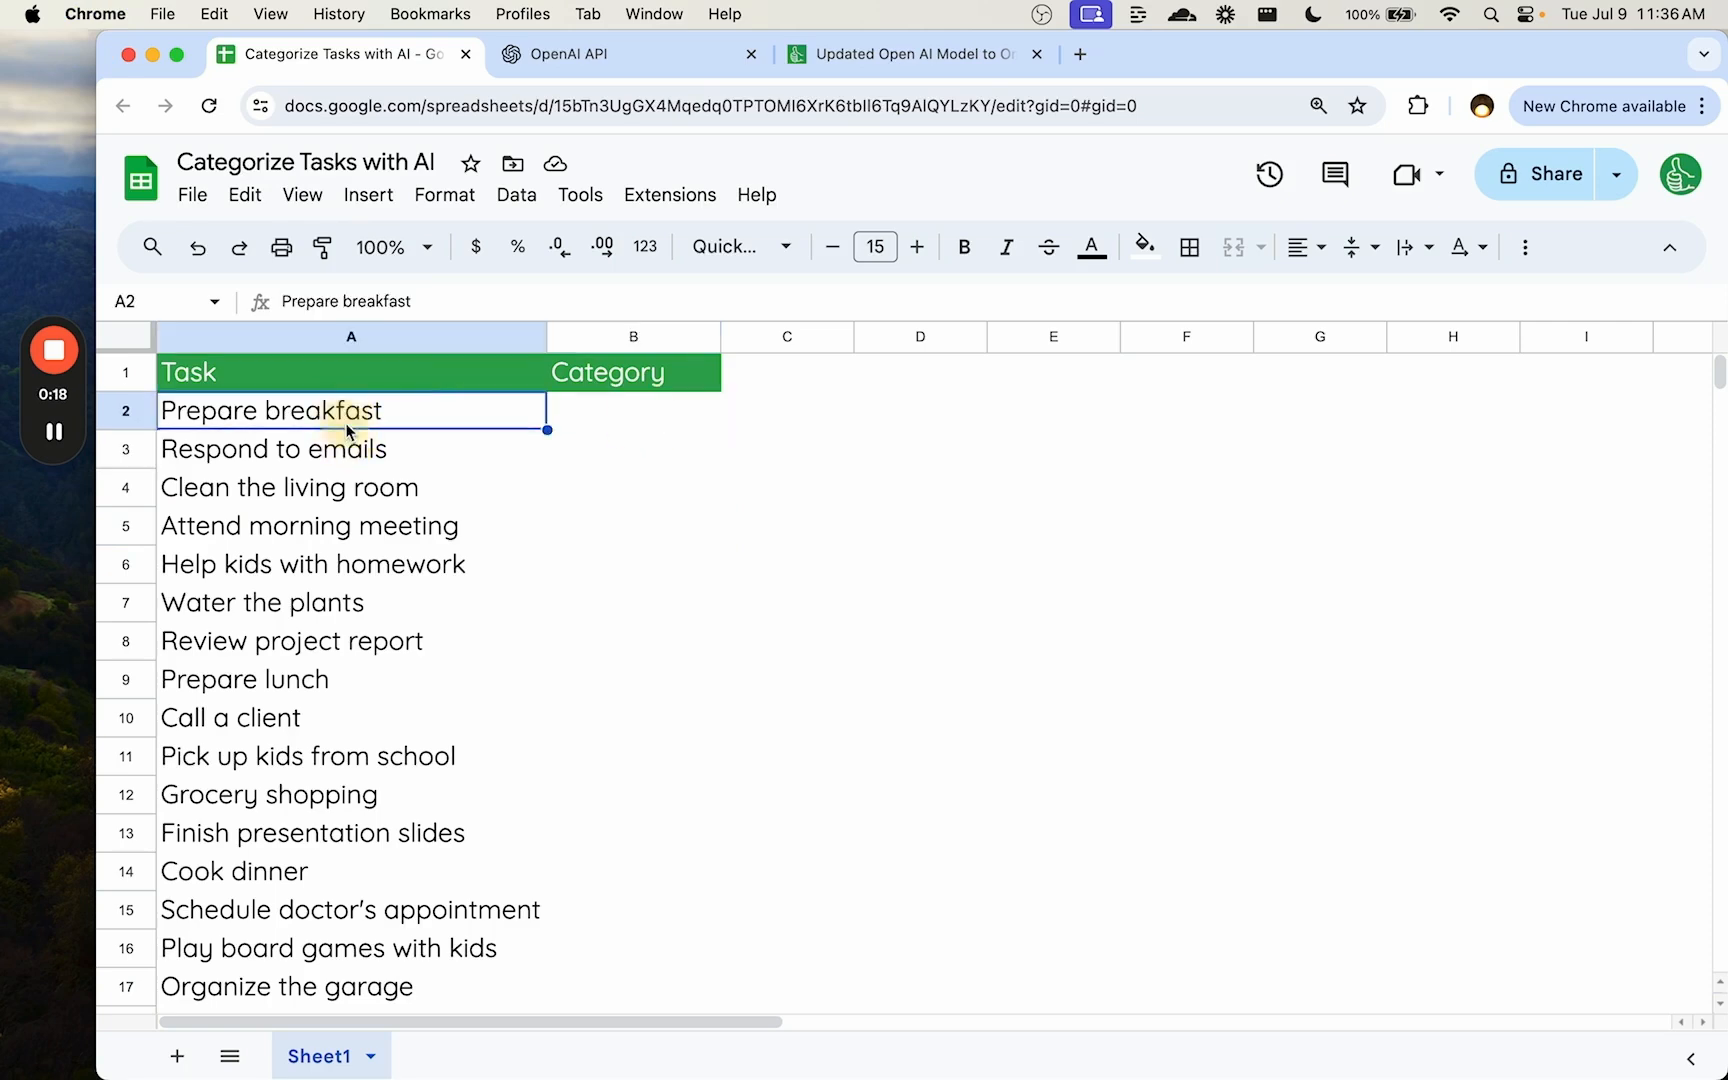
pyautogui.click(633, 411)
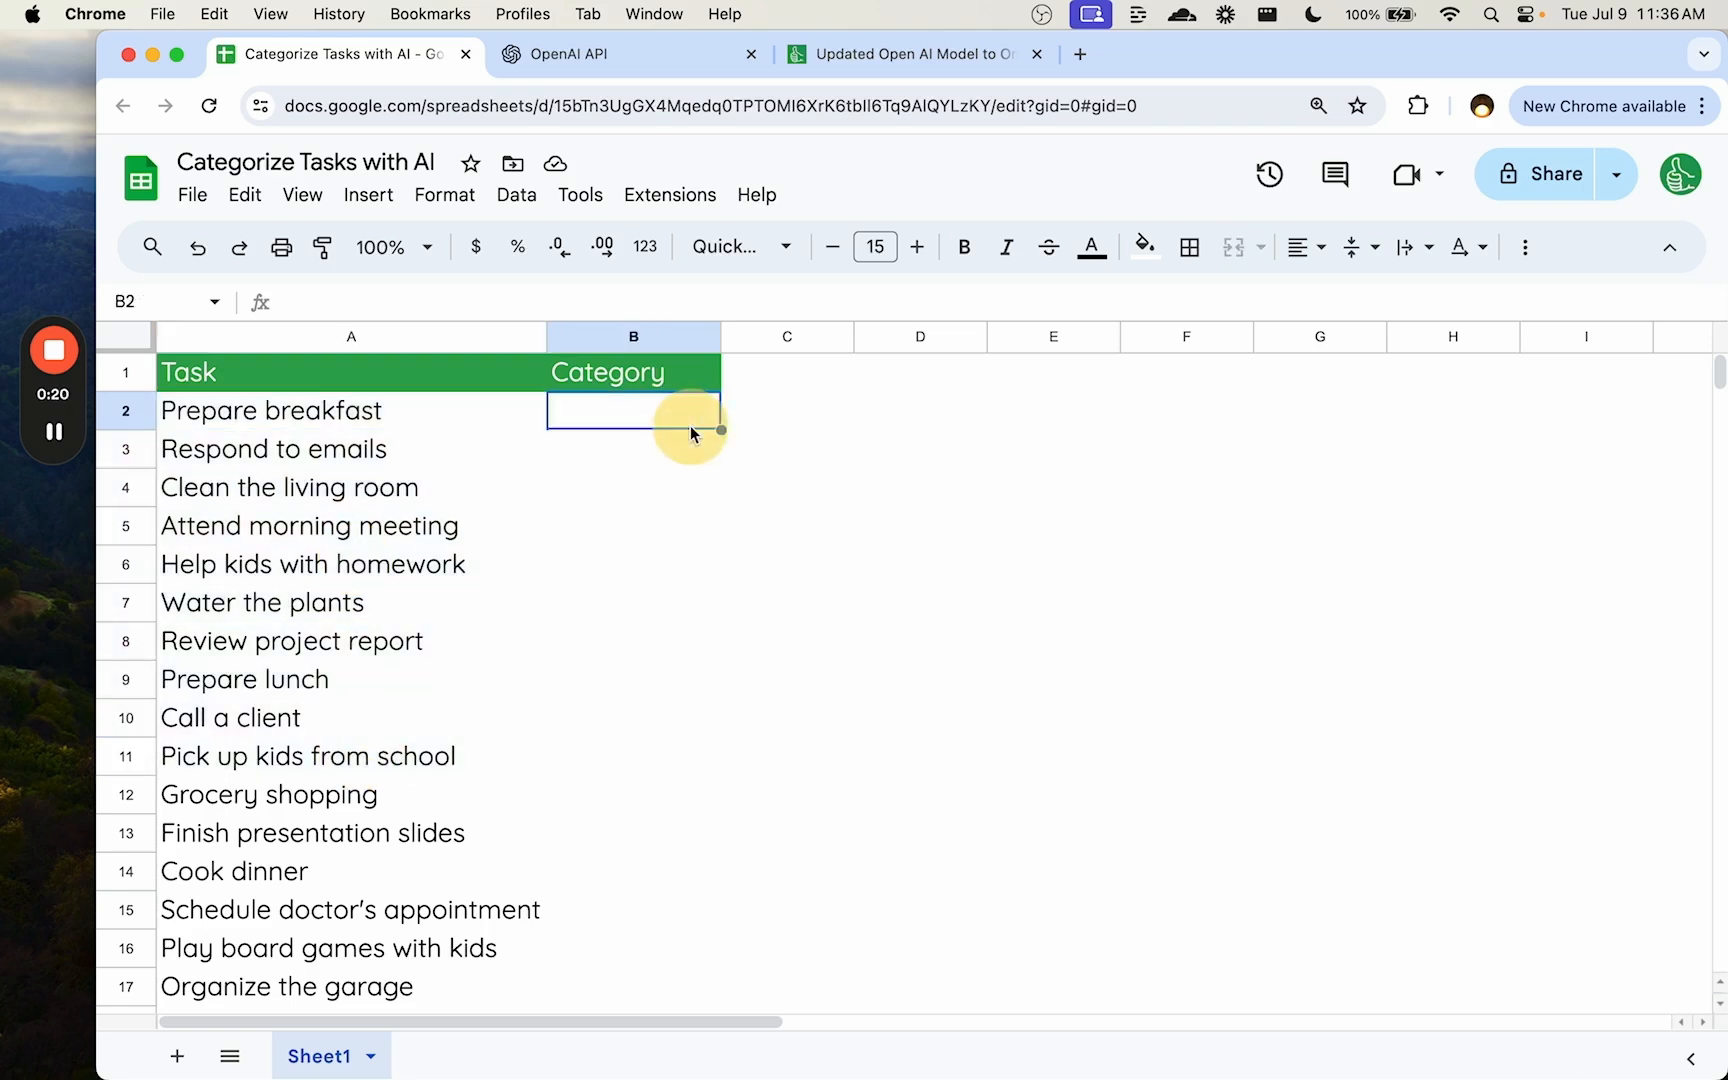
pyautogui.moveTo(427, 448)
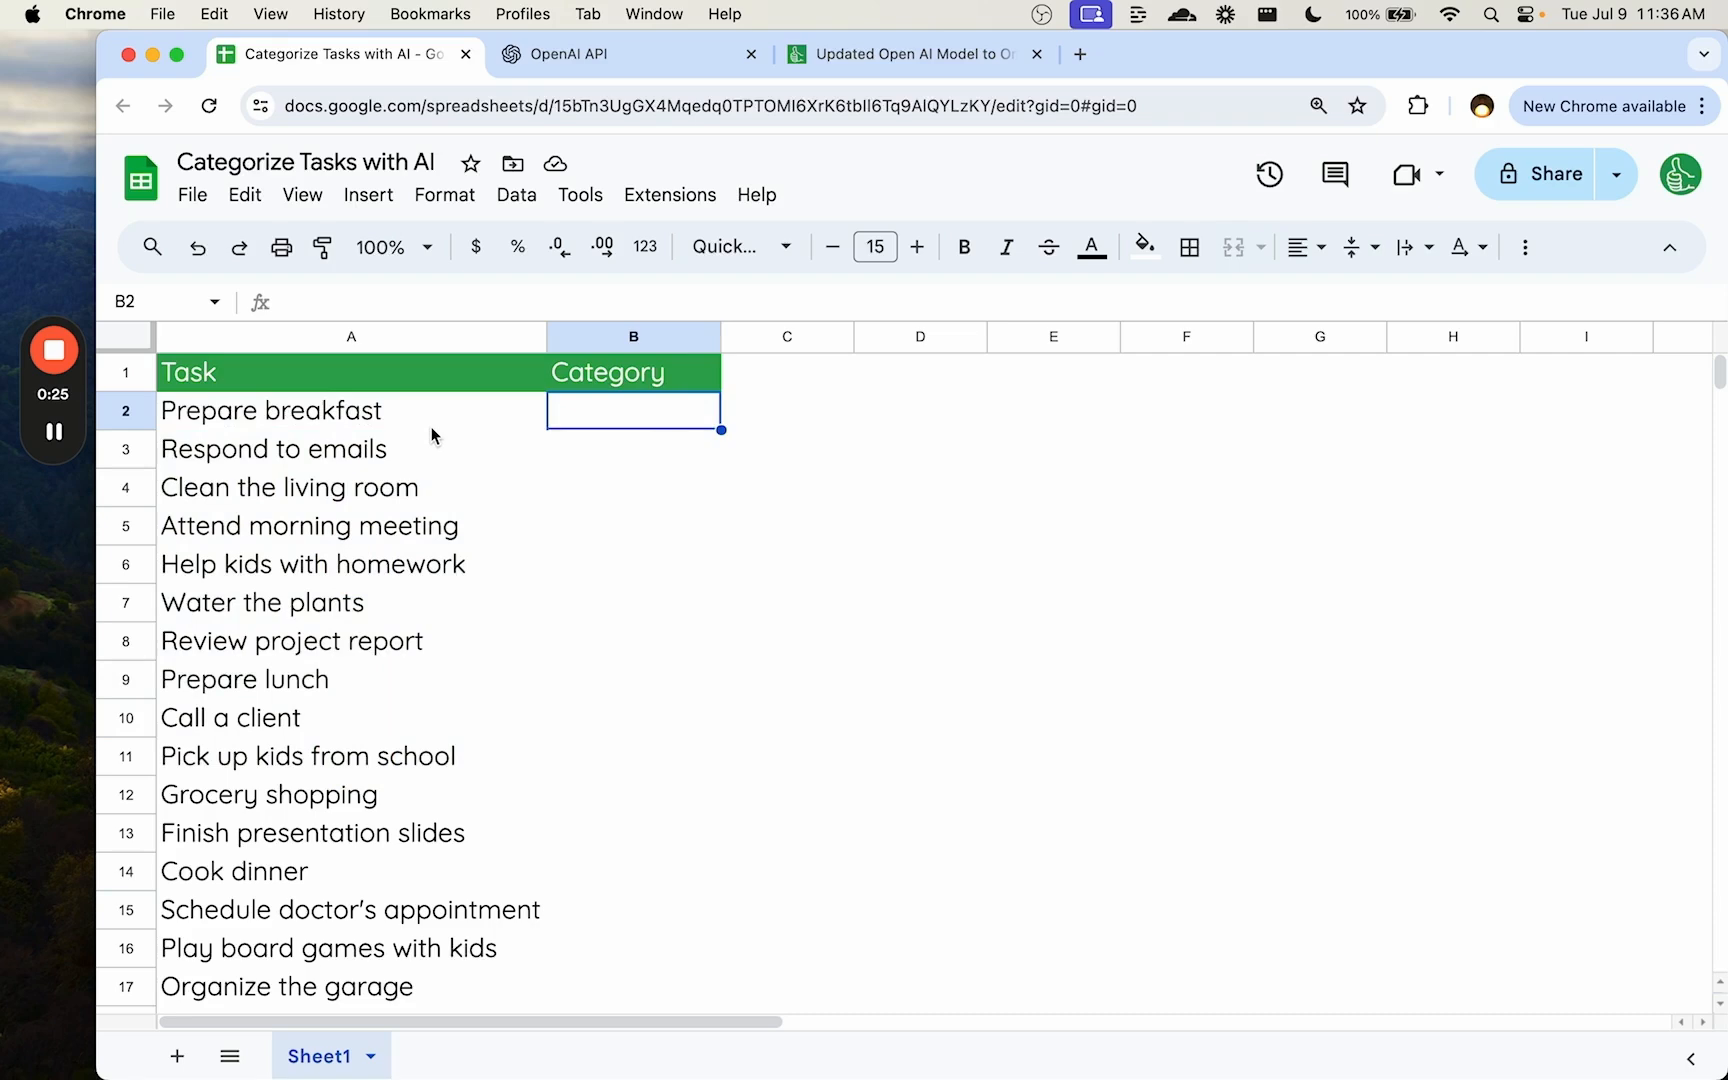
pyautogui.moveTo(482, 497)
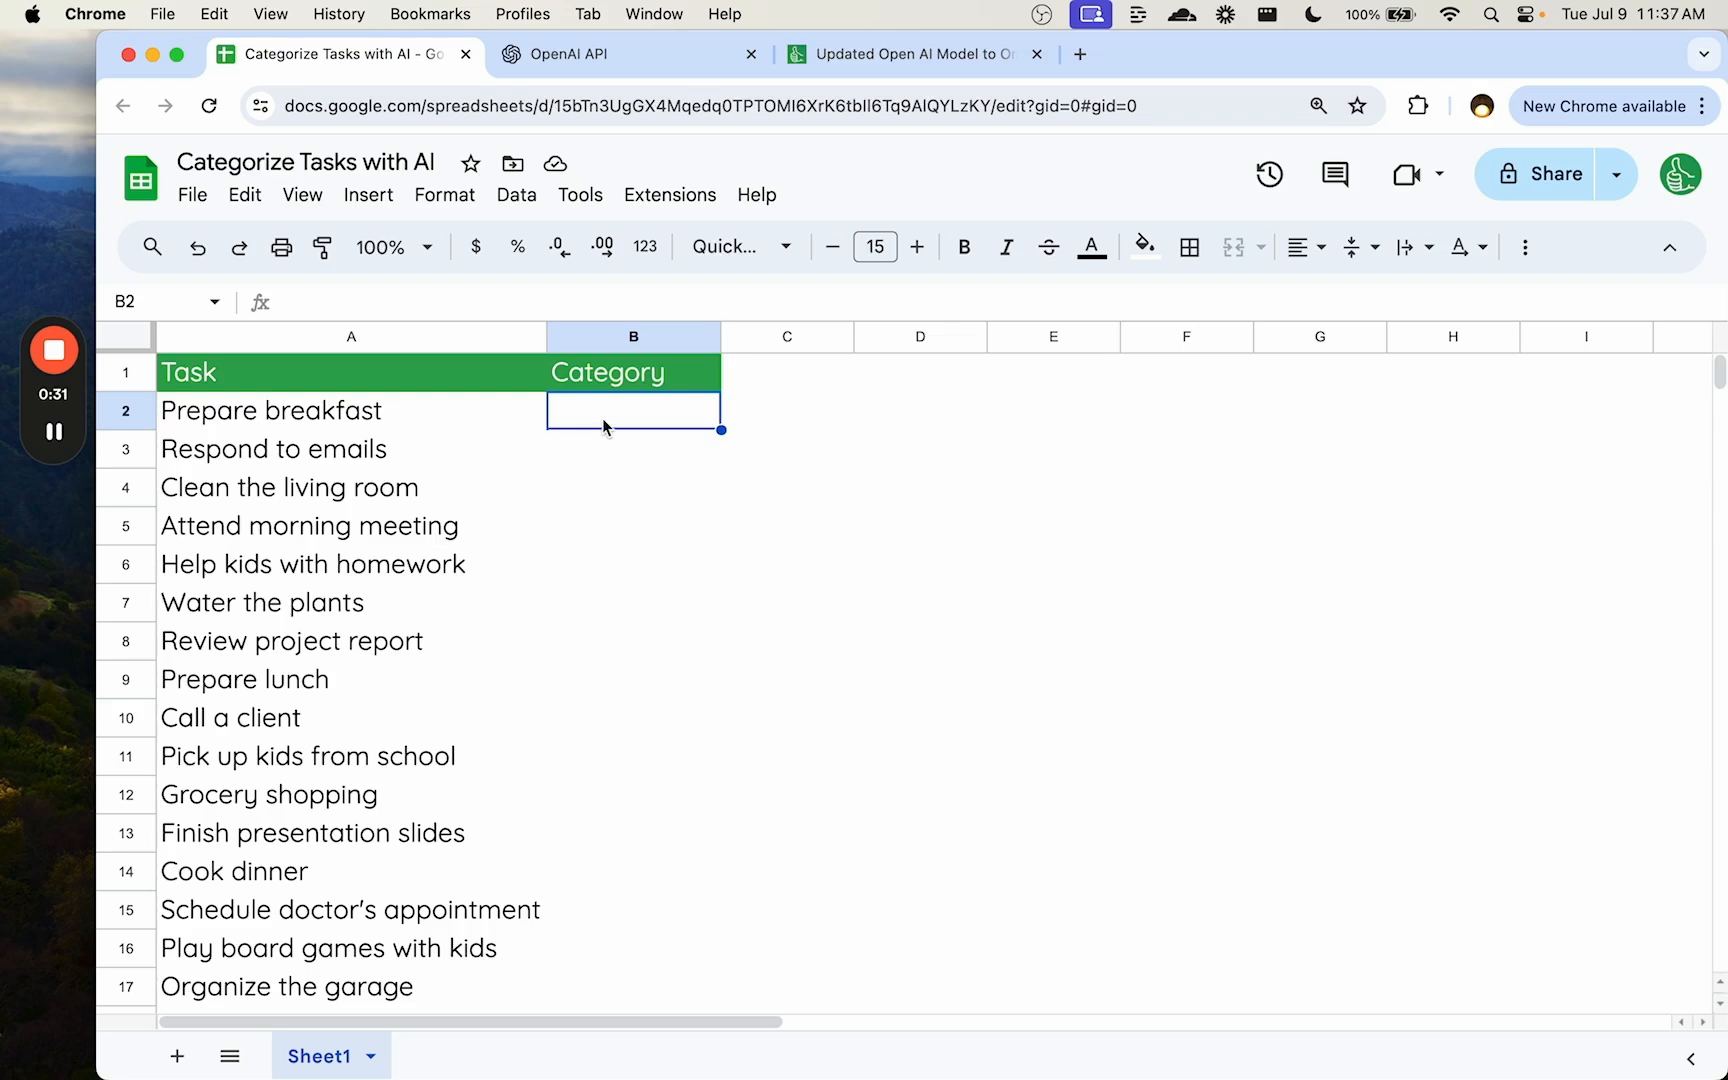
pyautogui.moveTo(487, 441)
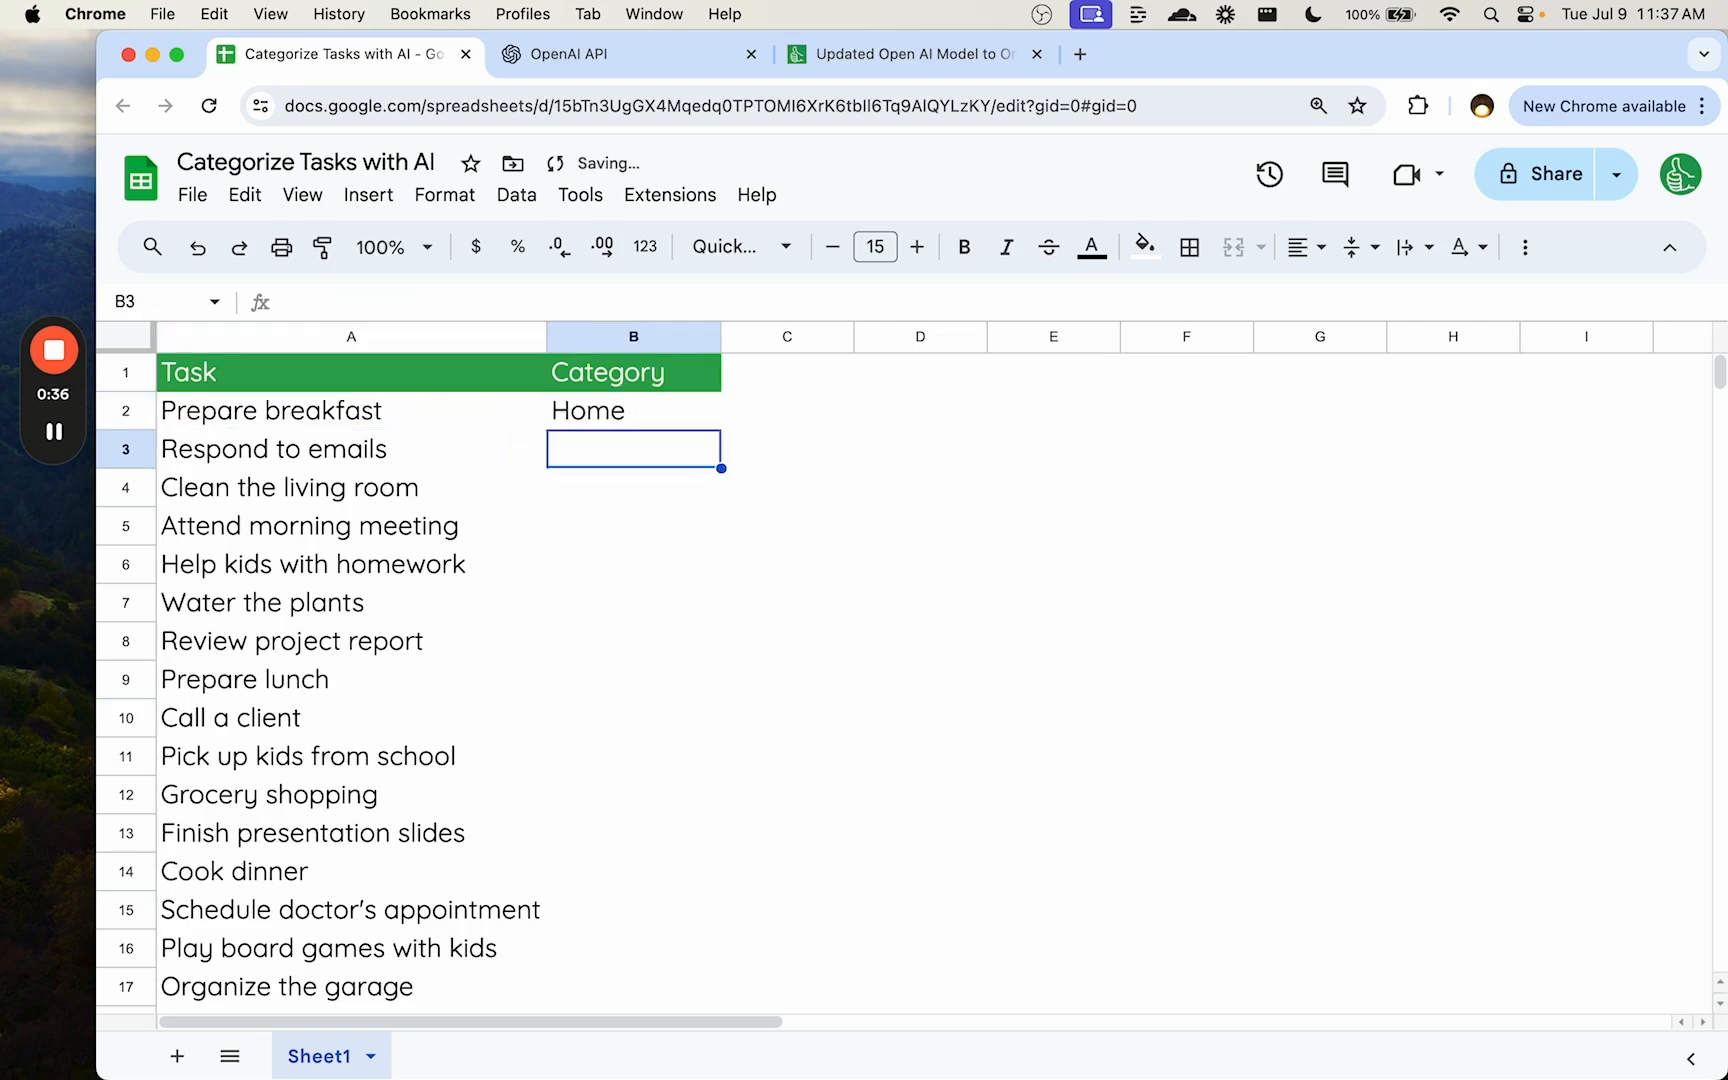
# Fill B3:B5 with Work, Home, Work and deselect the range
pyautogui.write('Work')
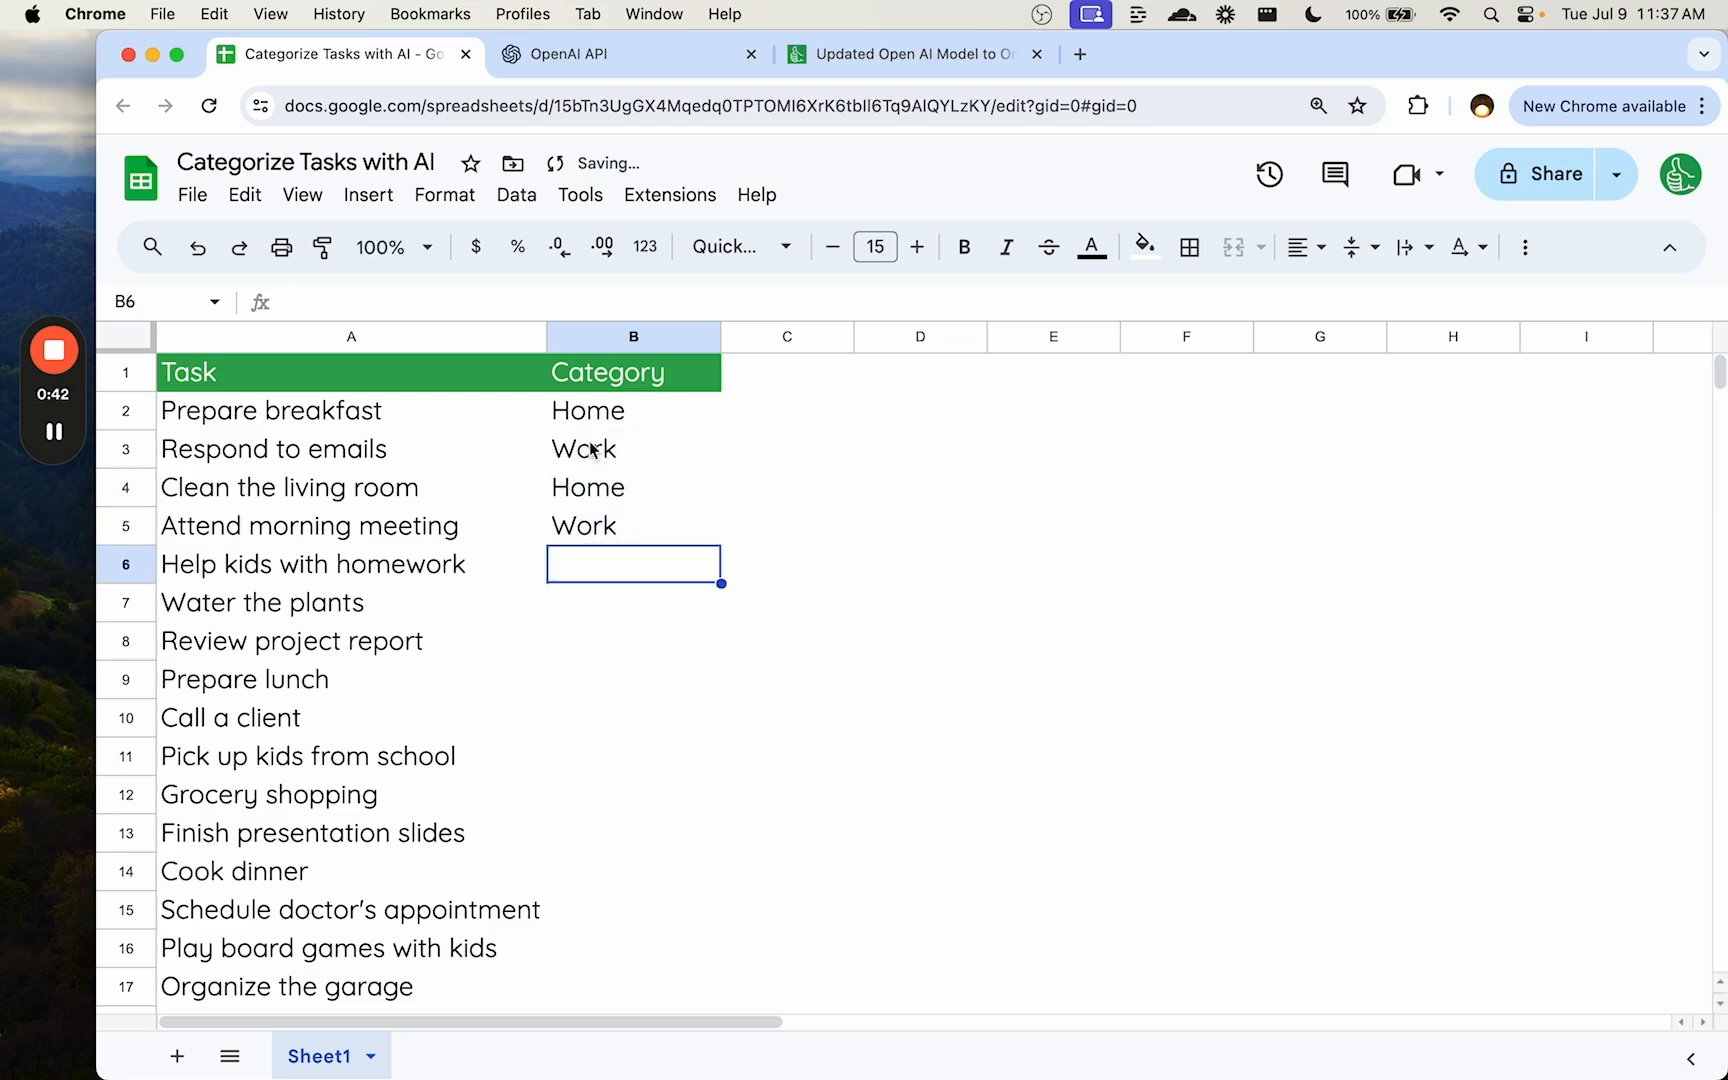
pyautogui.click(312, 564)
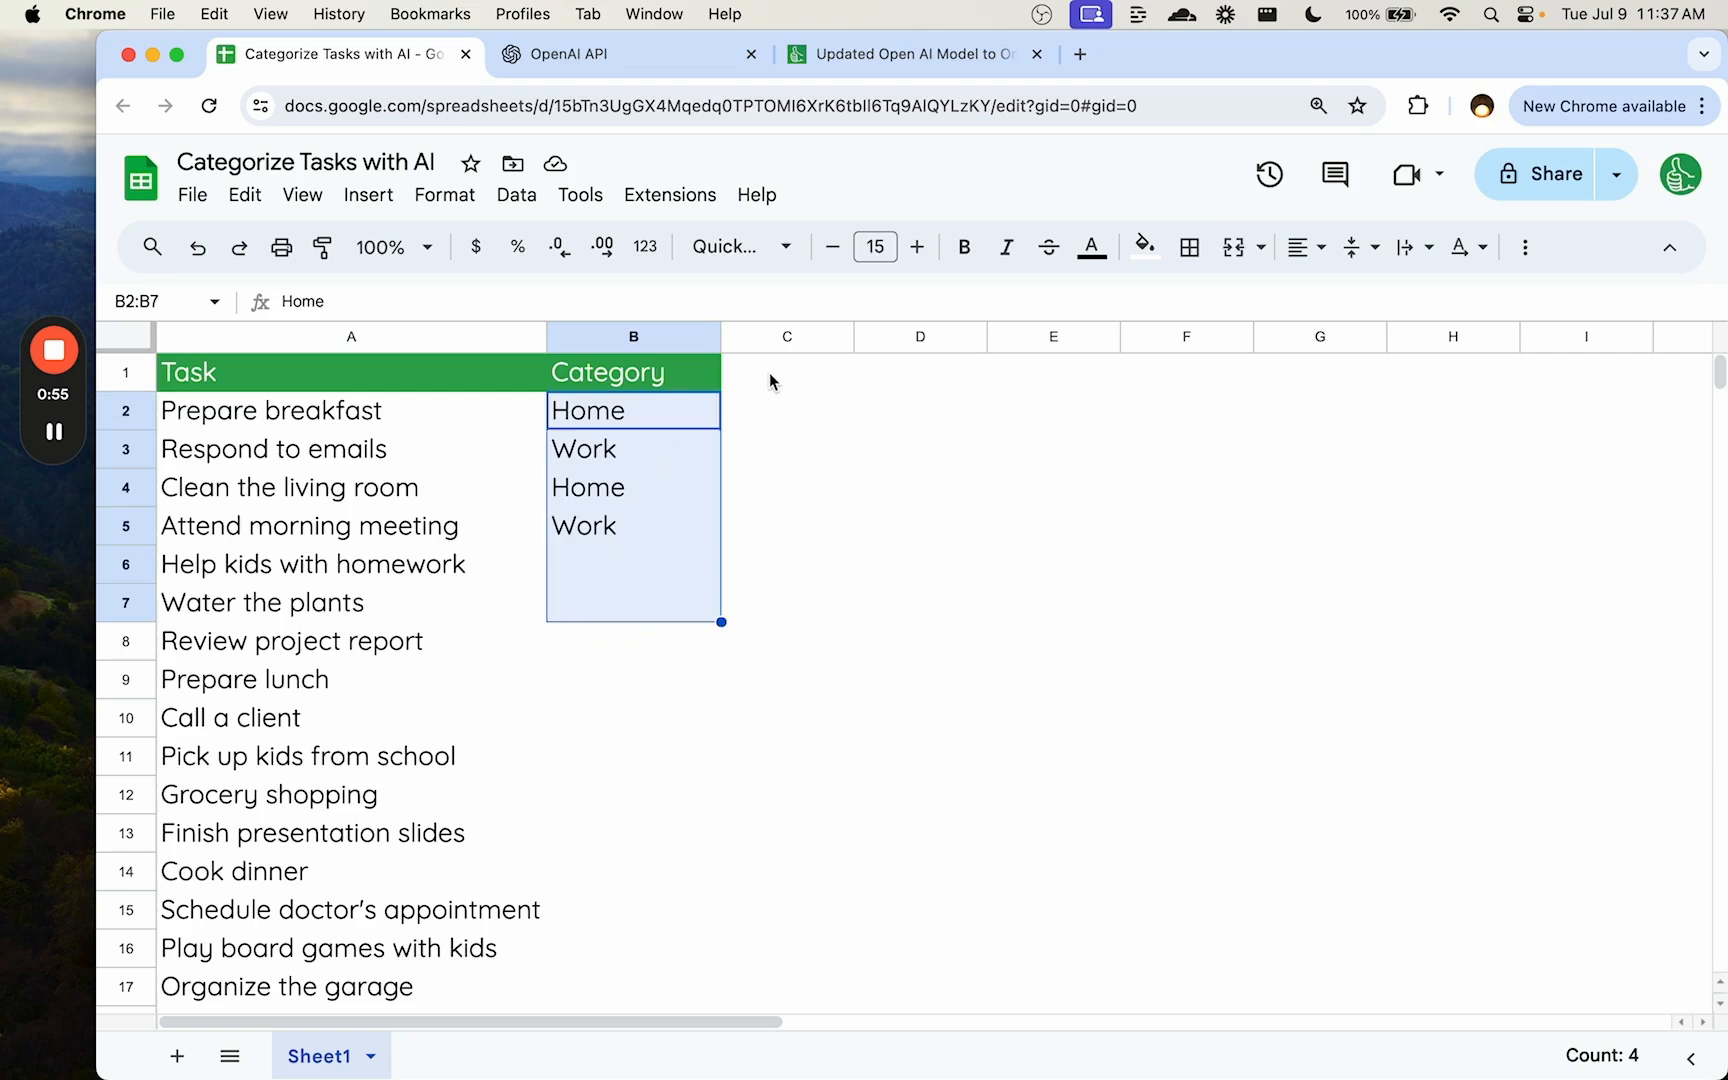
pyautogui.click(786, 372)
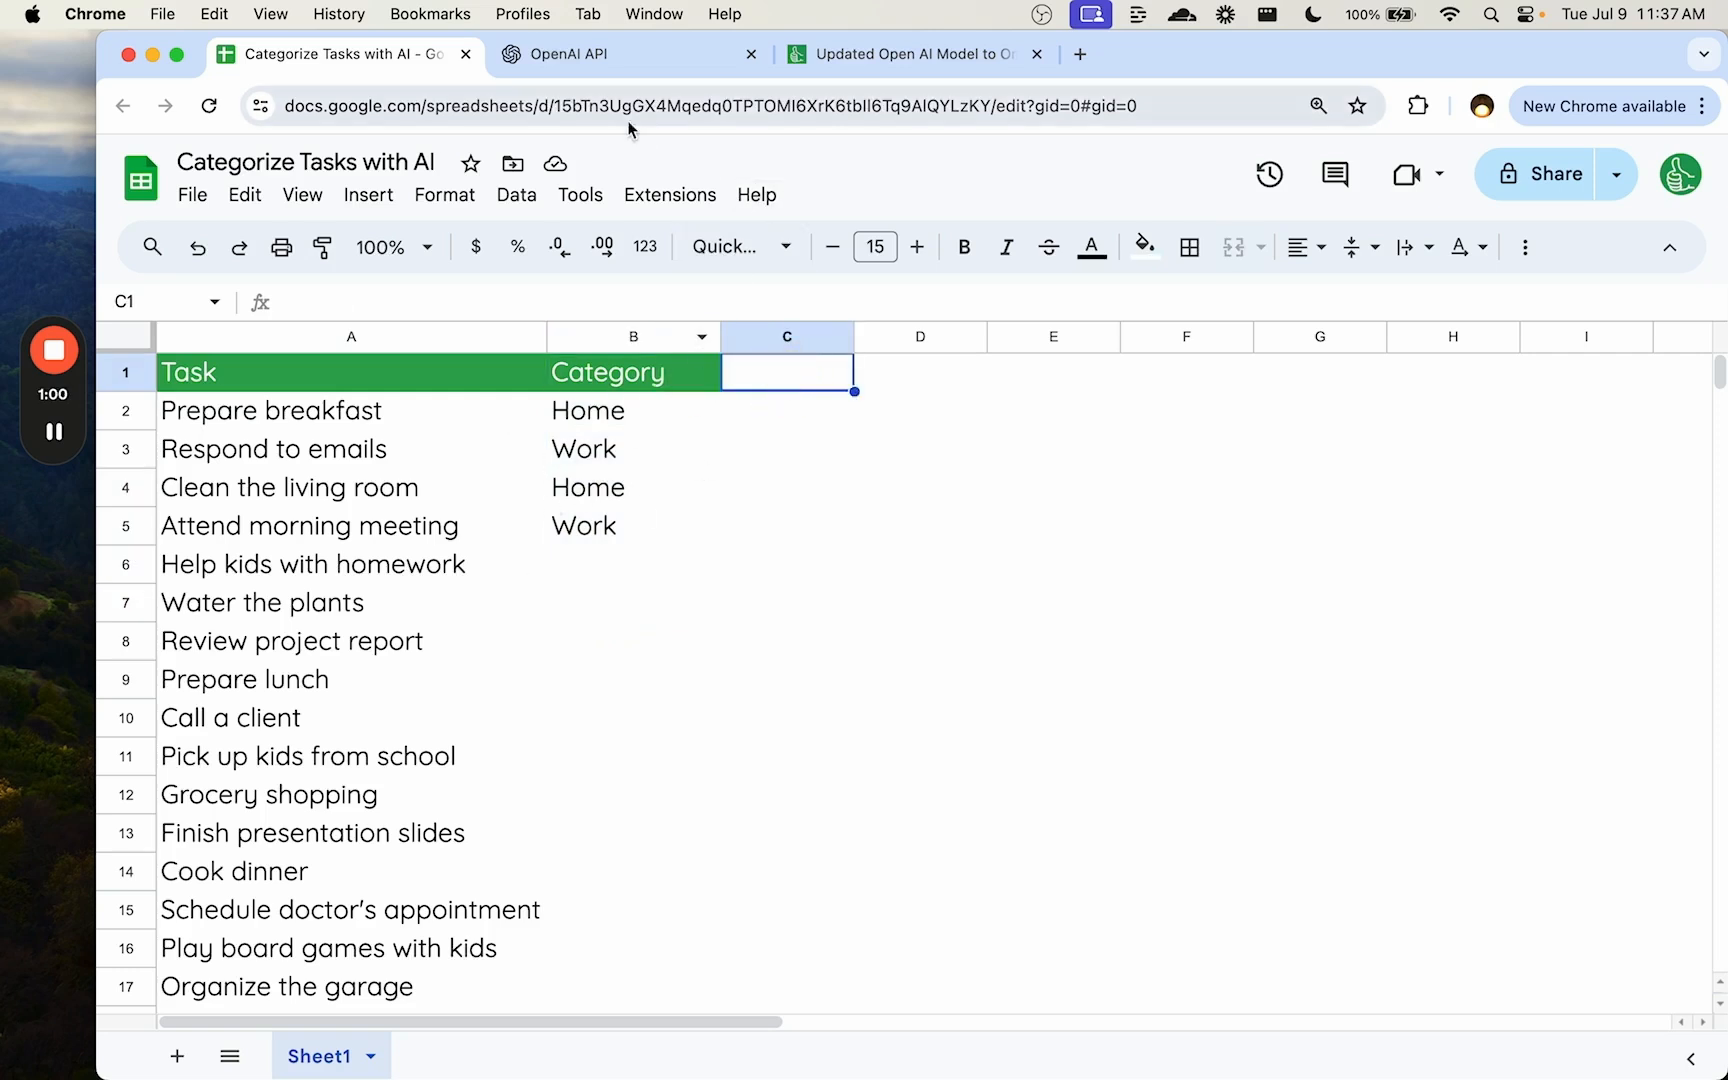
# Bring up the Better Sheets ai() code snippet page with the find bar closed
pyautogui.click(670, 195)
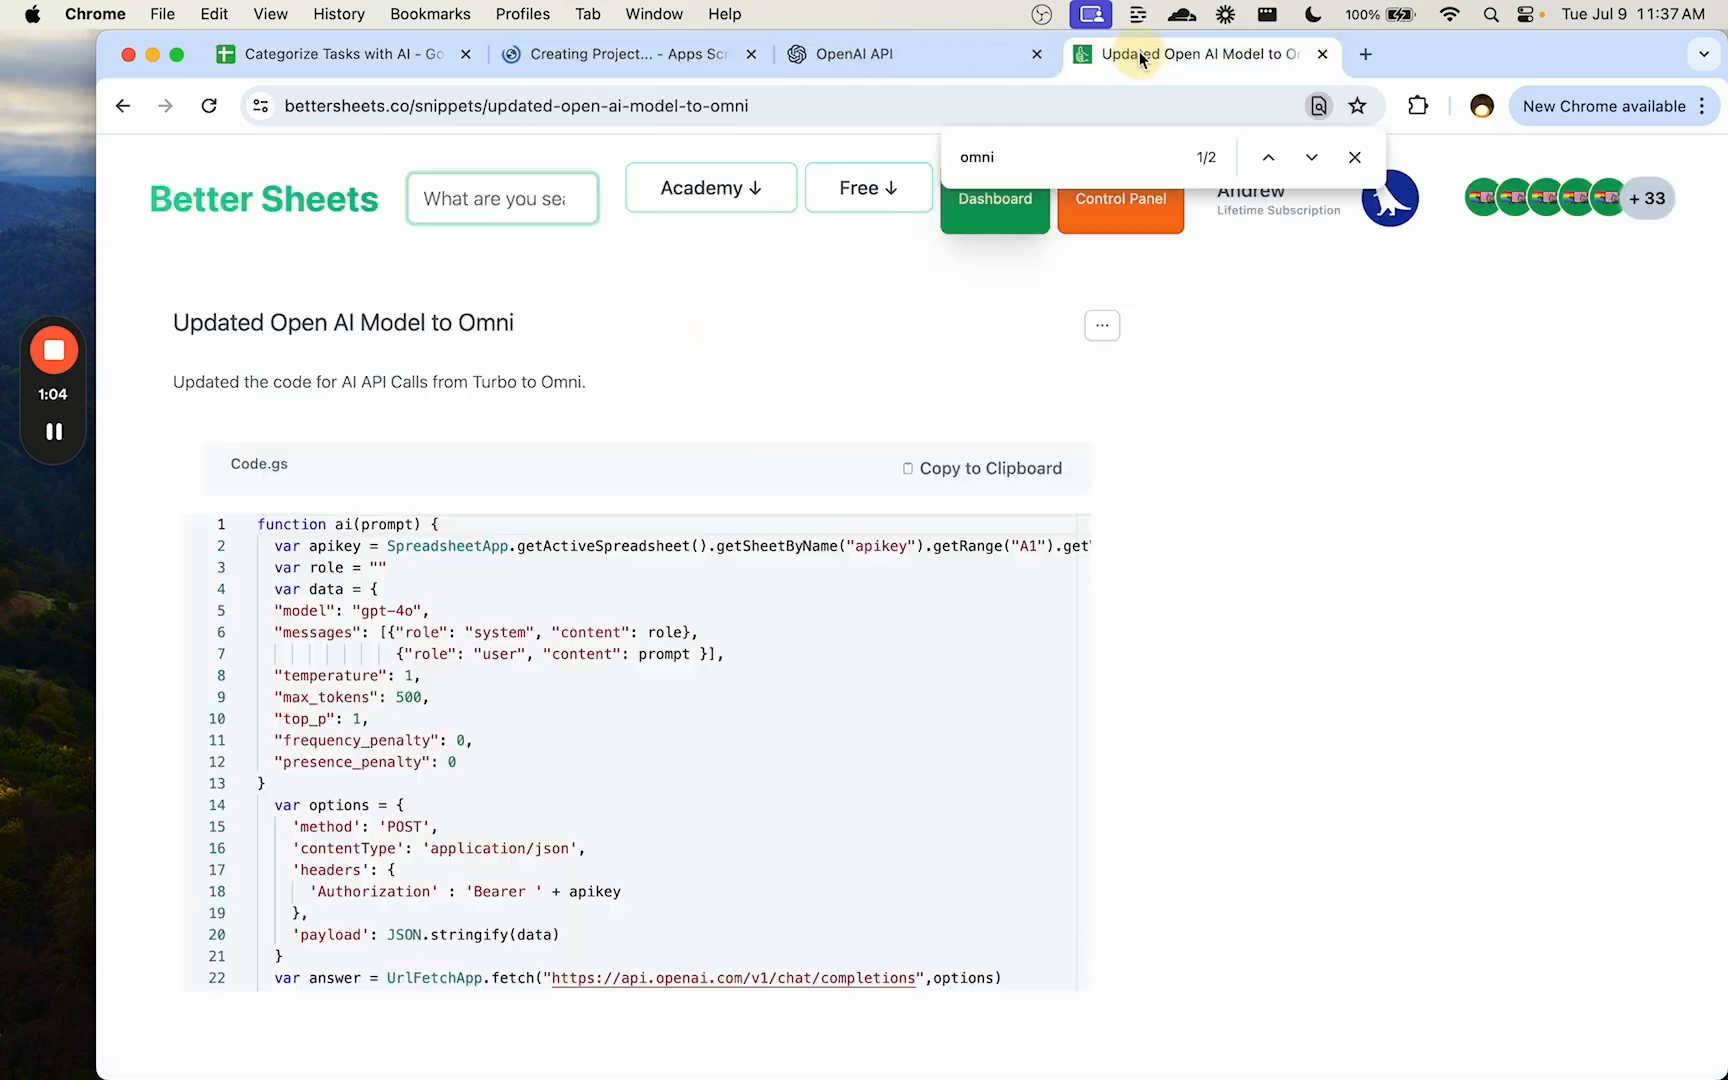
pyautogui.moveTo(1377, 168)
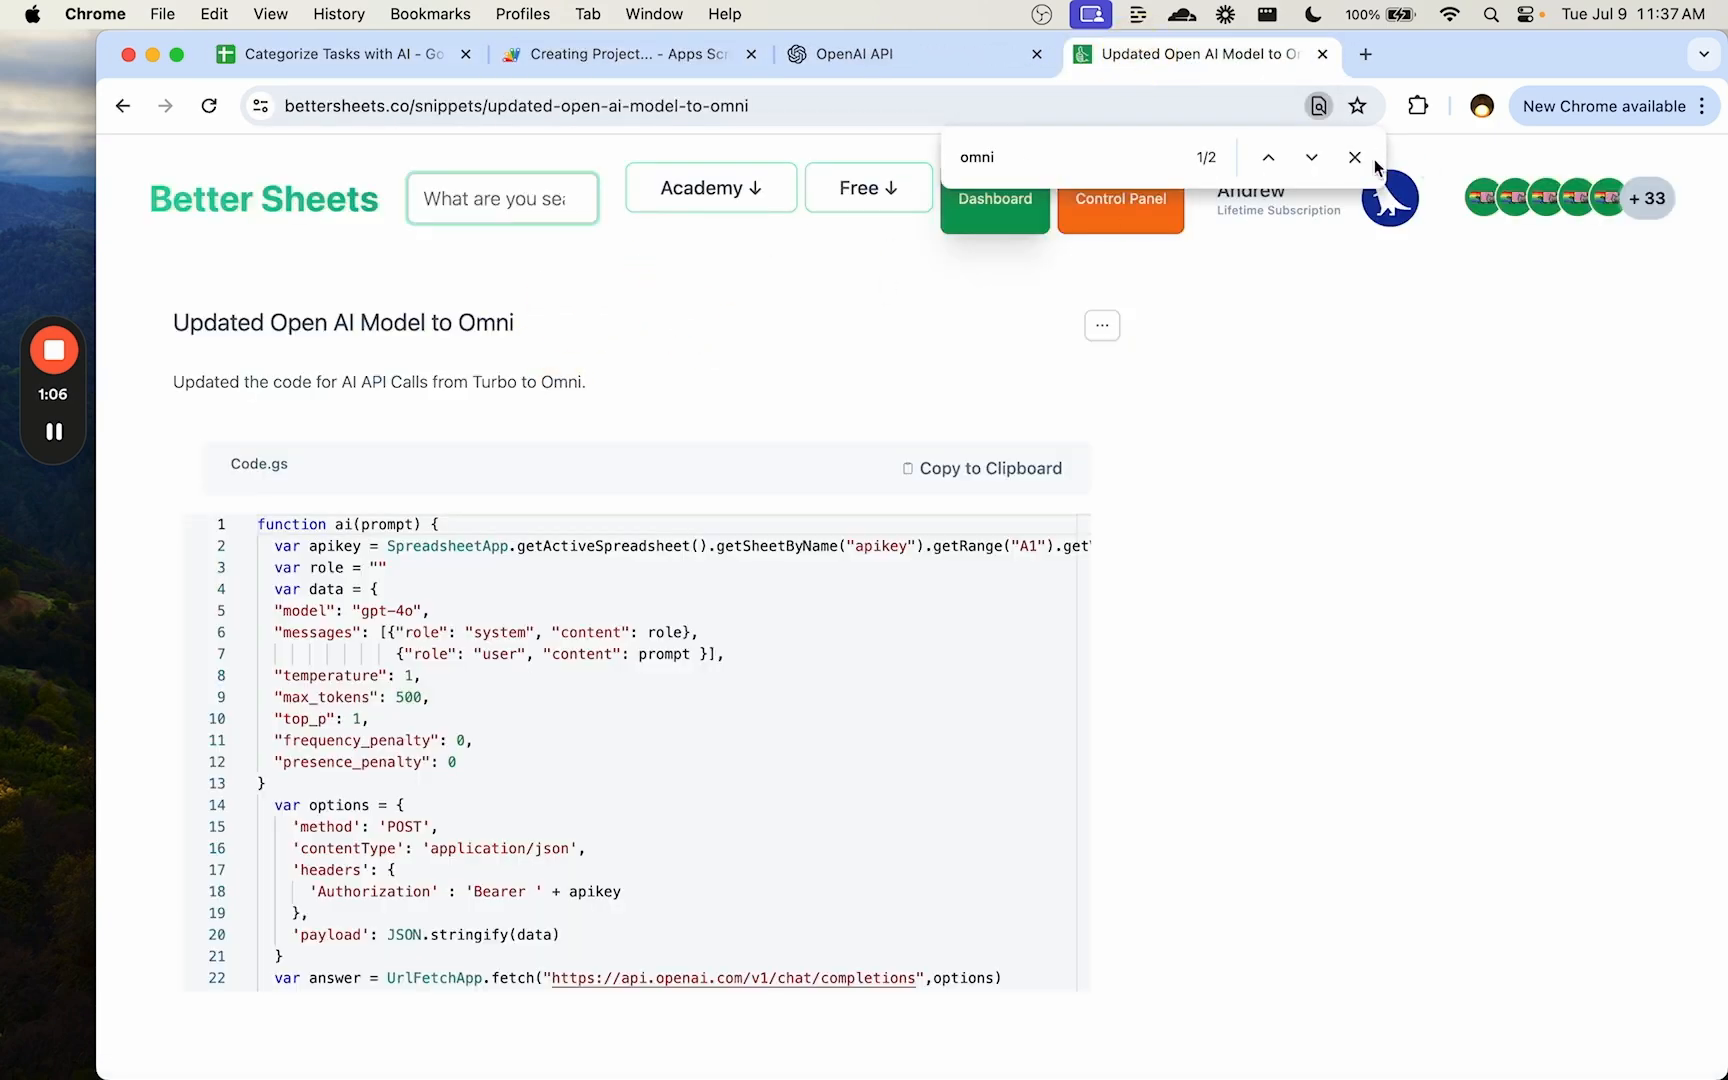
pyautogui.click(1354, 157)
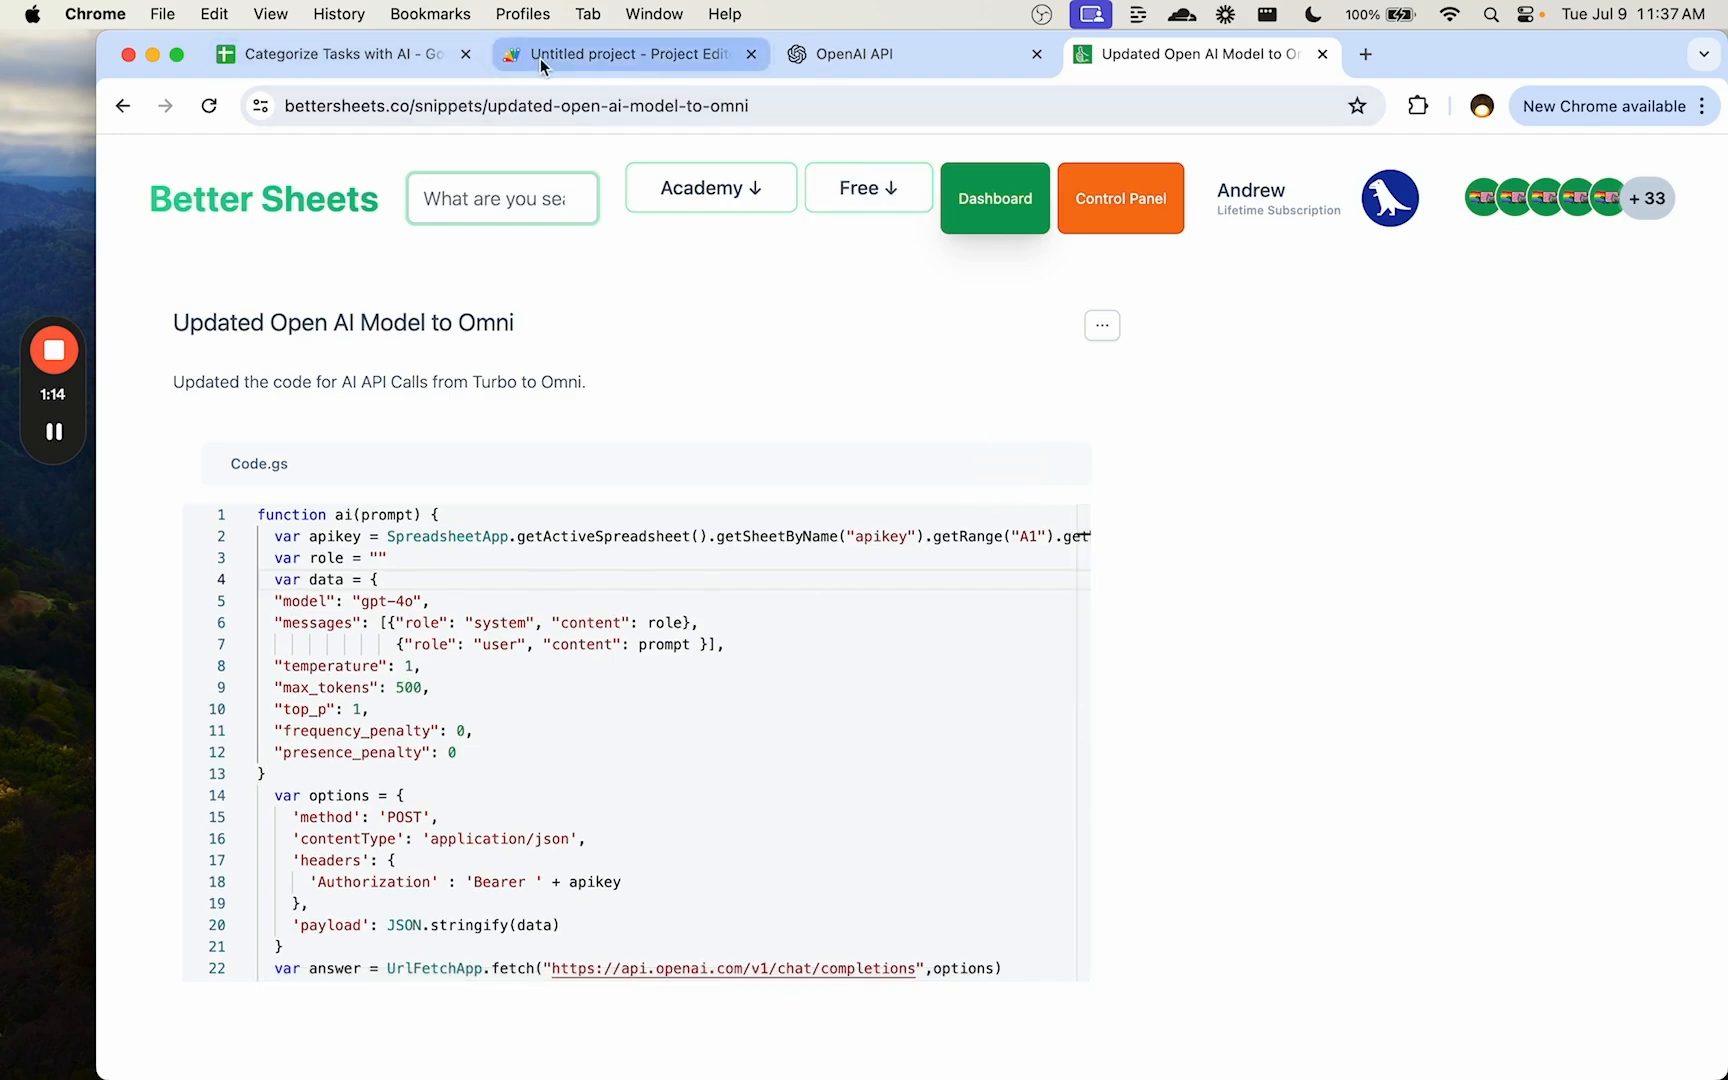
pyautogui.click(620, 54)
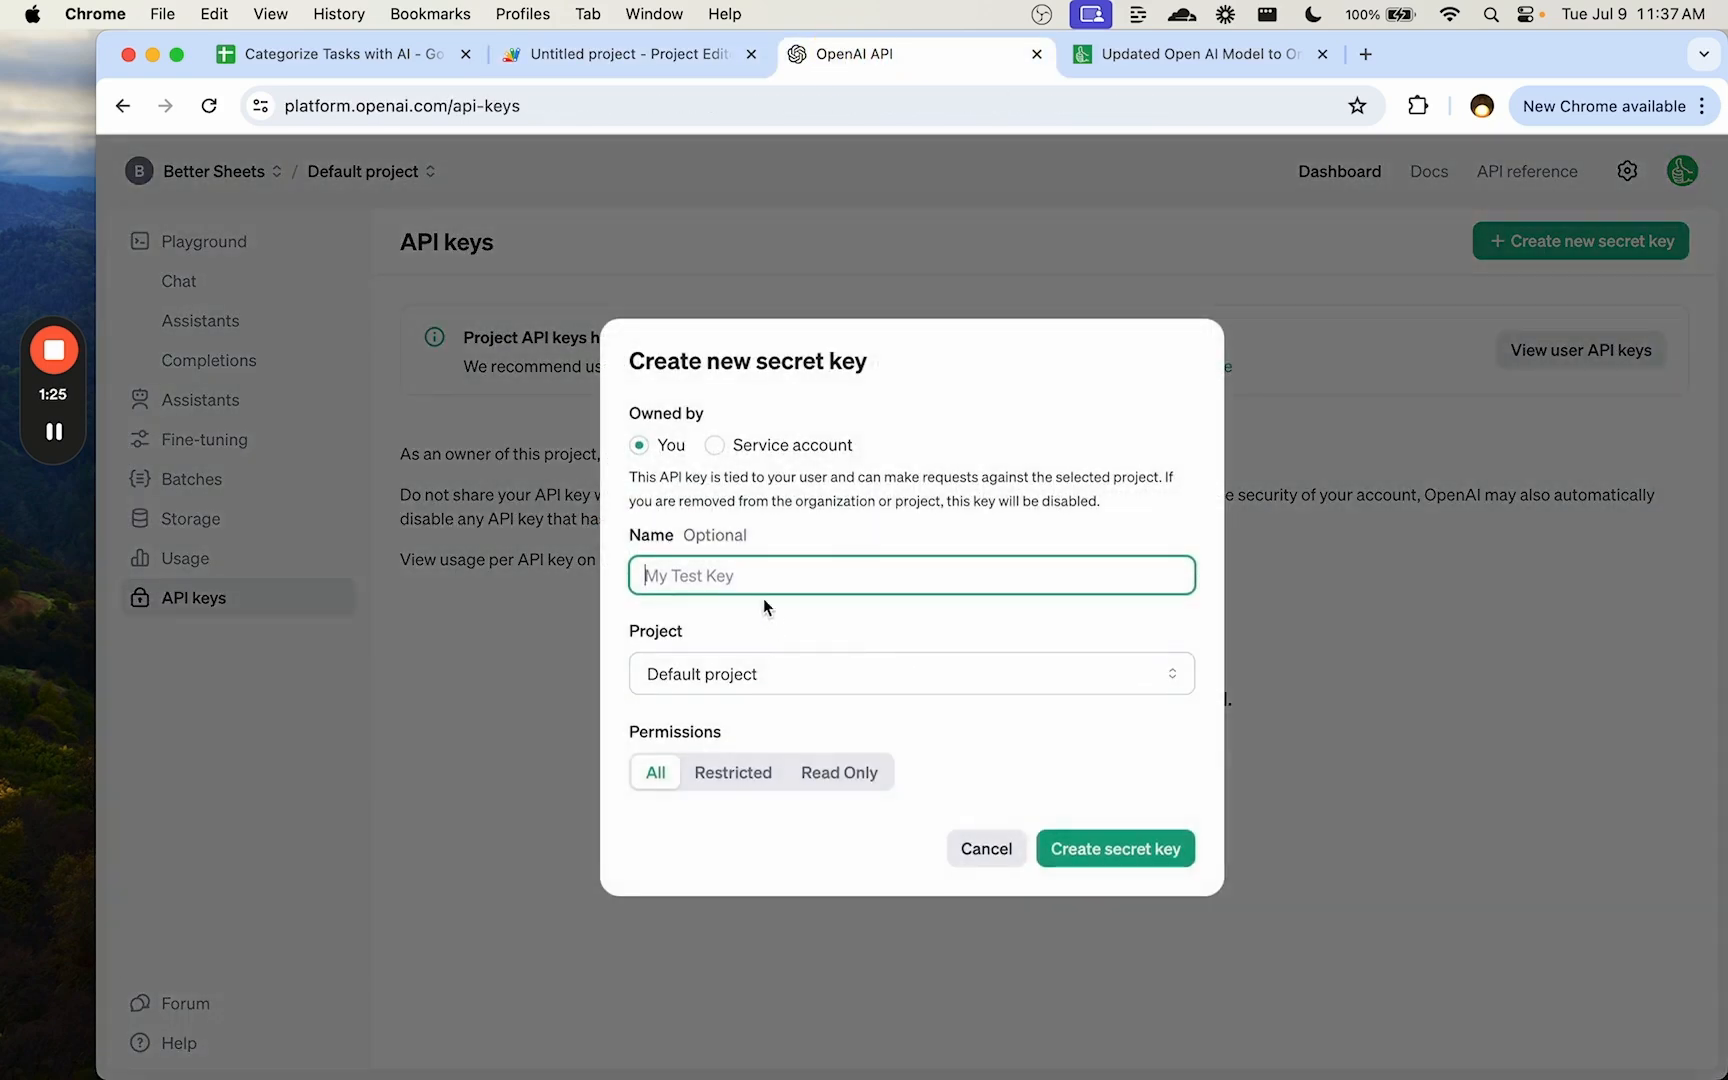
# Create an OpenAI secret key named Tasks and copy its key text
pyautogui.write('te')
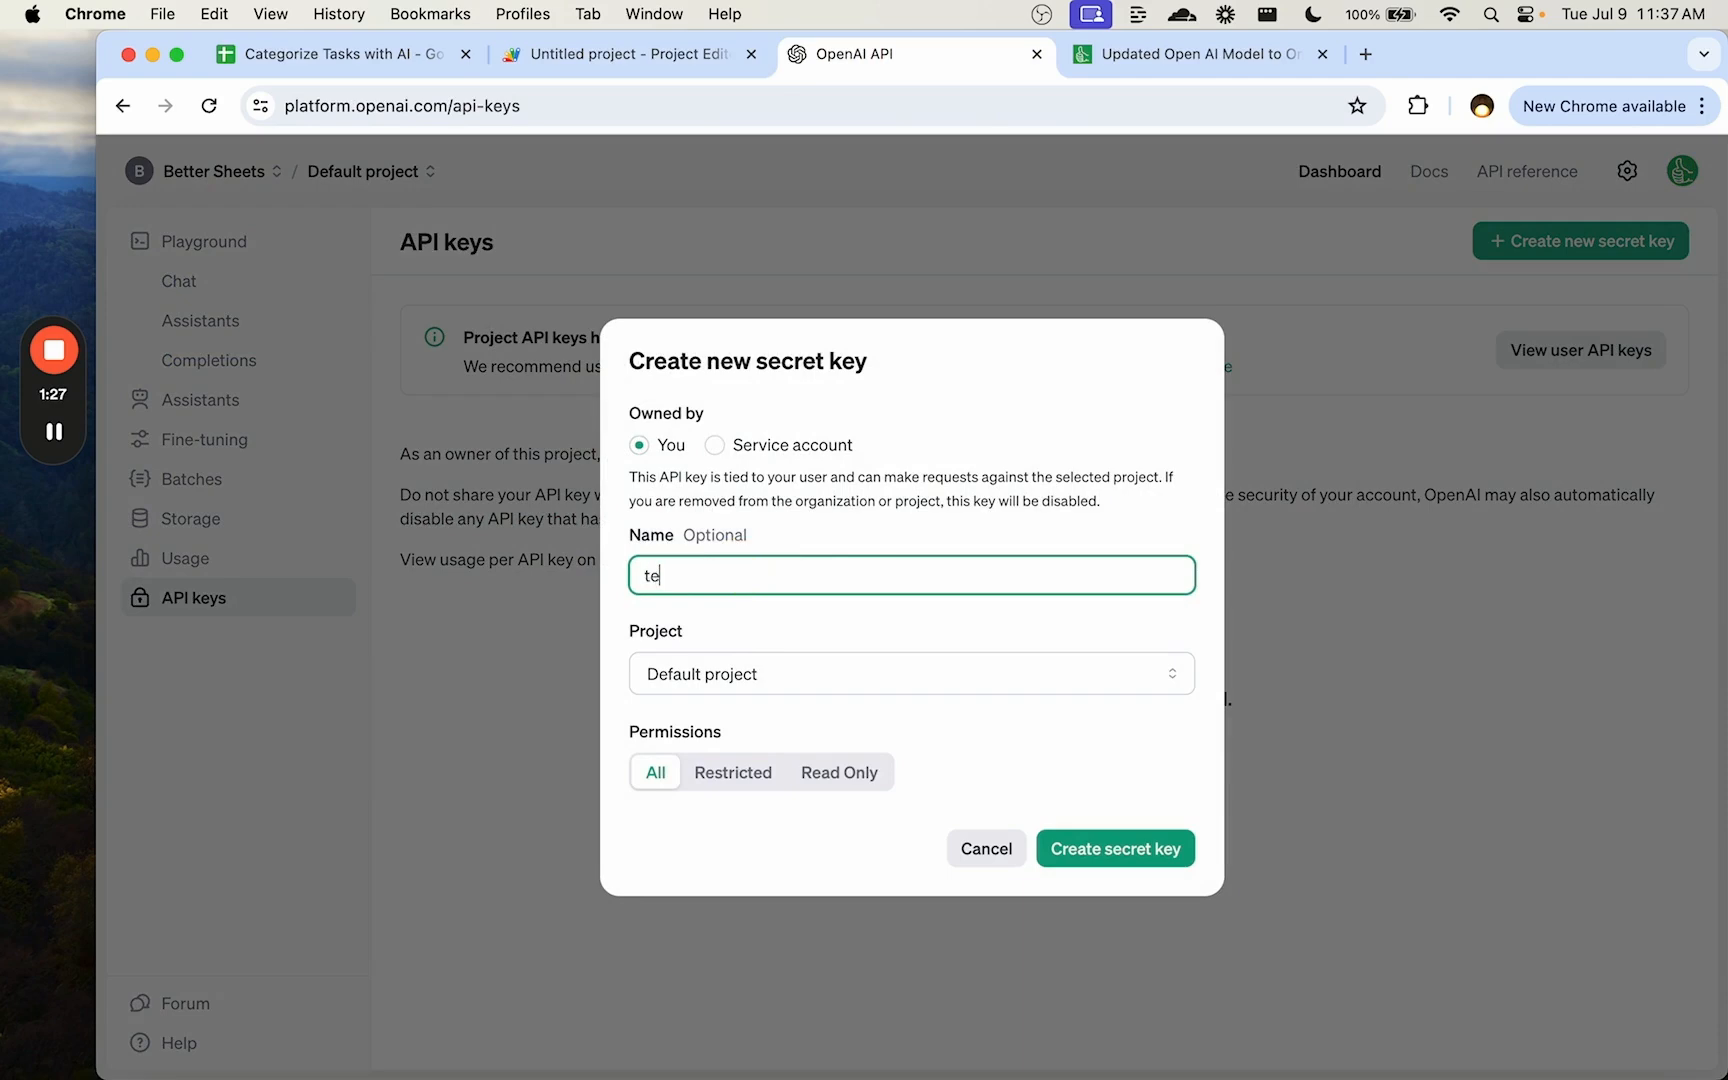
pyautogui.click(1115, 848)
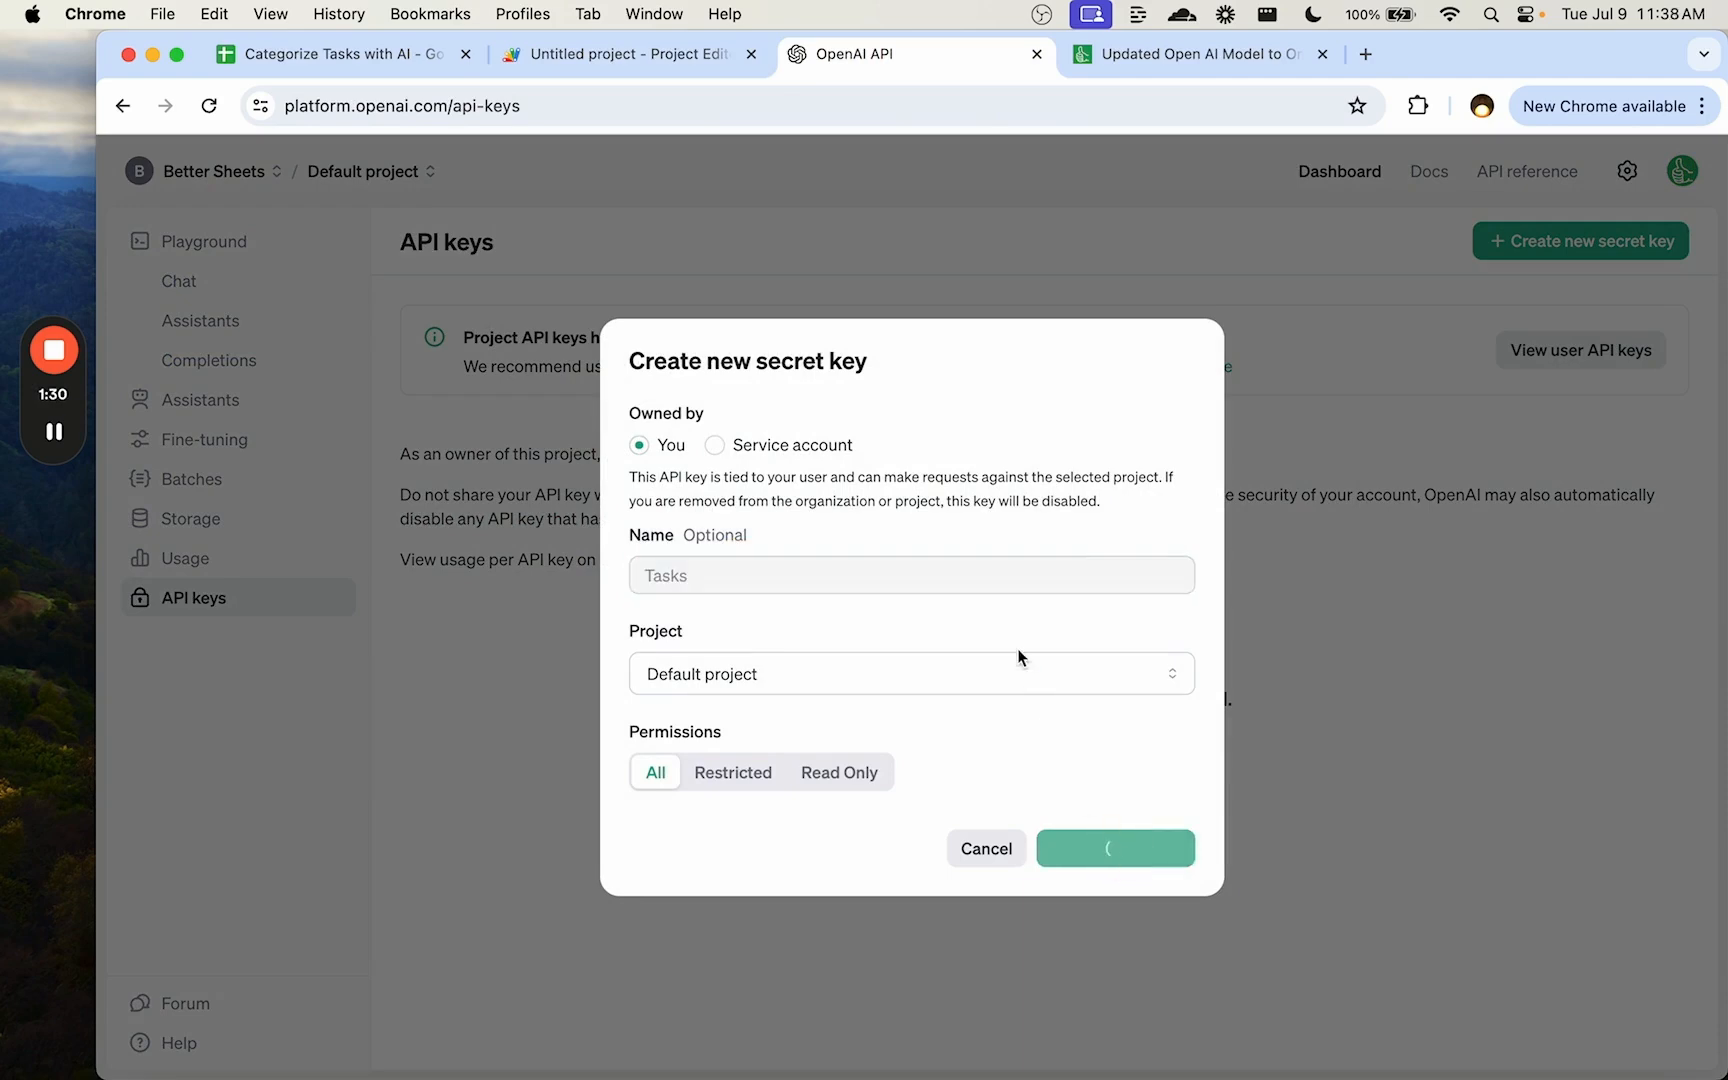
pyautogui.click(1115, 848)
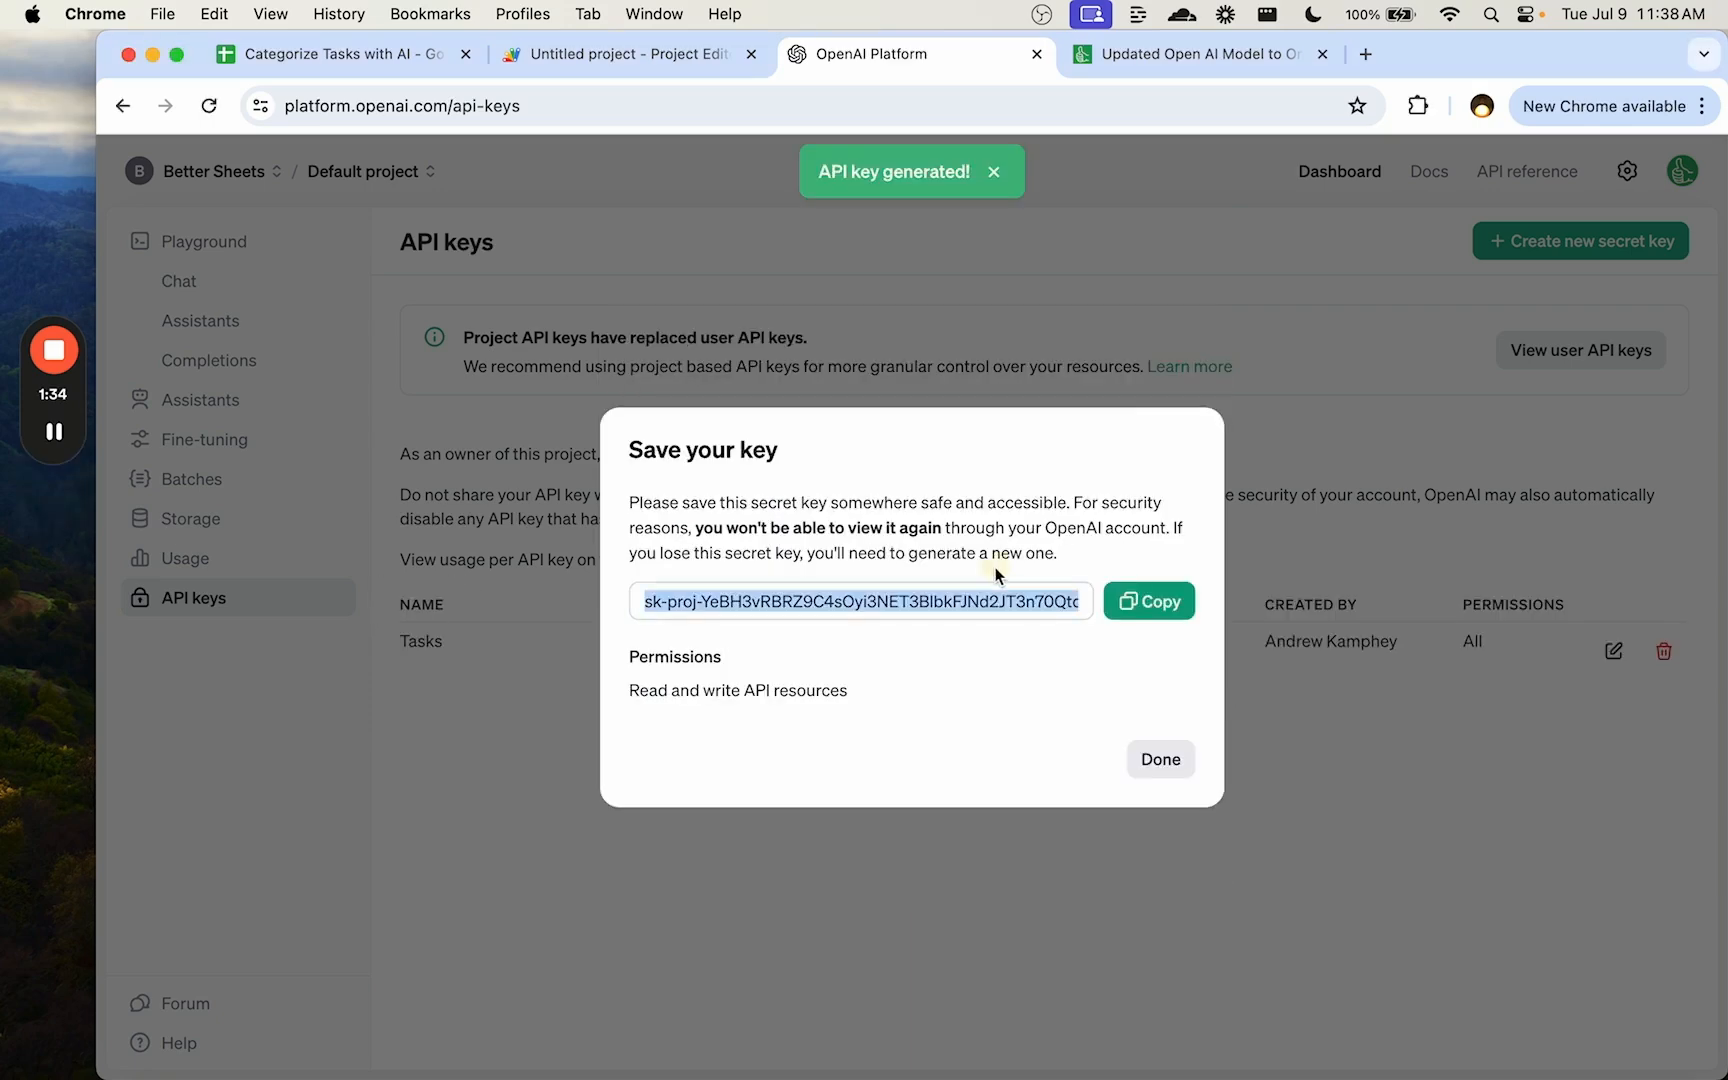
pyautogui.click(631, 54)
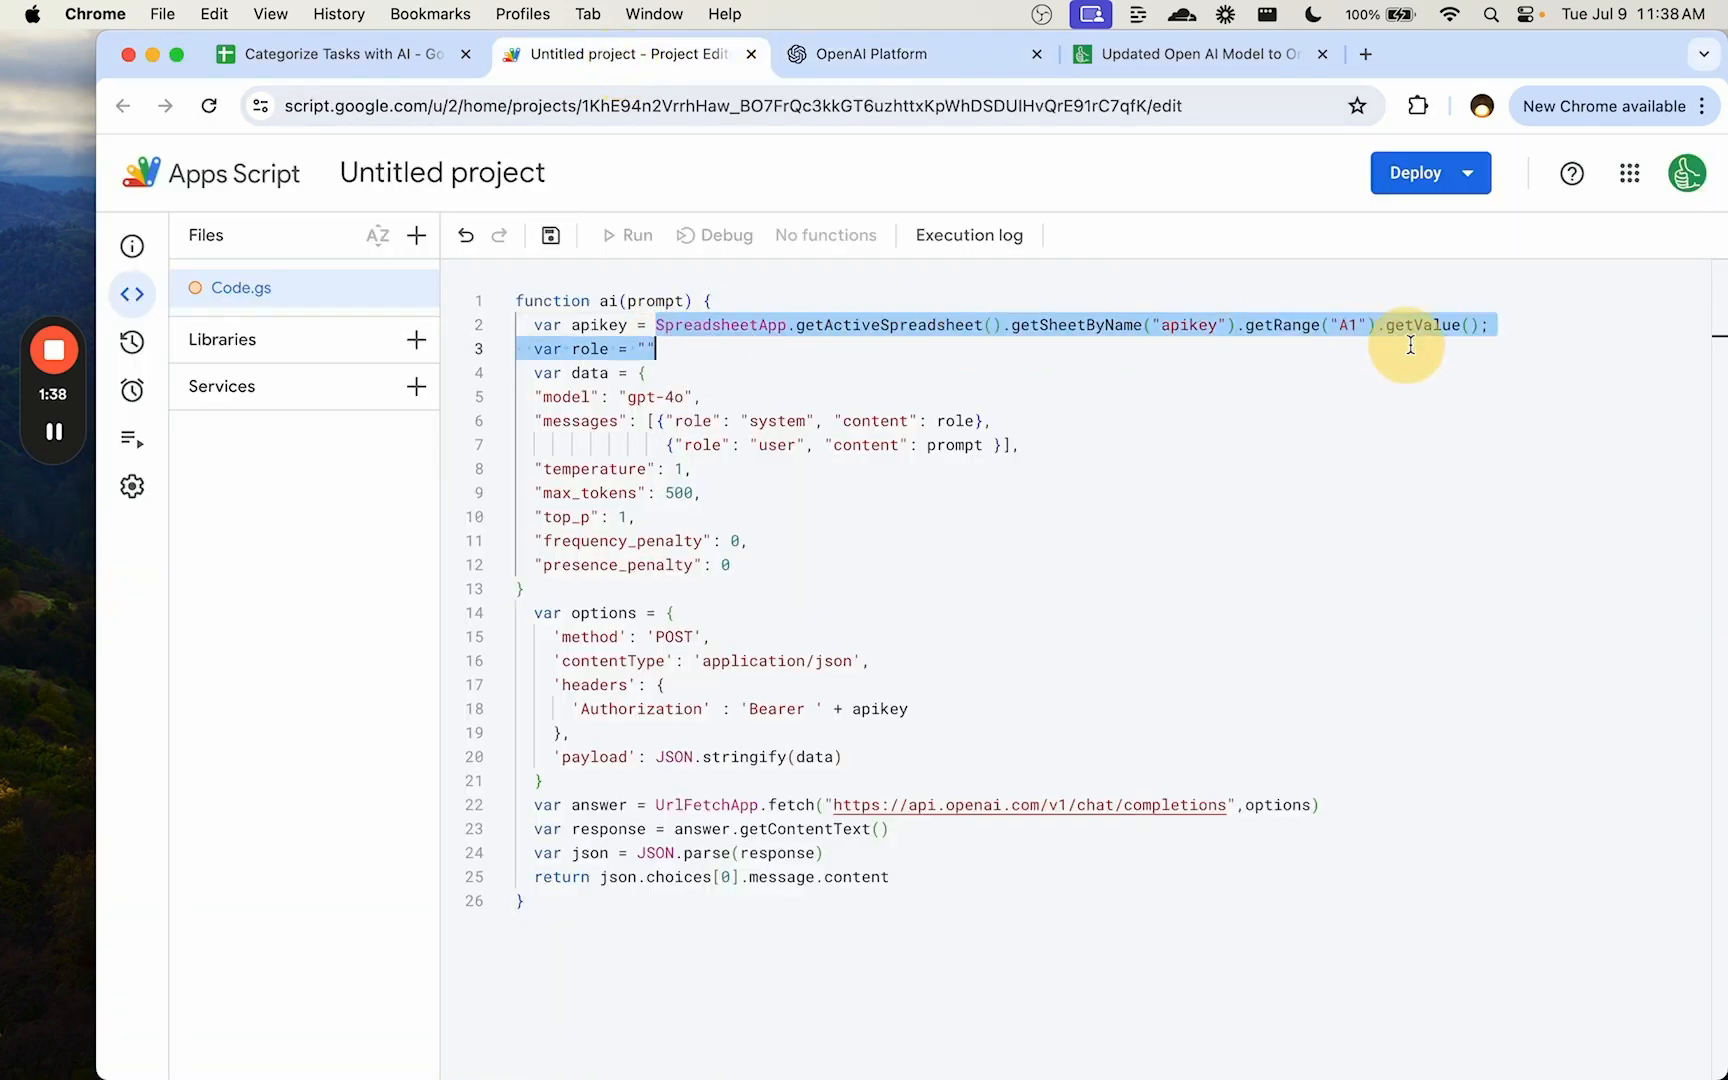
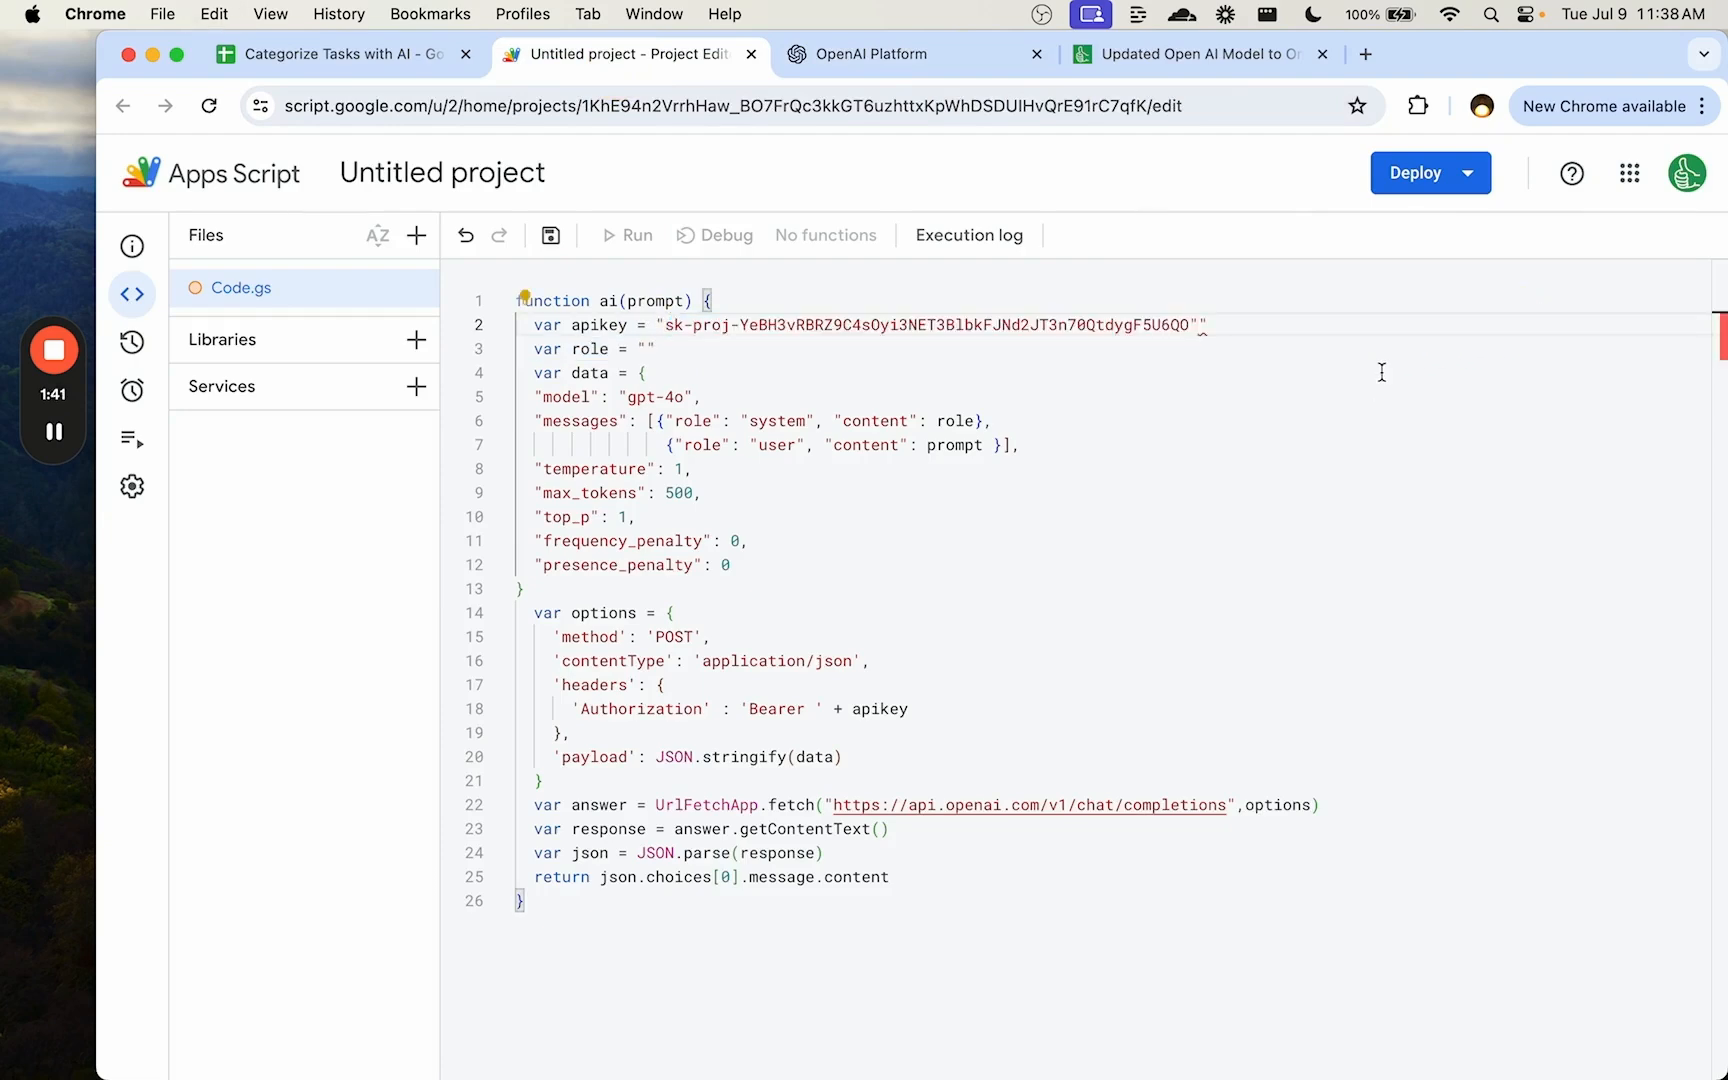
# Hard-code the sk-proj secret key as apikey in ai() and save the project
pyautogui.press('Cmd+s')
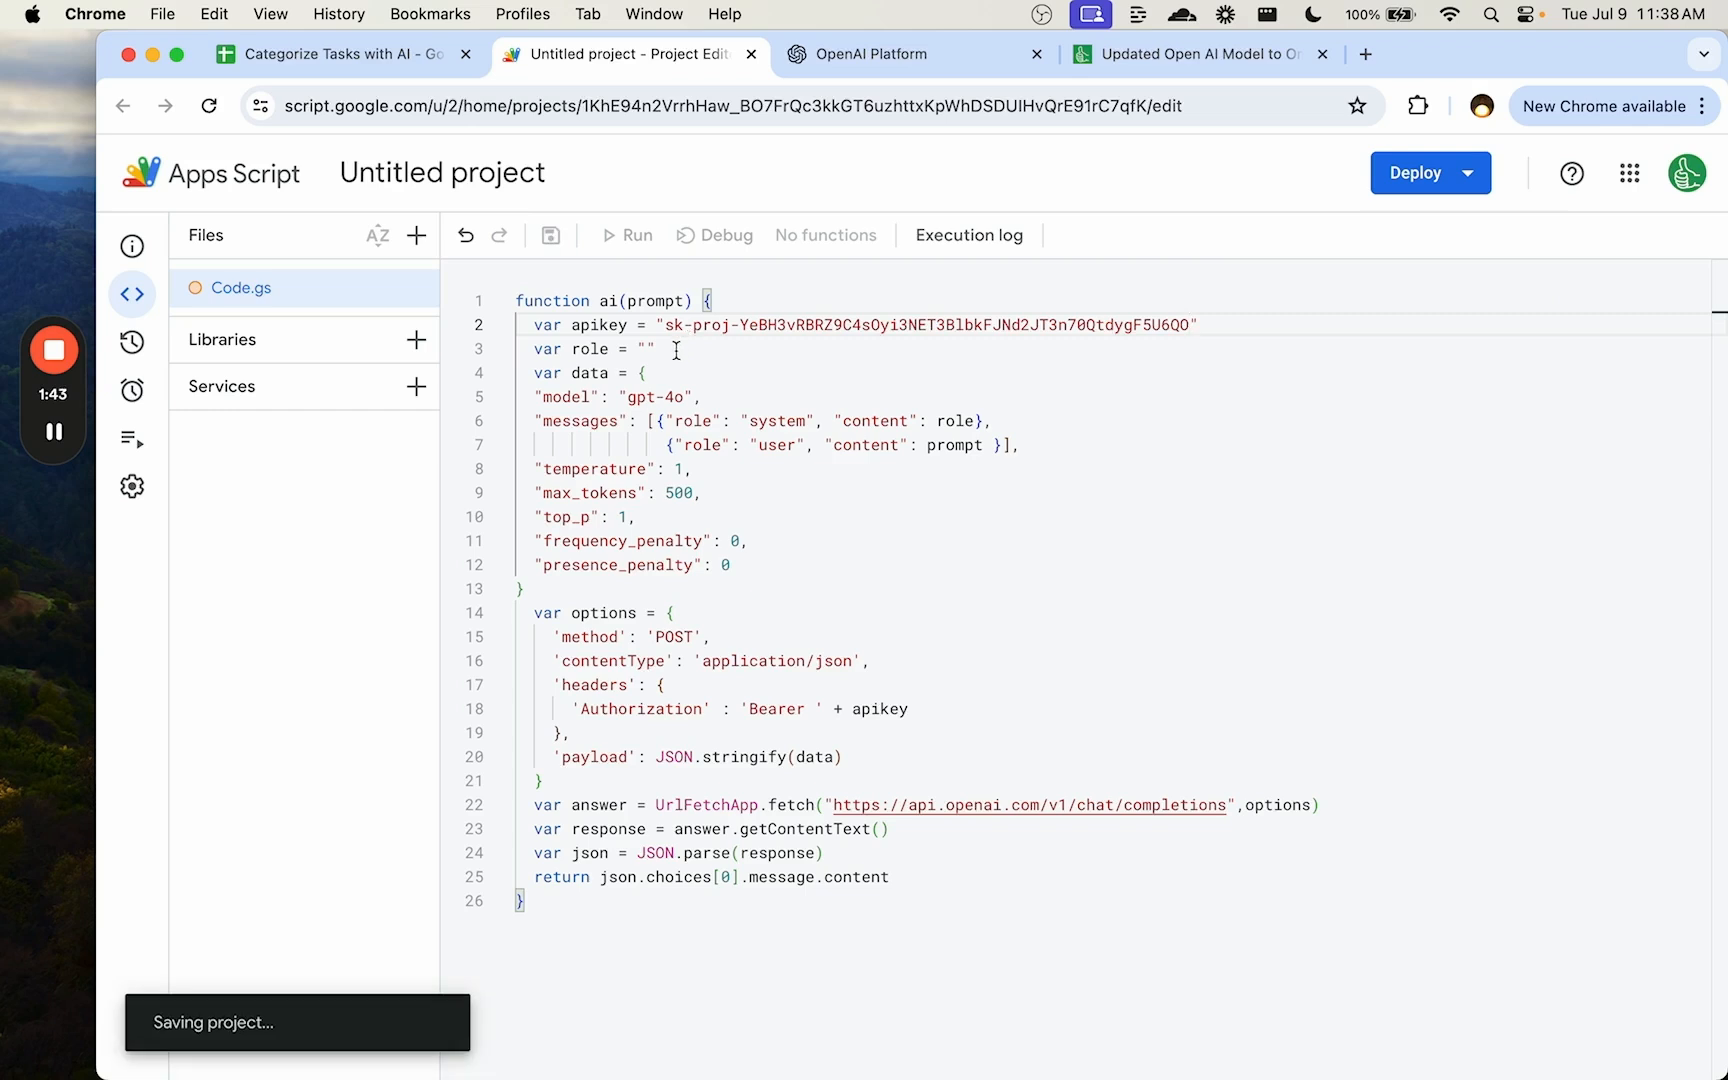
pyautogui.doubleClick(598, 325)
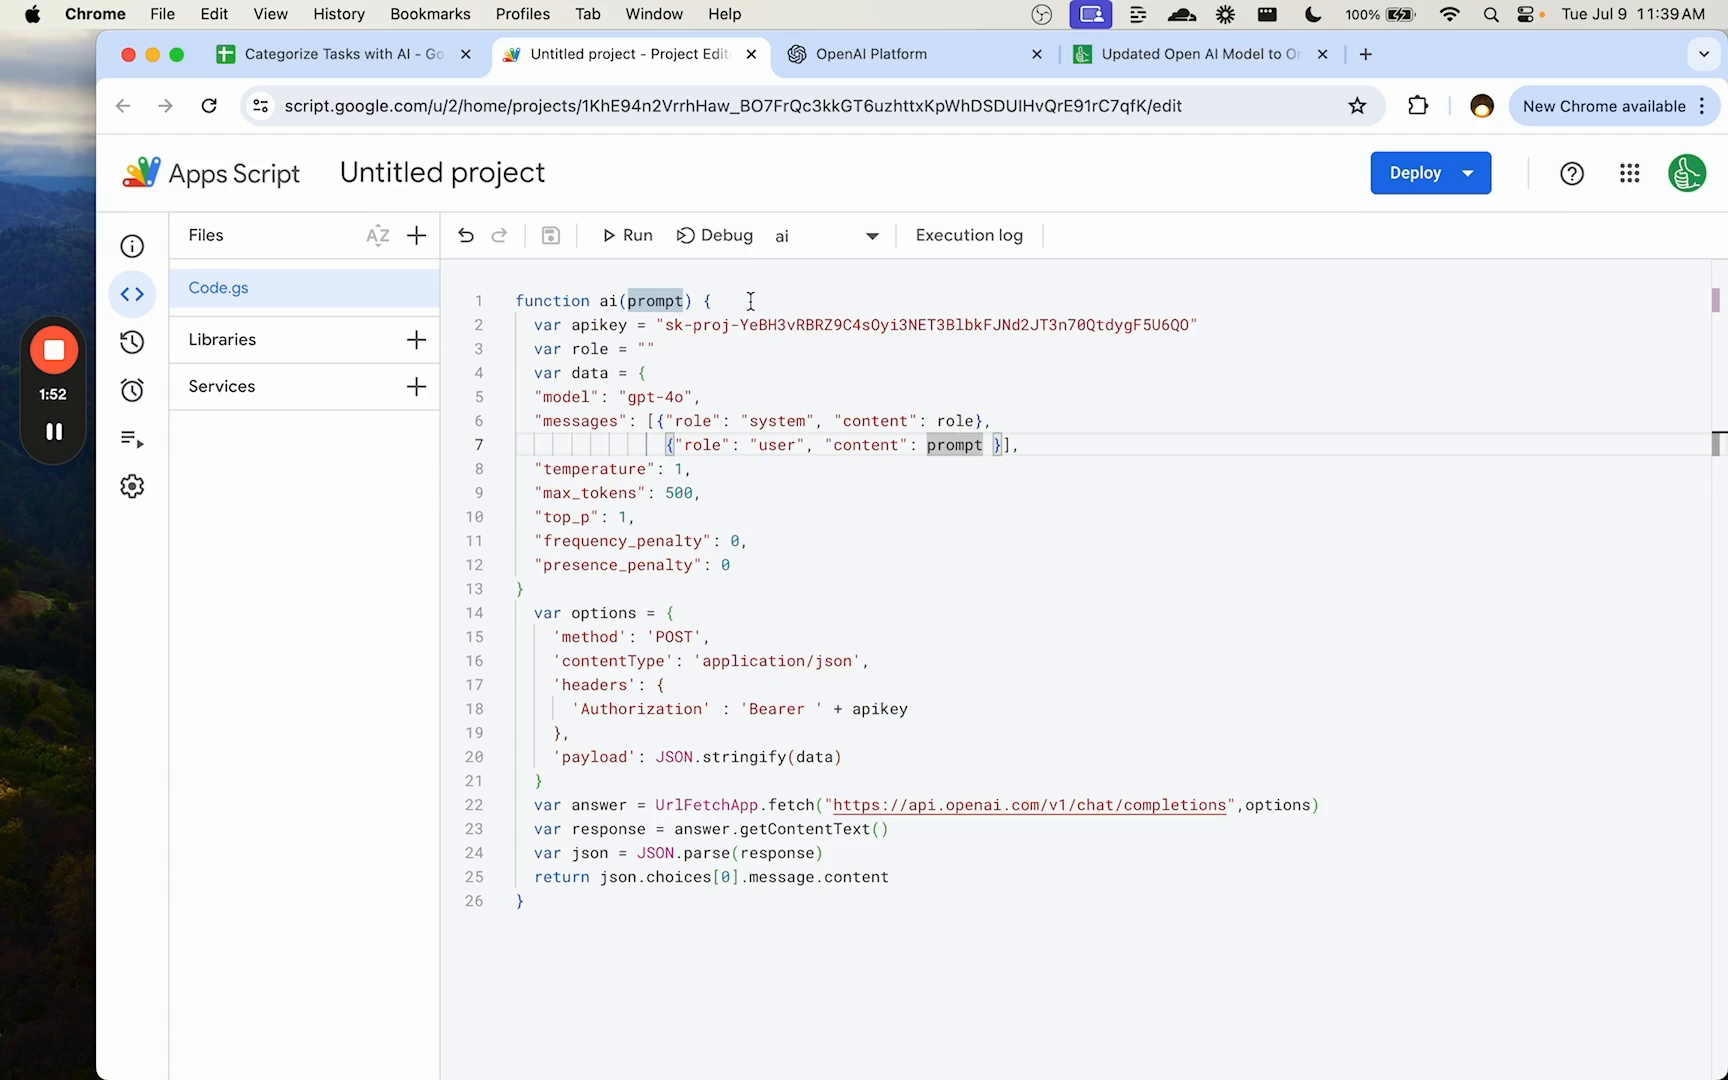
# Start var addToPrompt asking for the task category, with Prepare breakfast, Home as the first example
pyautogui.write('var a')
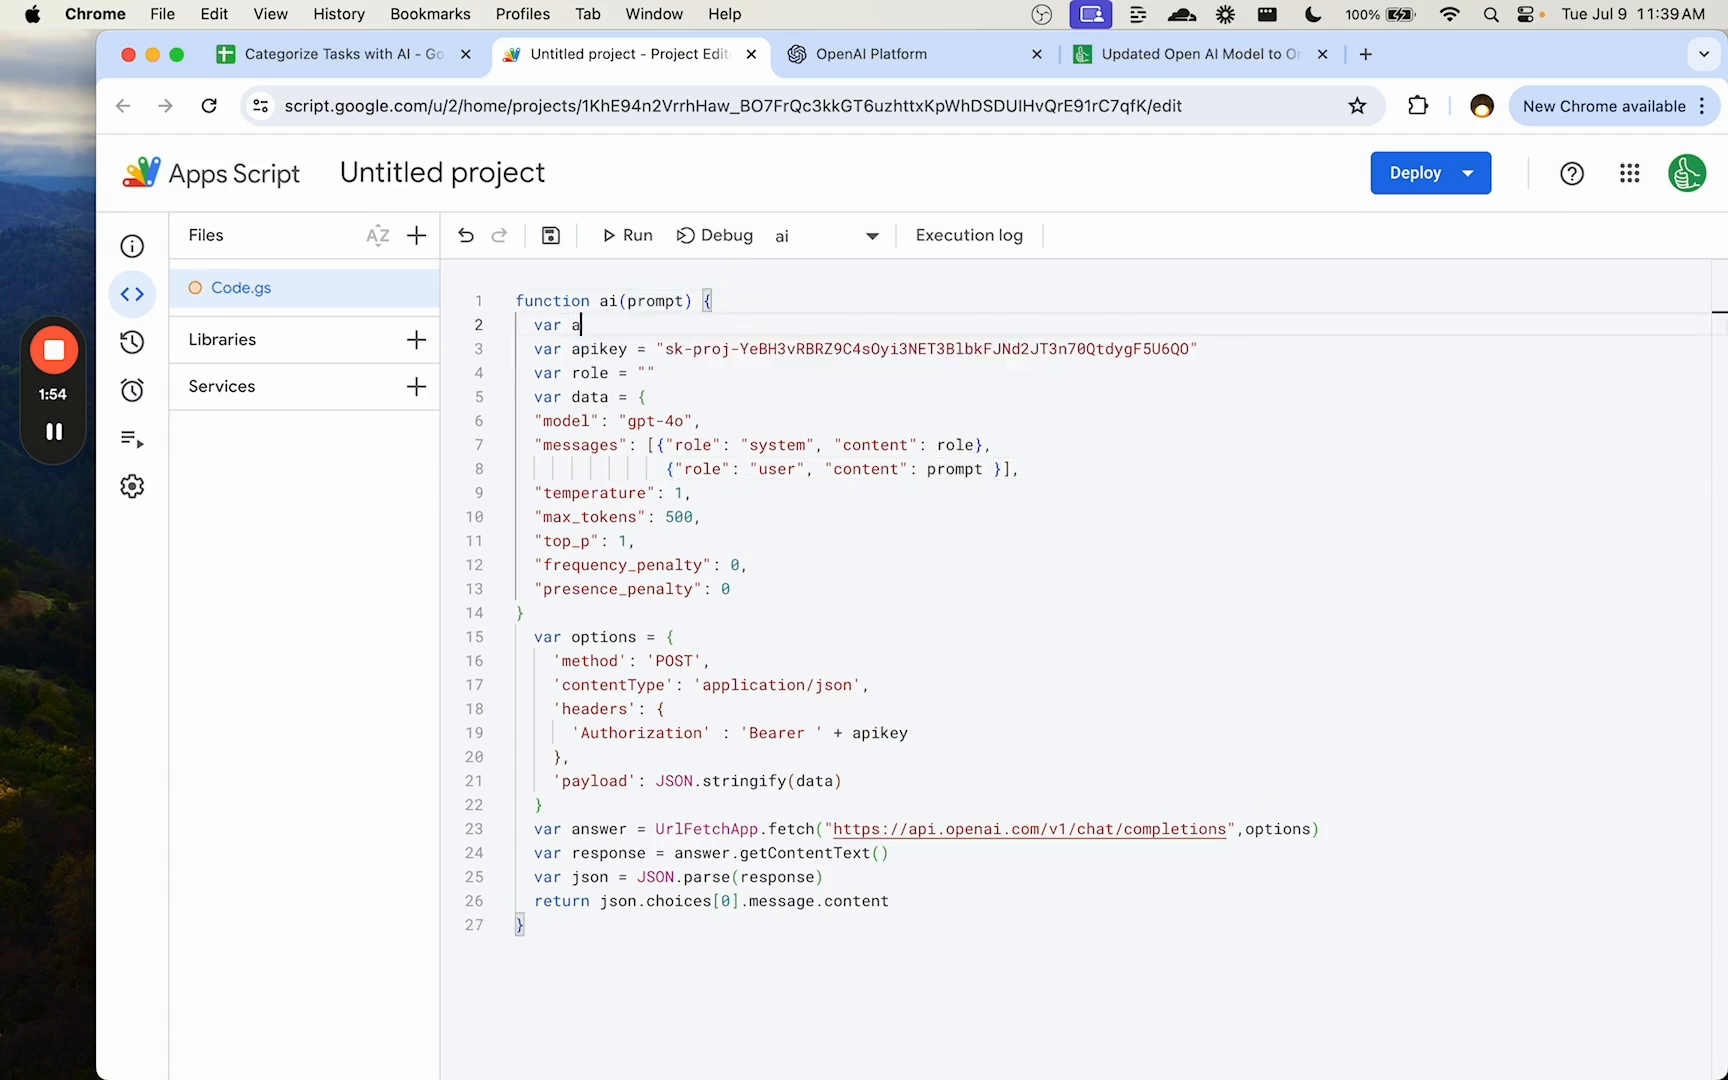
pyautogui.write('ddToPro')
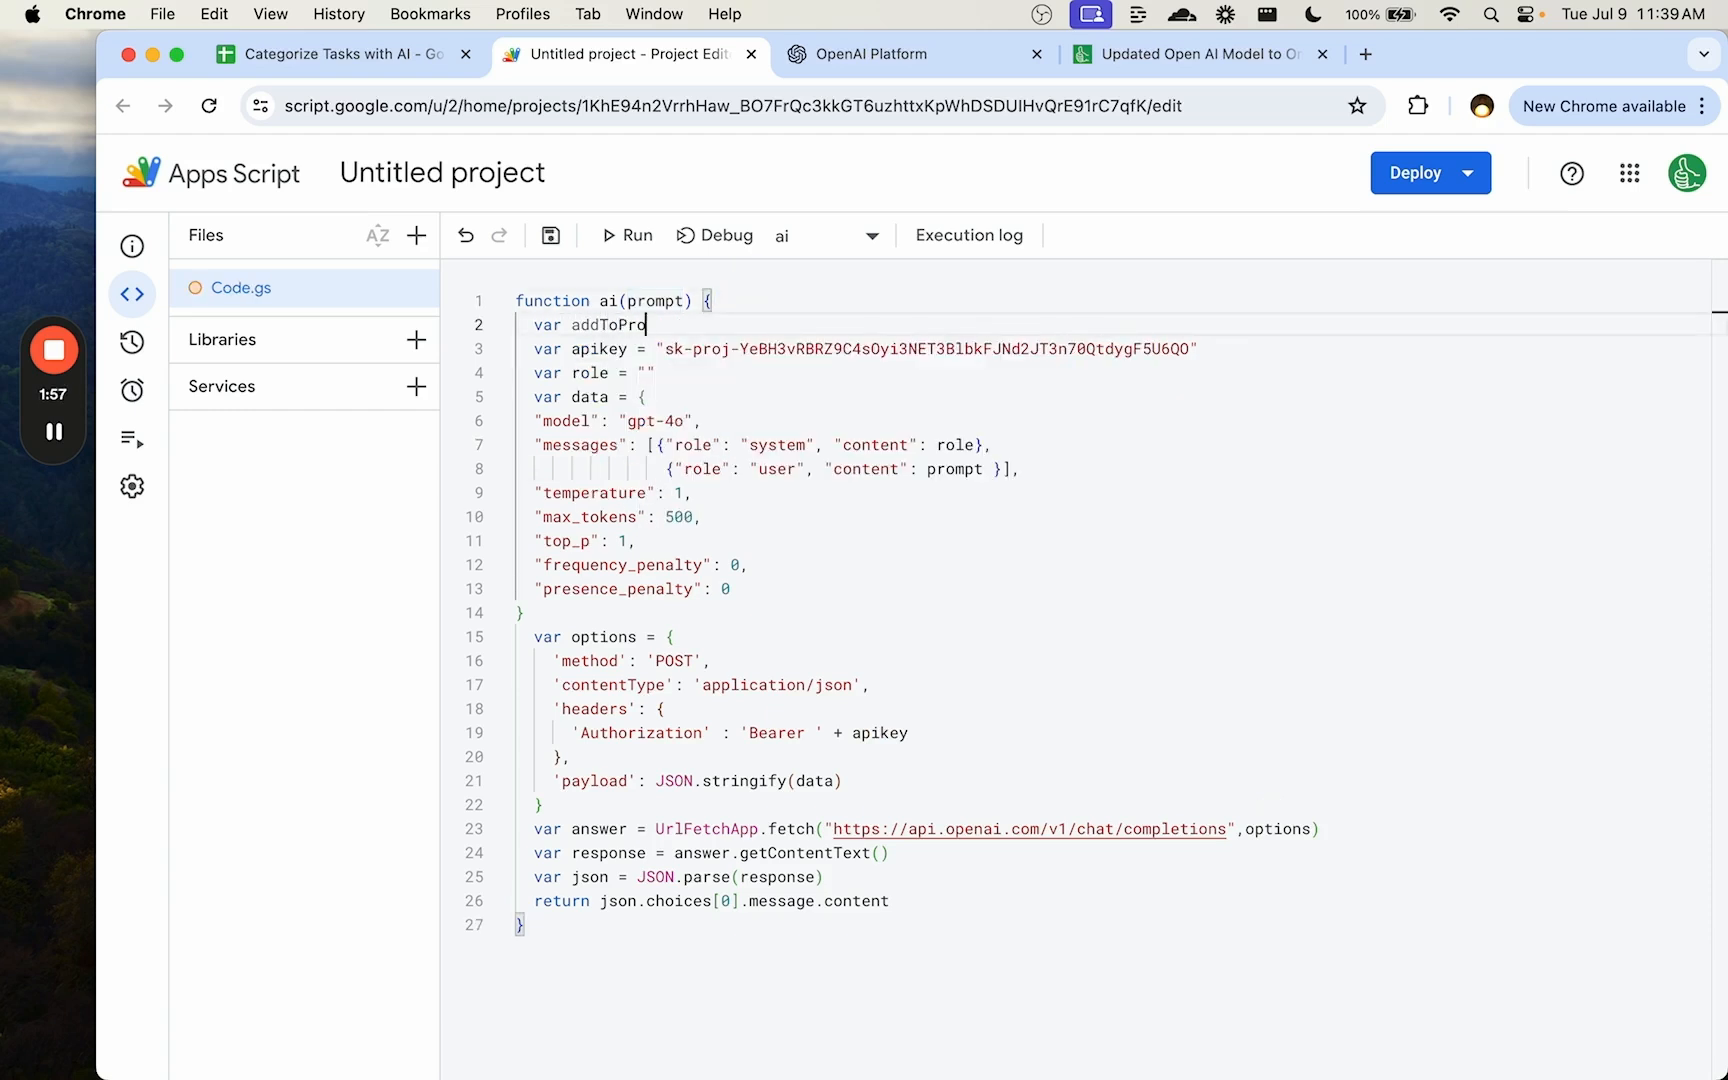
pyautogui.click(355, 55)
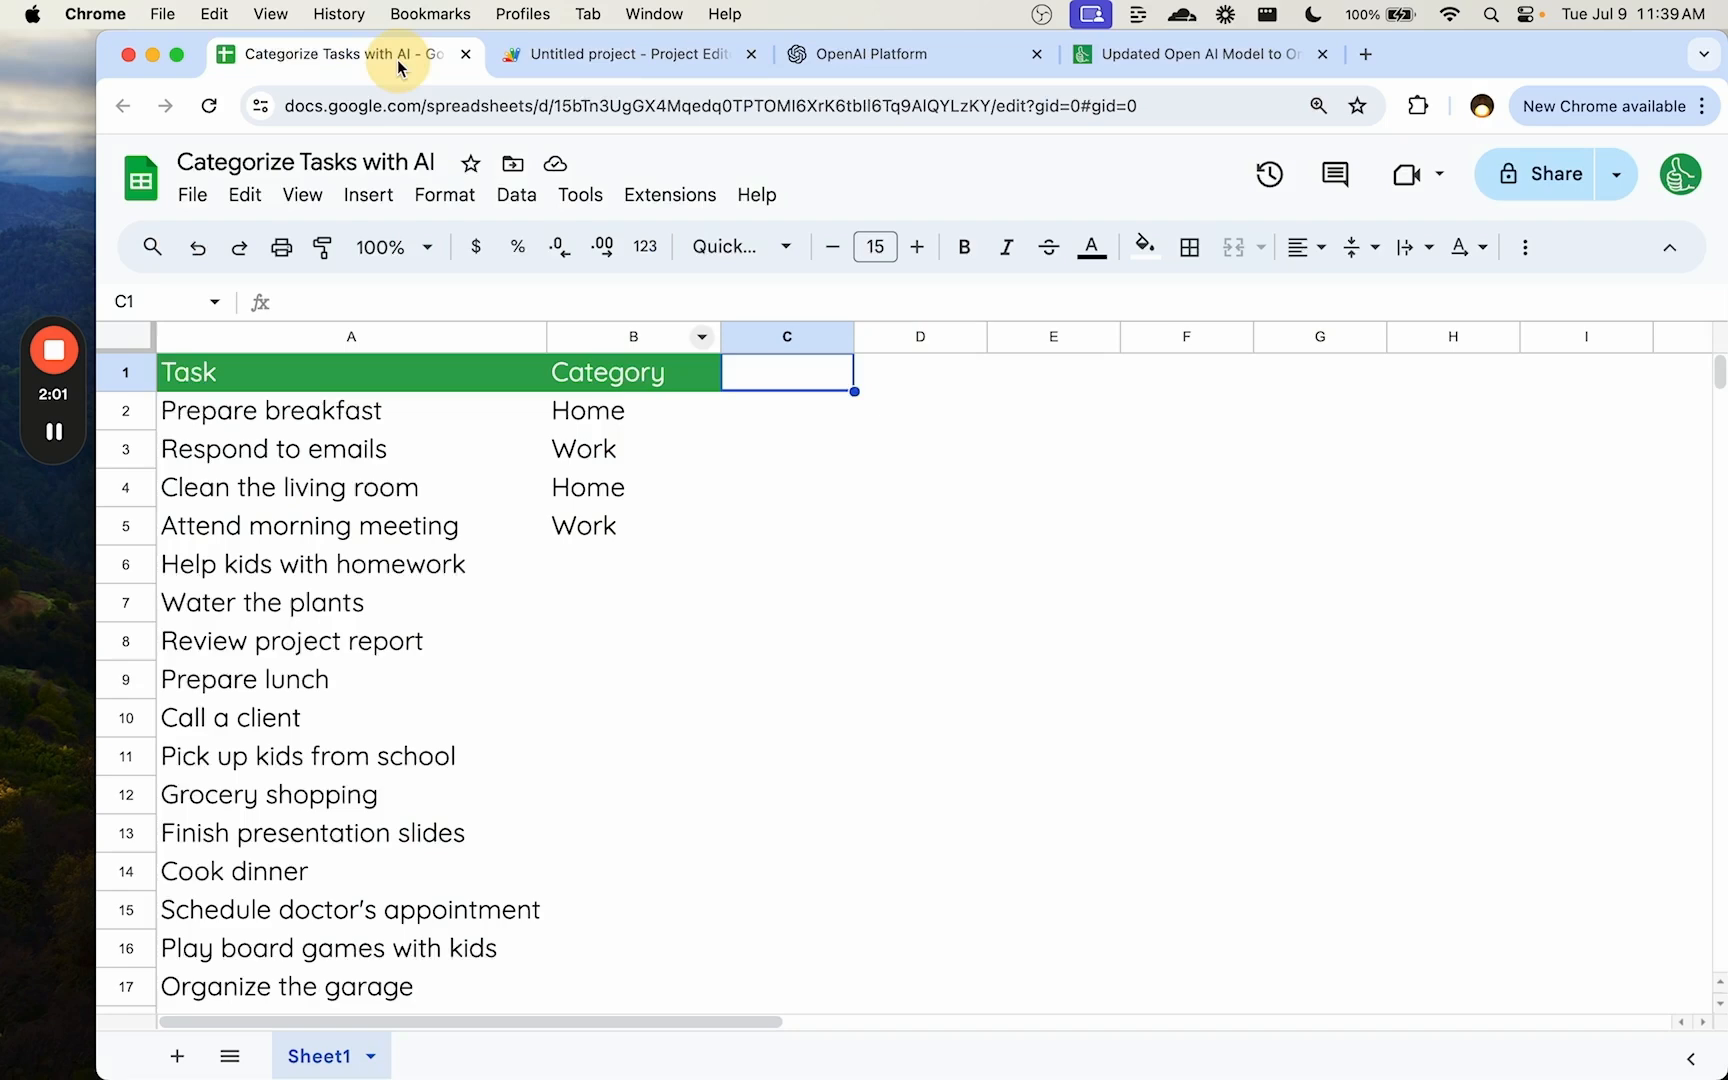
pyautogui.click(624, 54)
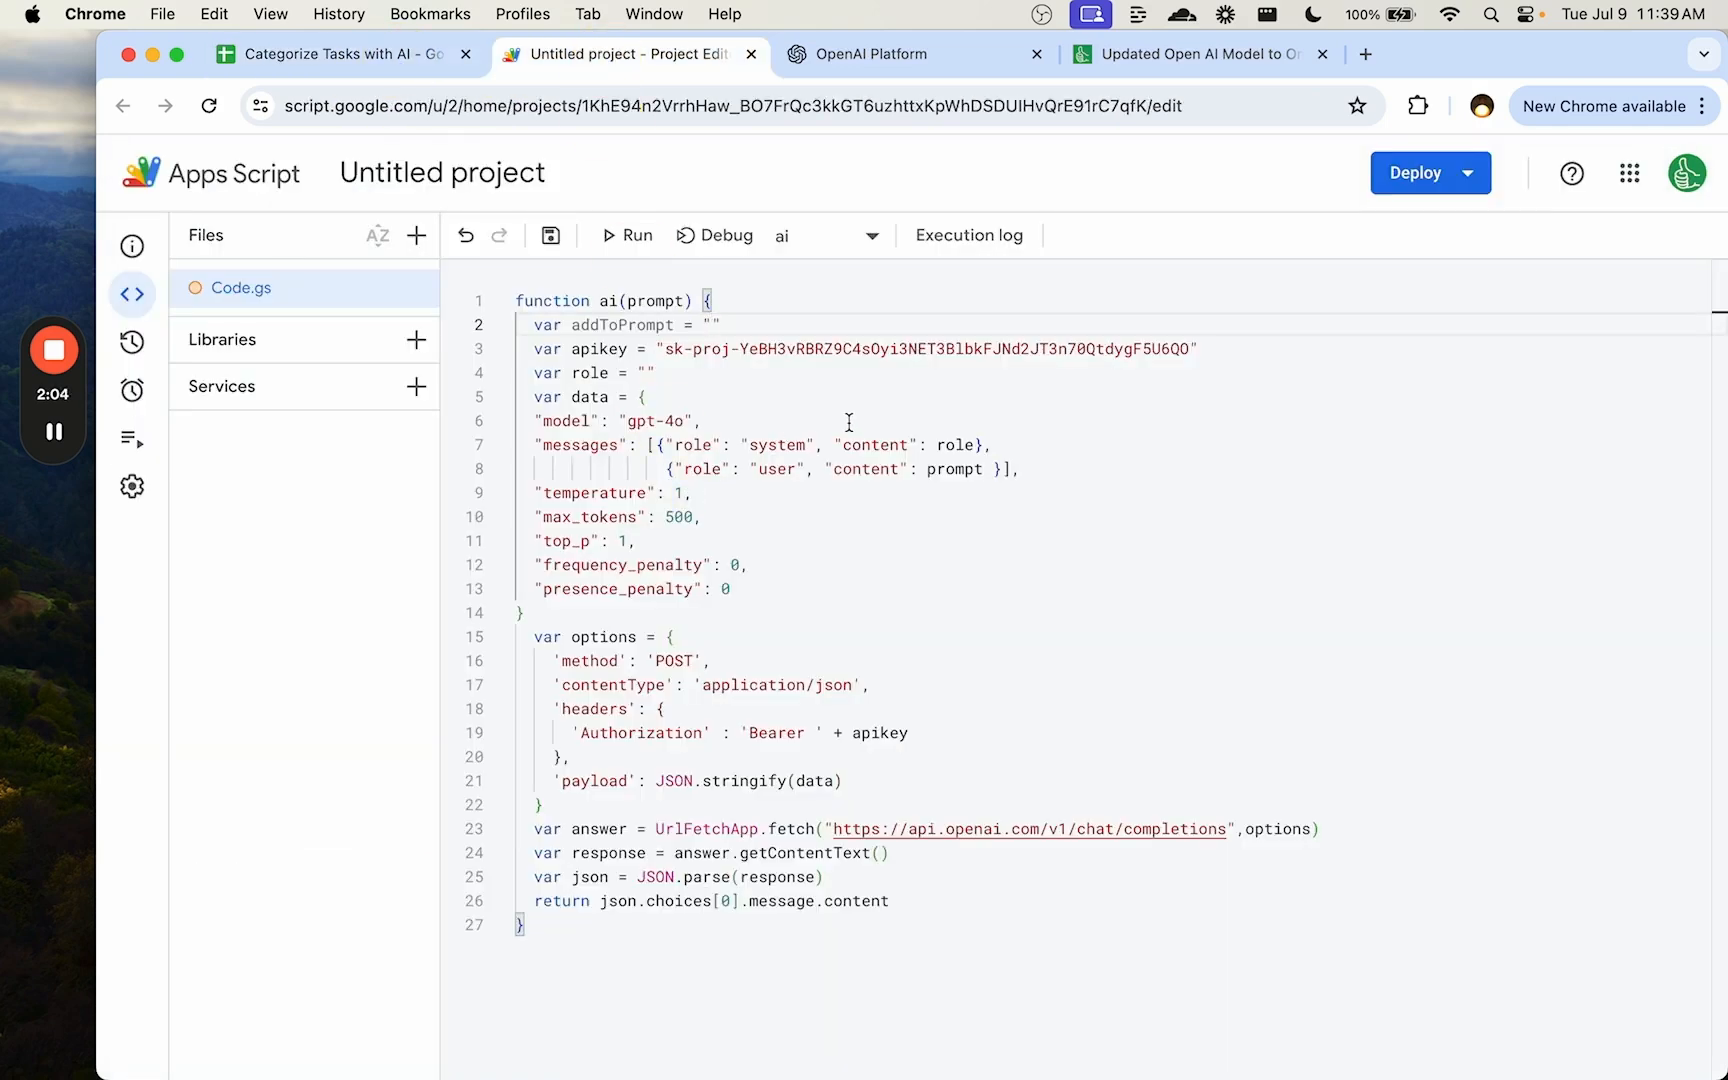
pyautogui.write('Give us b')
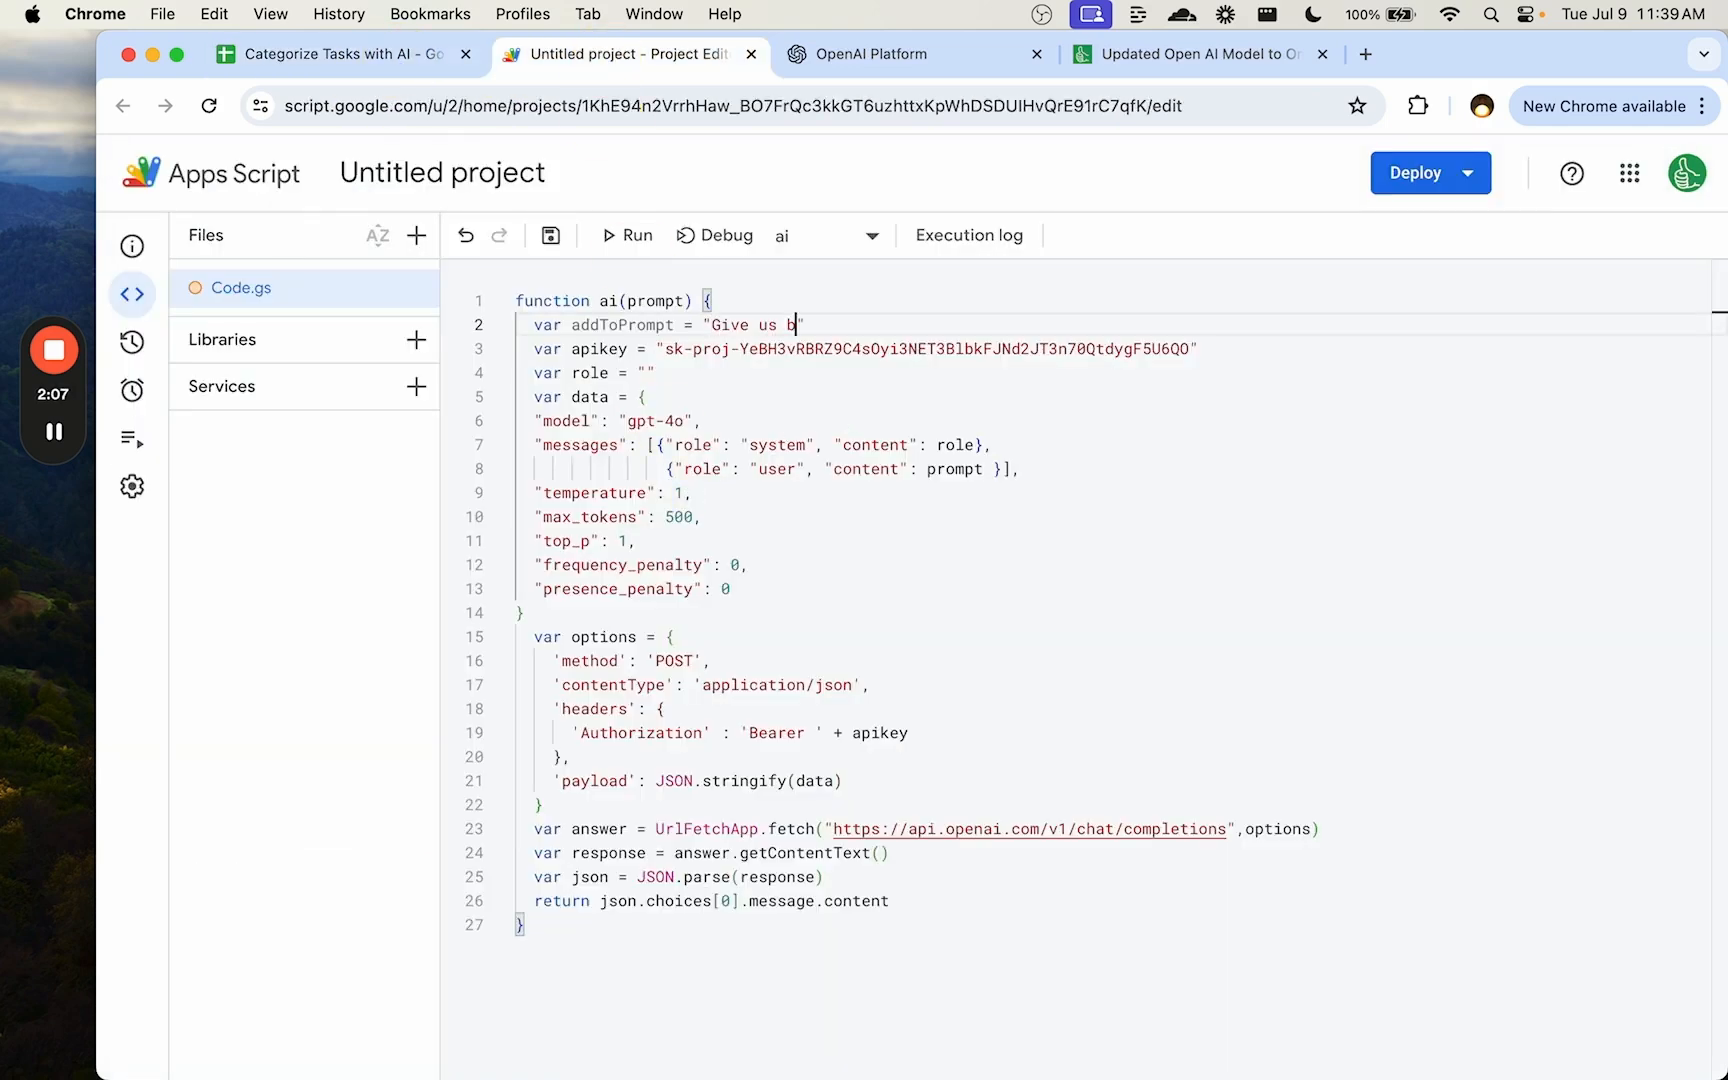
pyautogui.write('ack the cate')
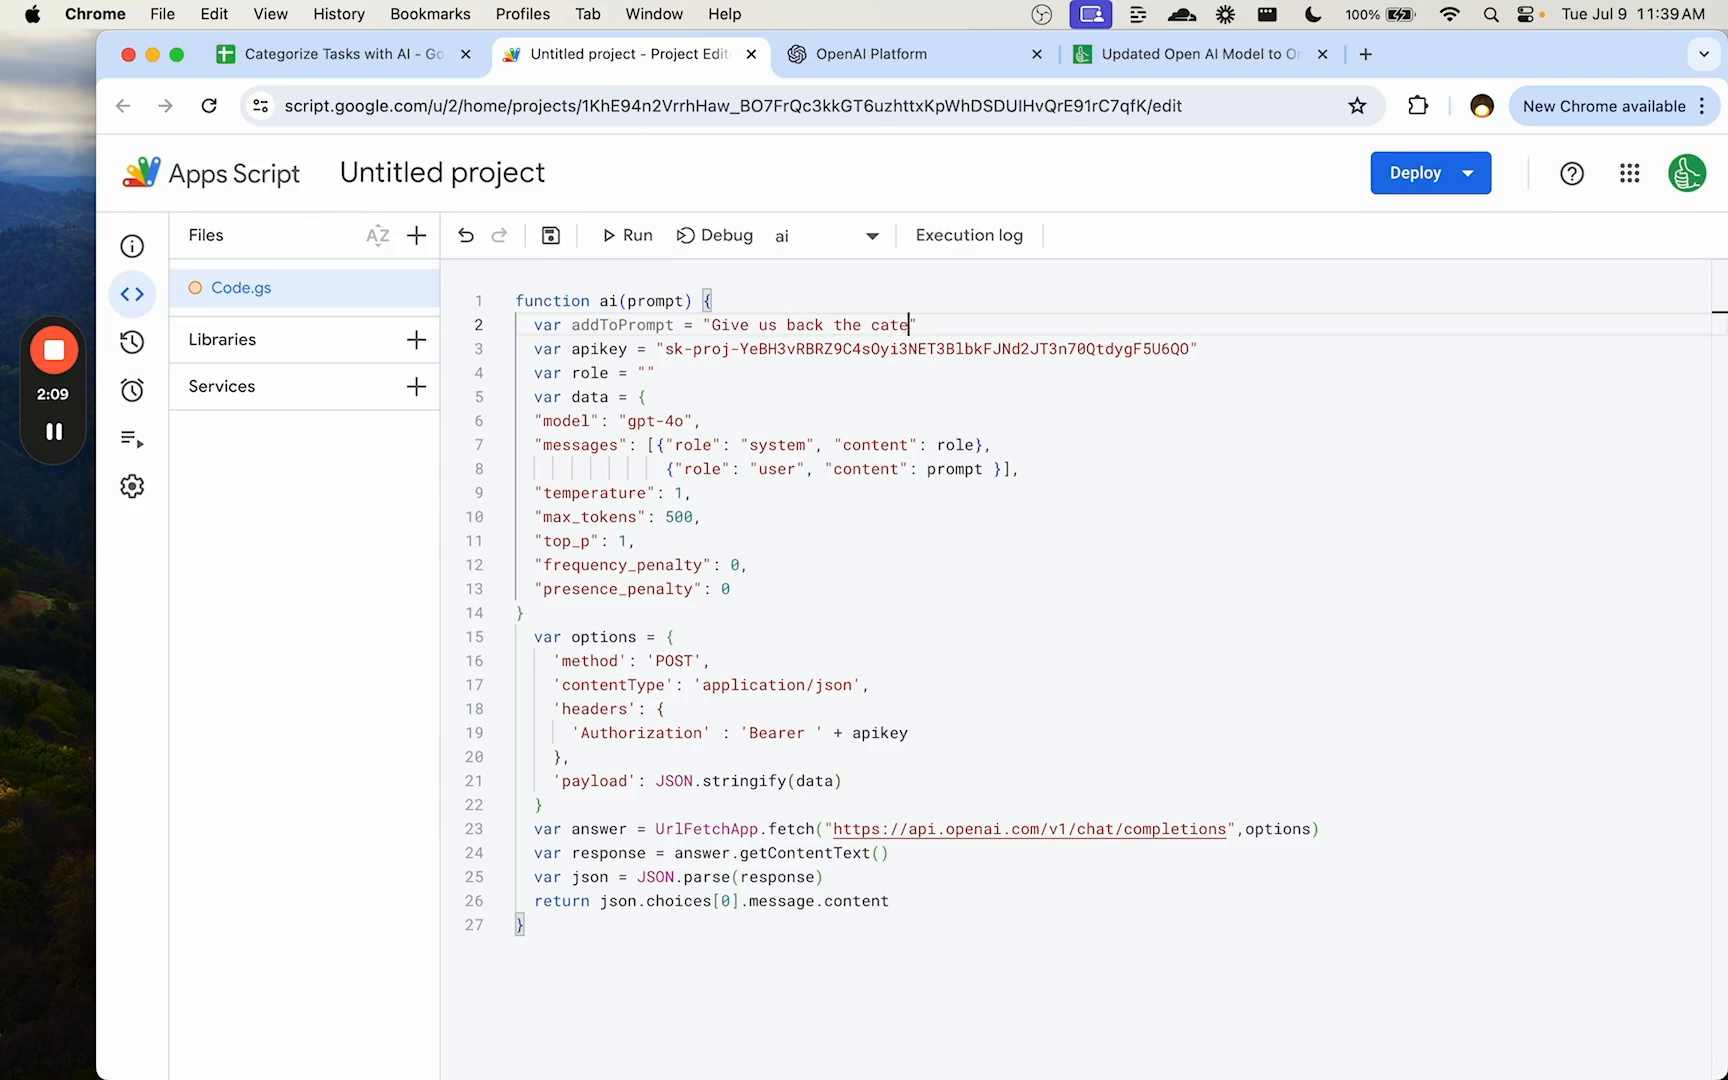
pyautogui.write('gory of the task. for exam')
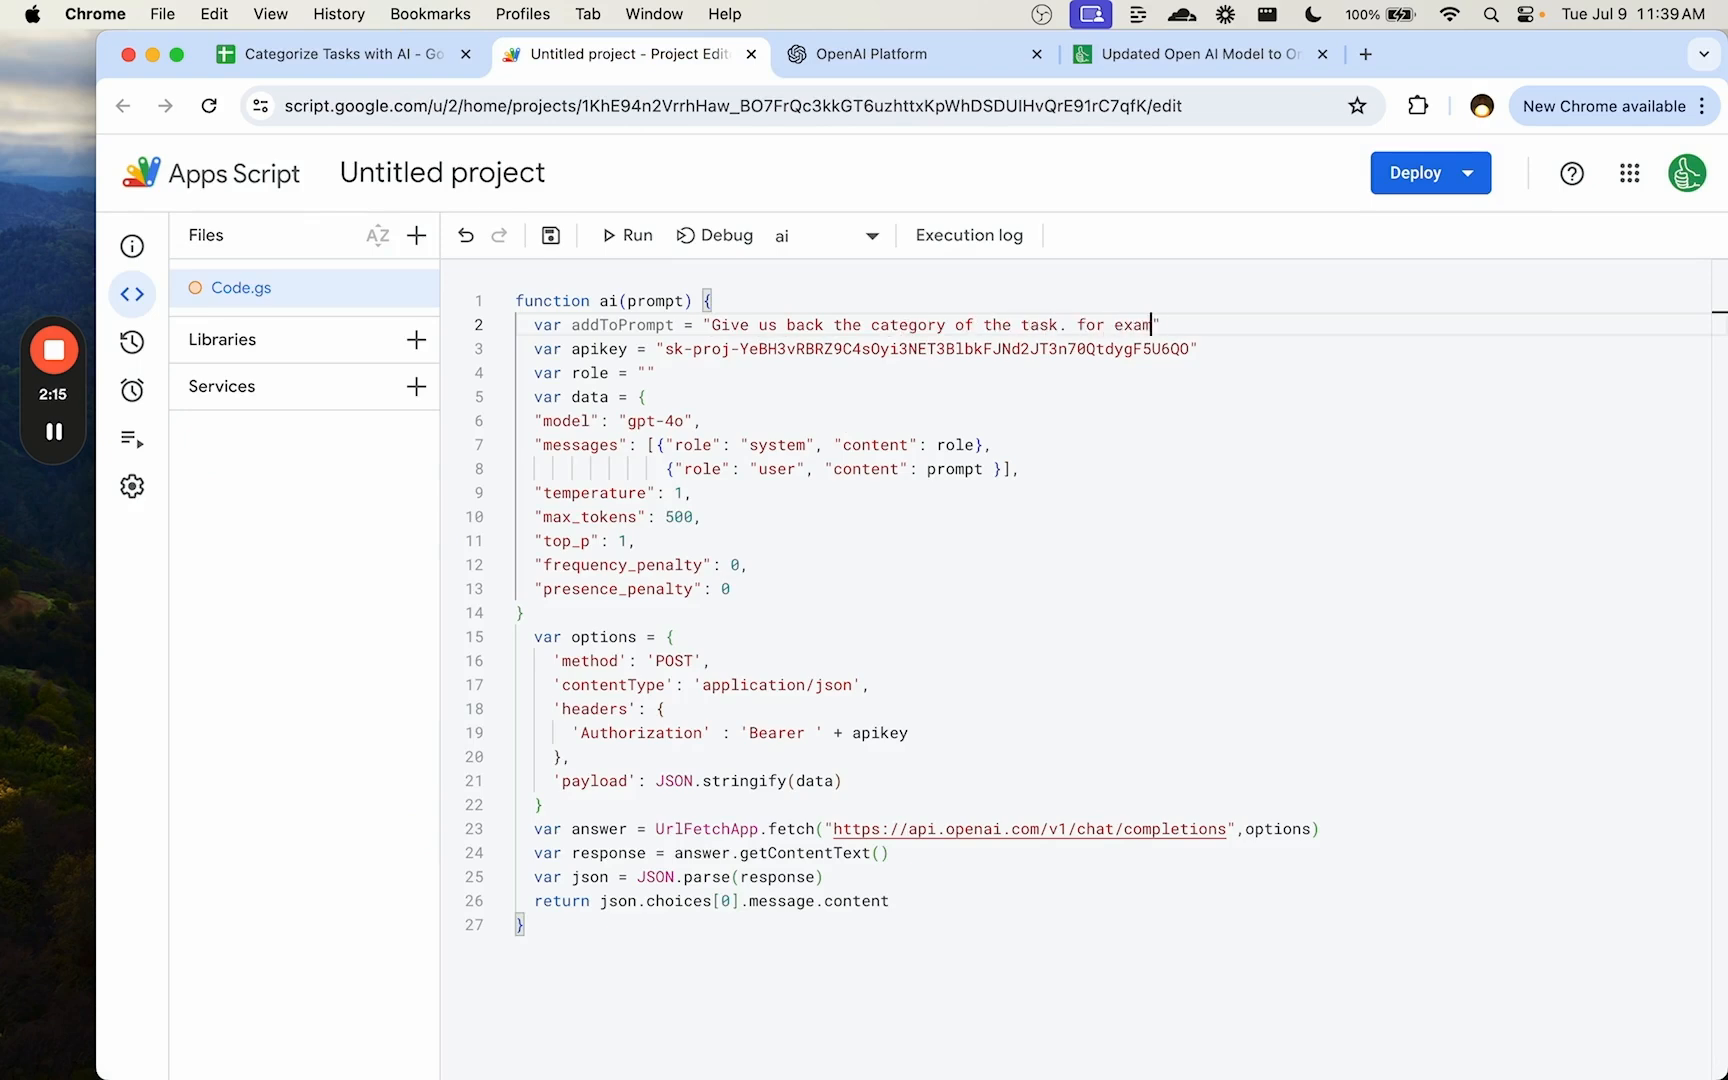
pyautogui.write('ple: Prepare breakfast')
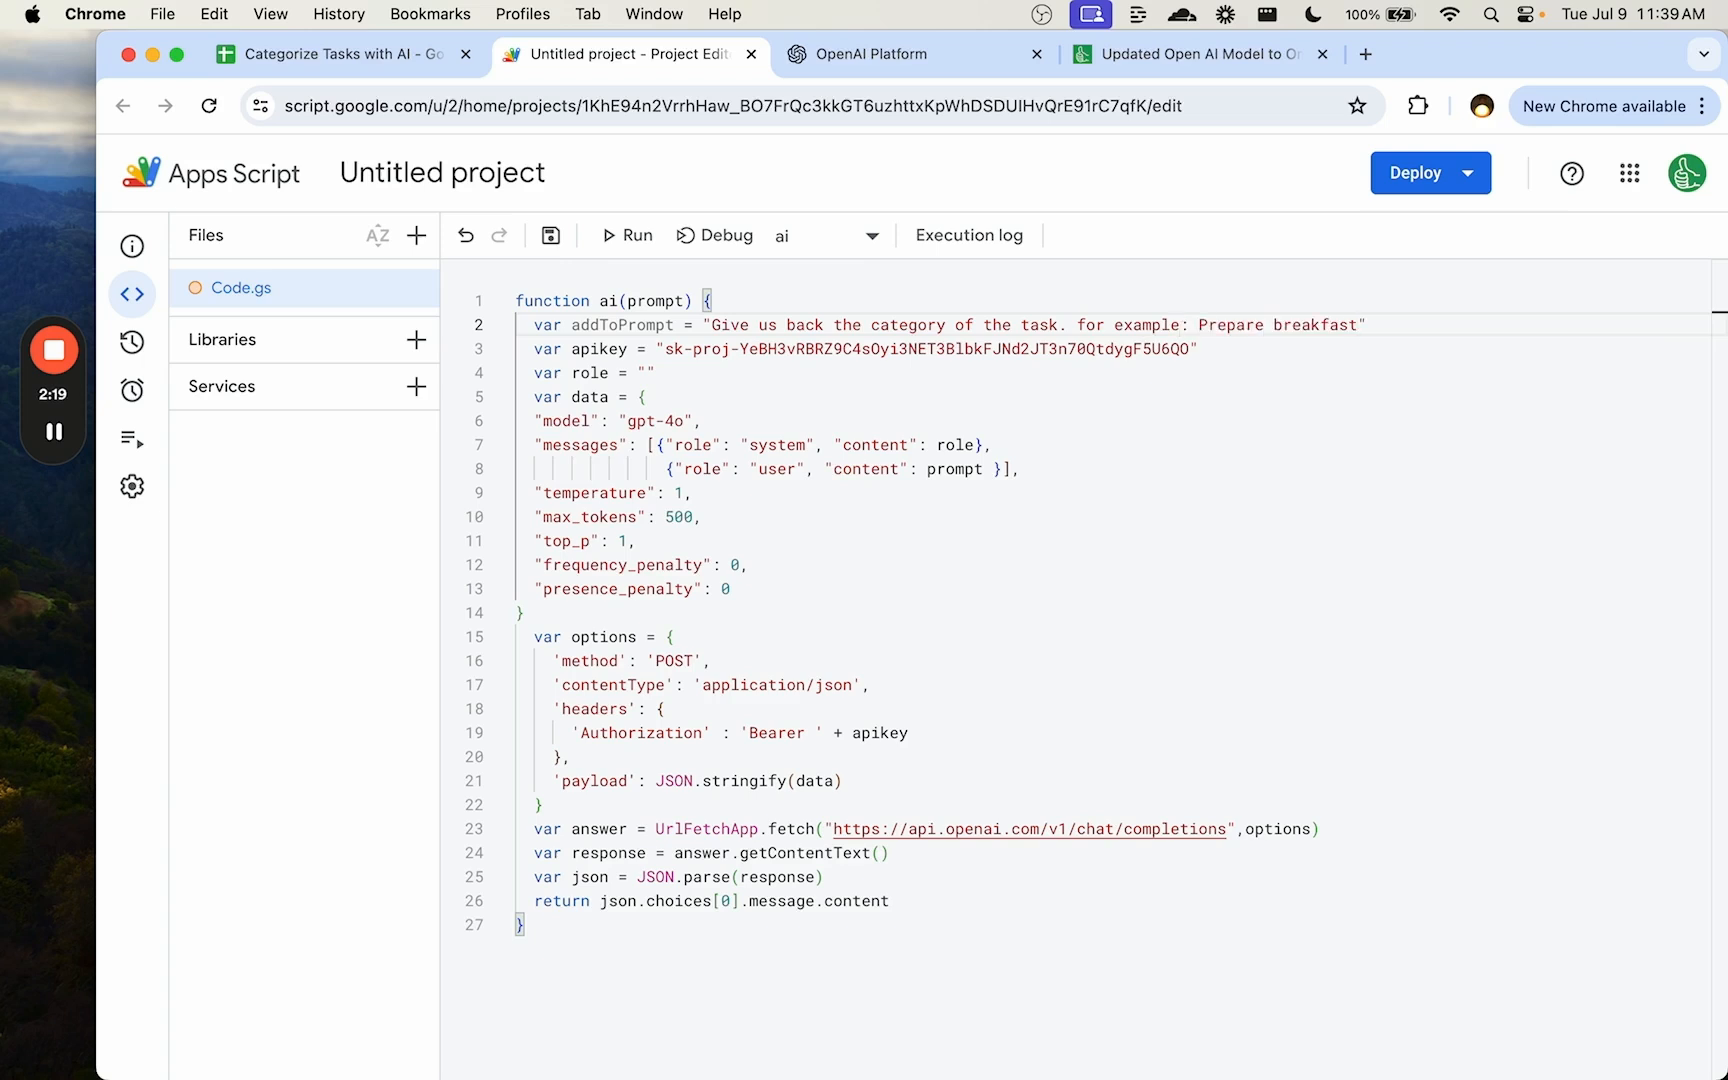
pyautogui.write(', H')
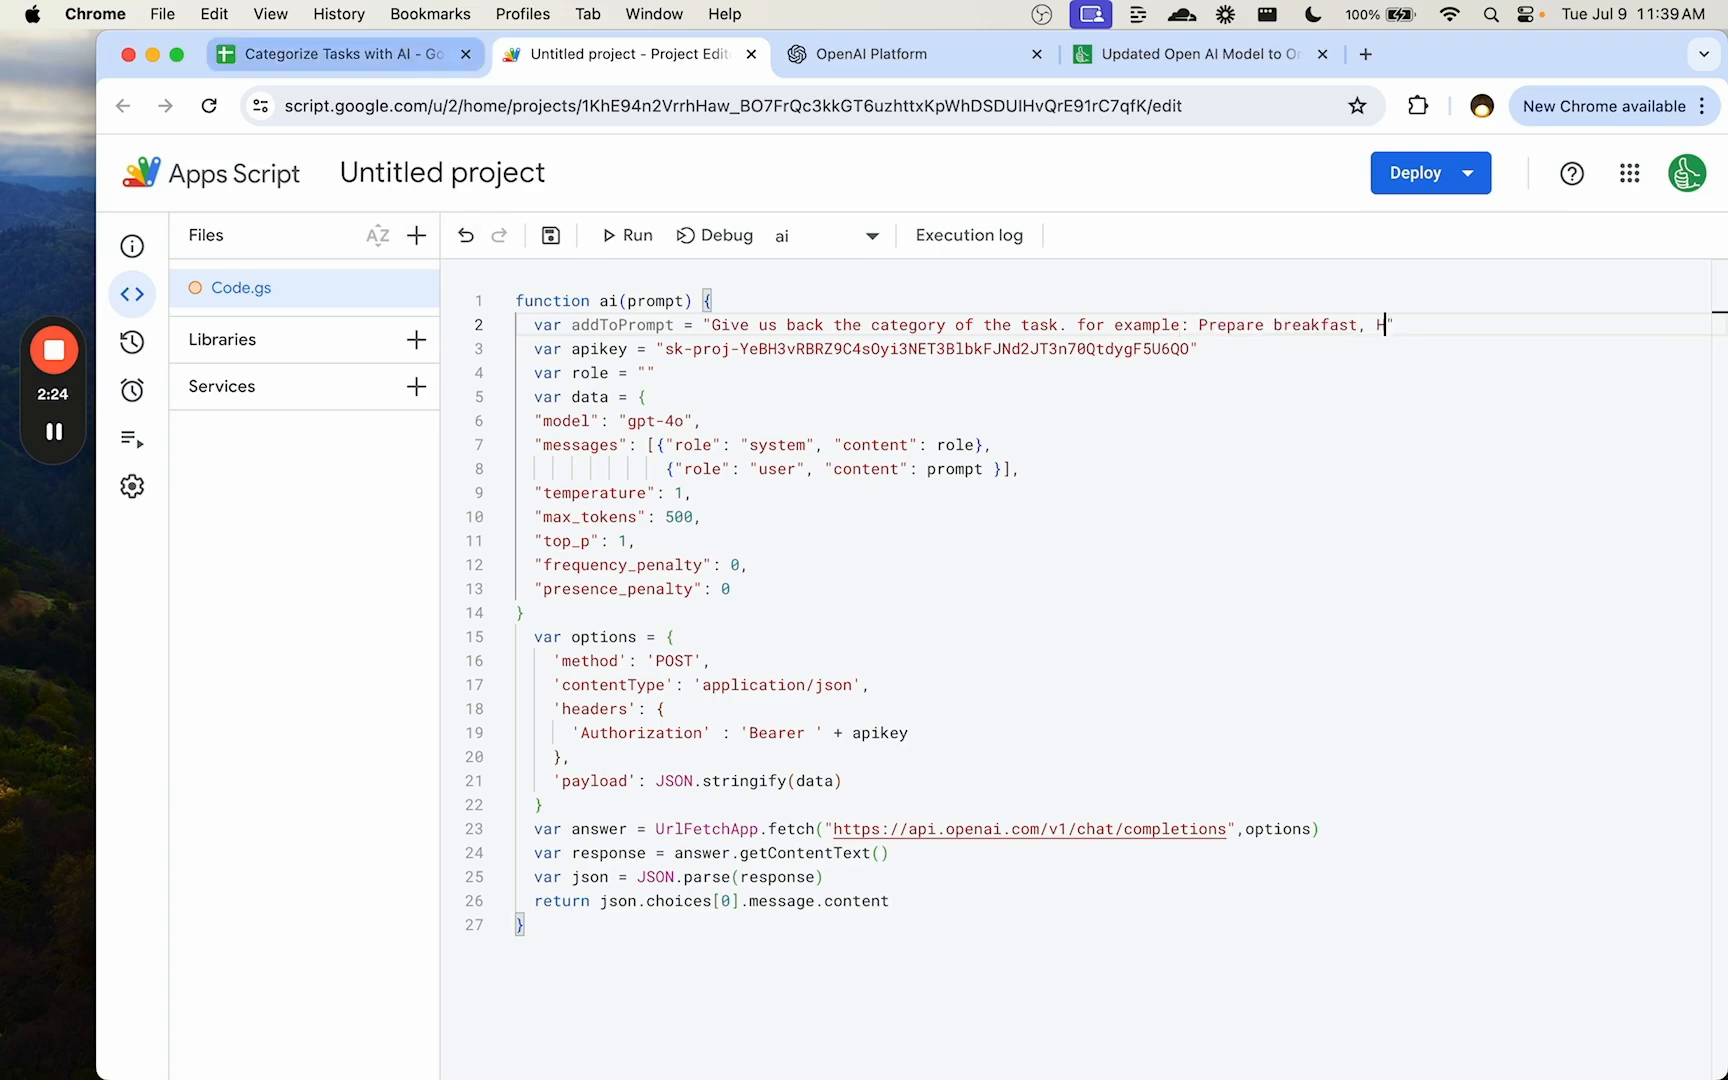
pyautogui.write('Home.')
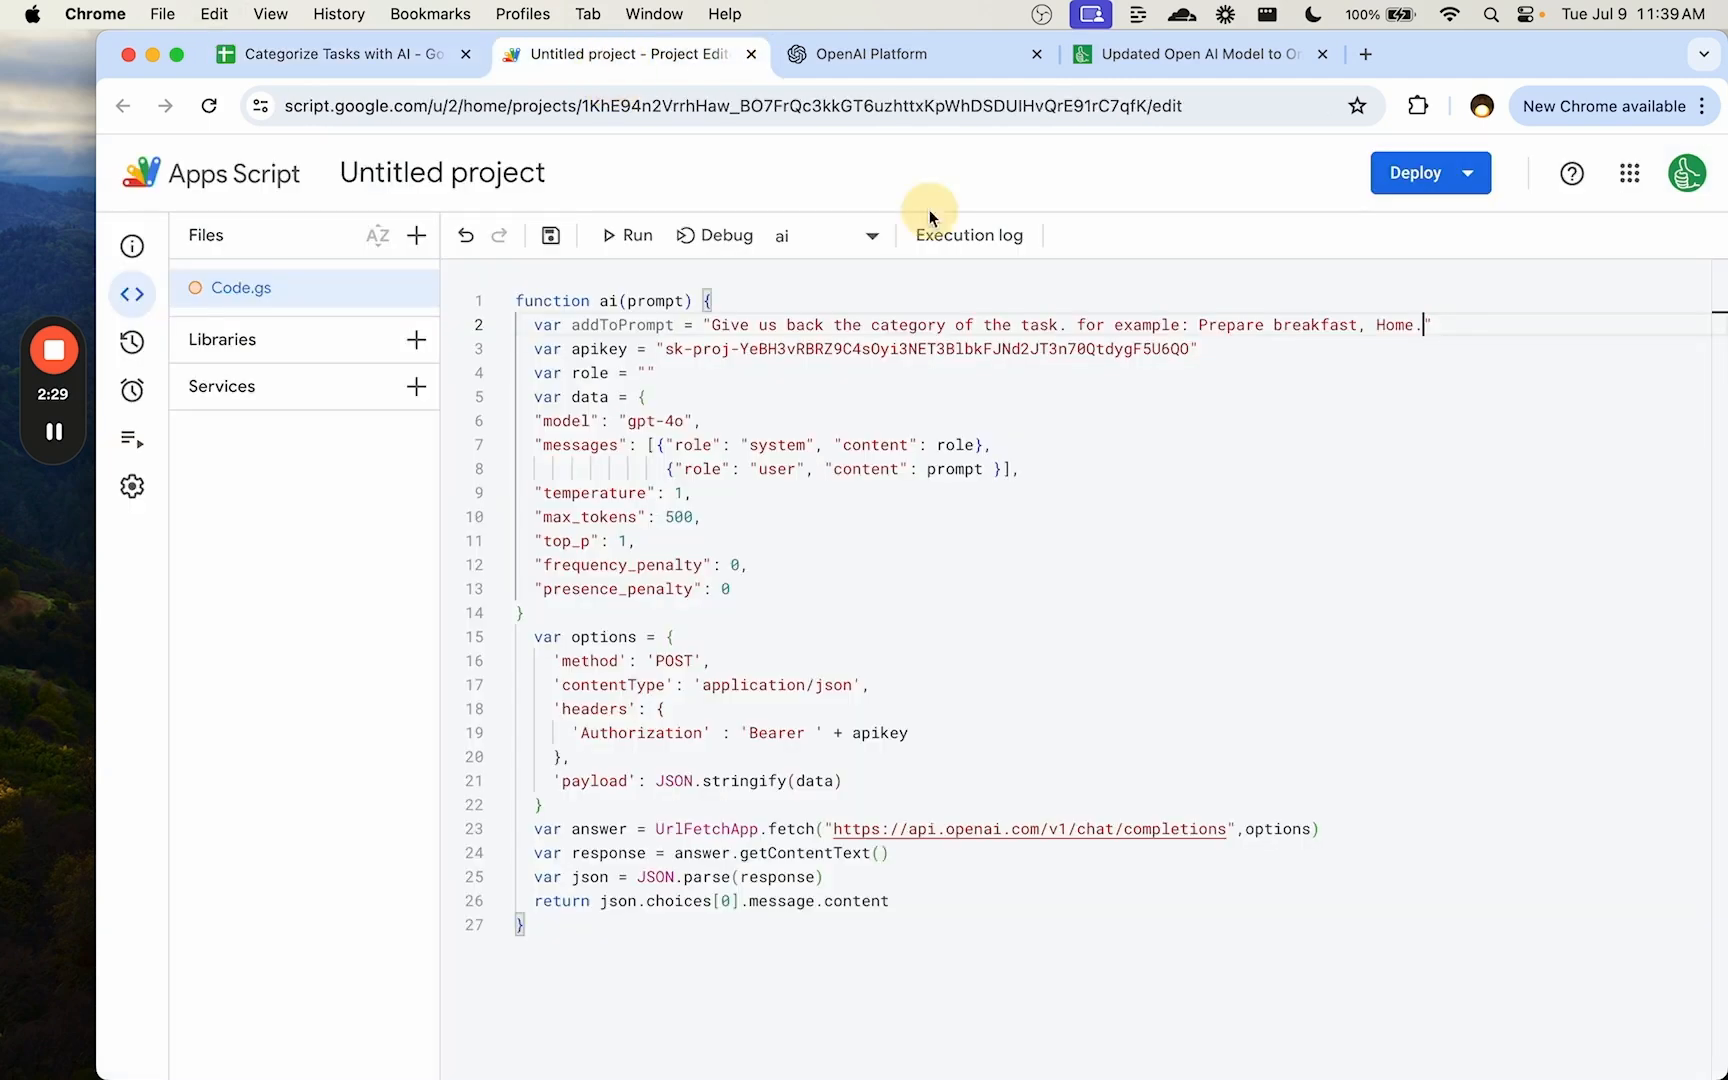
pyautogui.write('TaskPrepare breakfast, Home.Respond to emails')
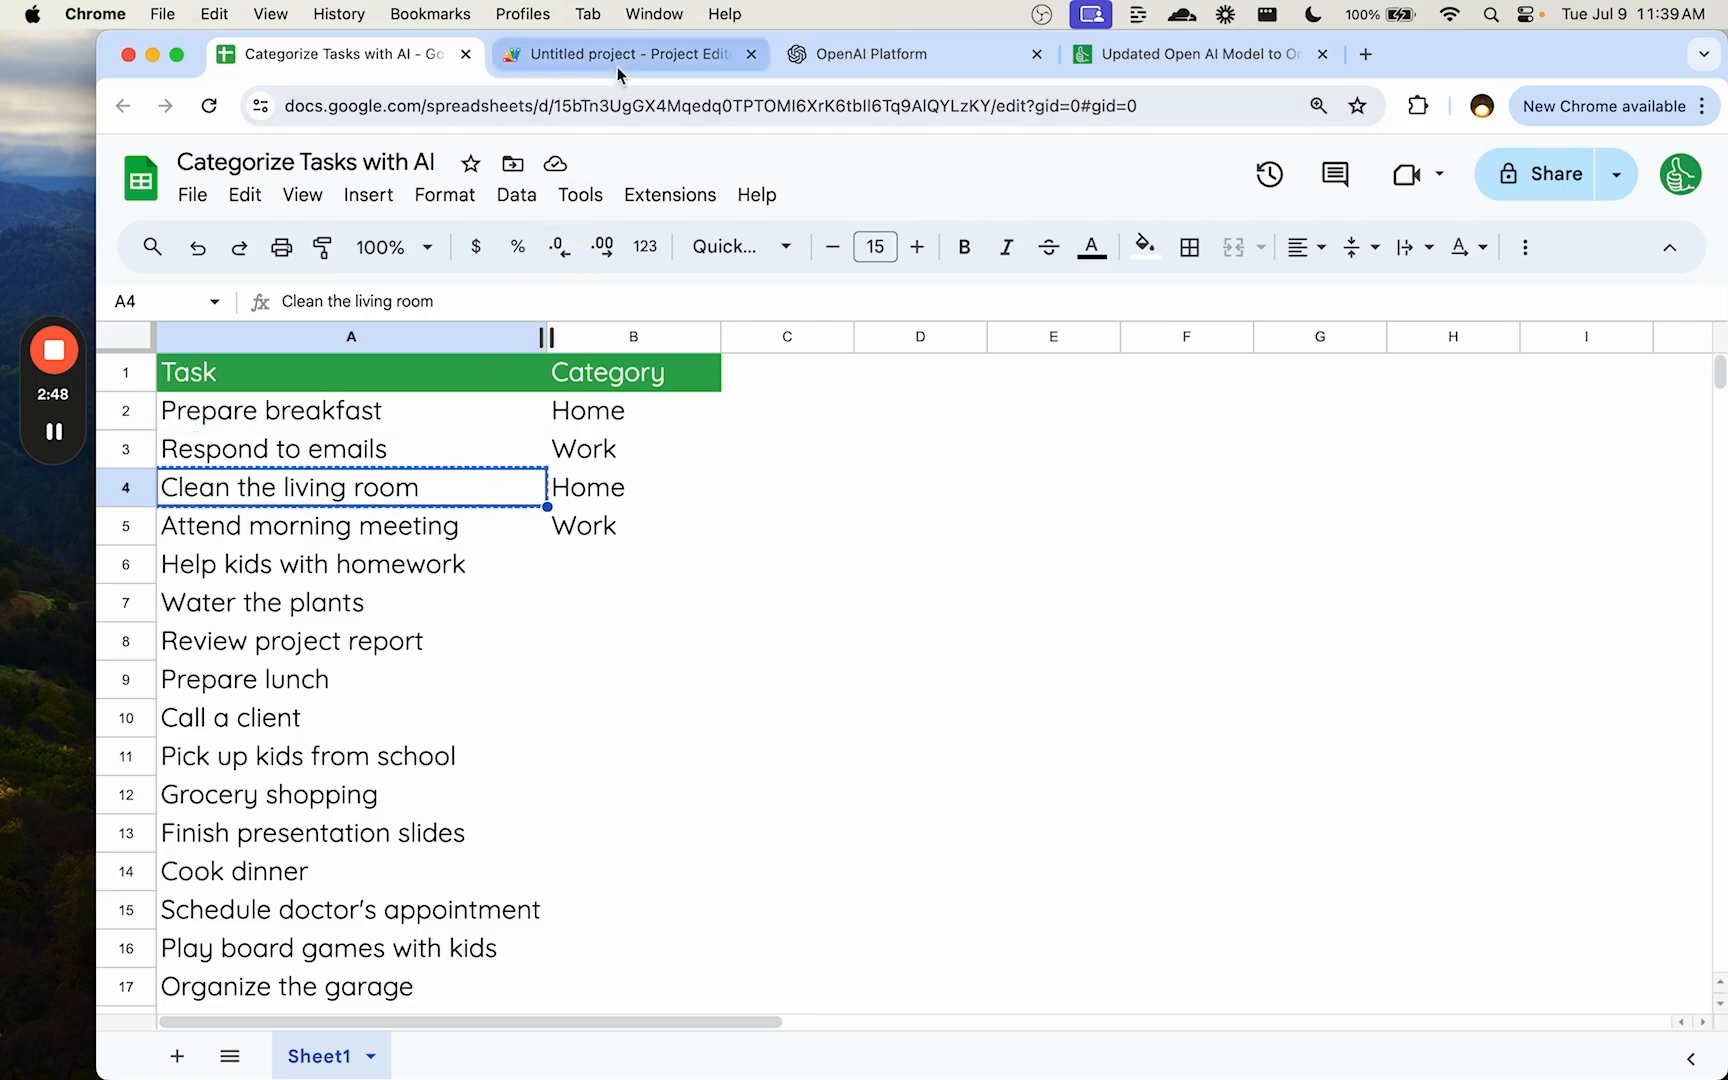
# Add more examples like Attend morning meeting with categories, ending in a new Task: slot
pyautogui.click(619, 54)
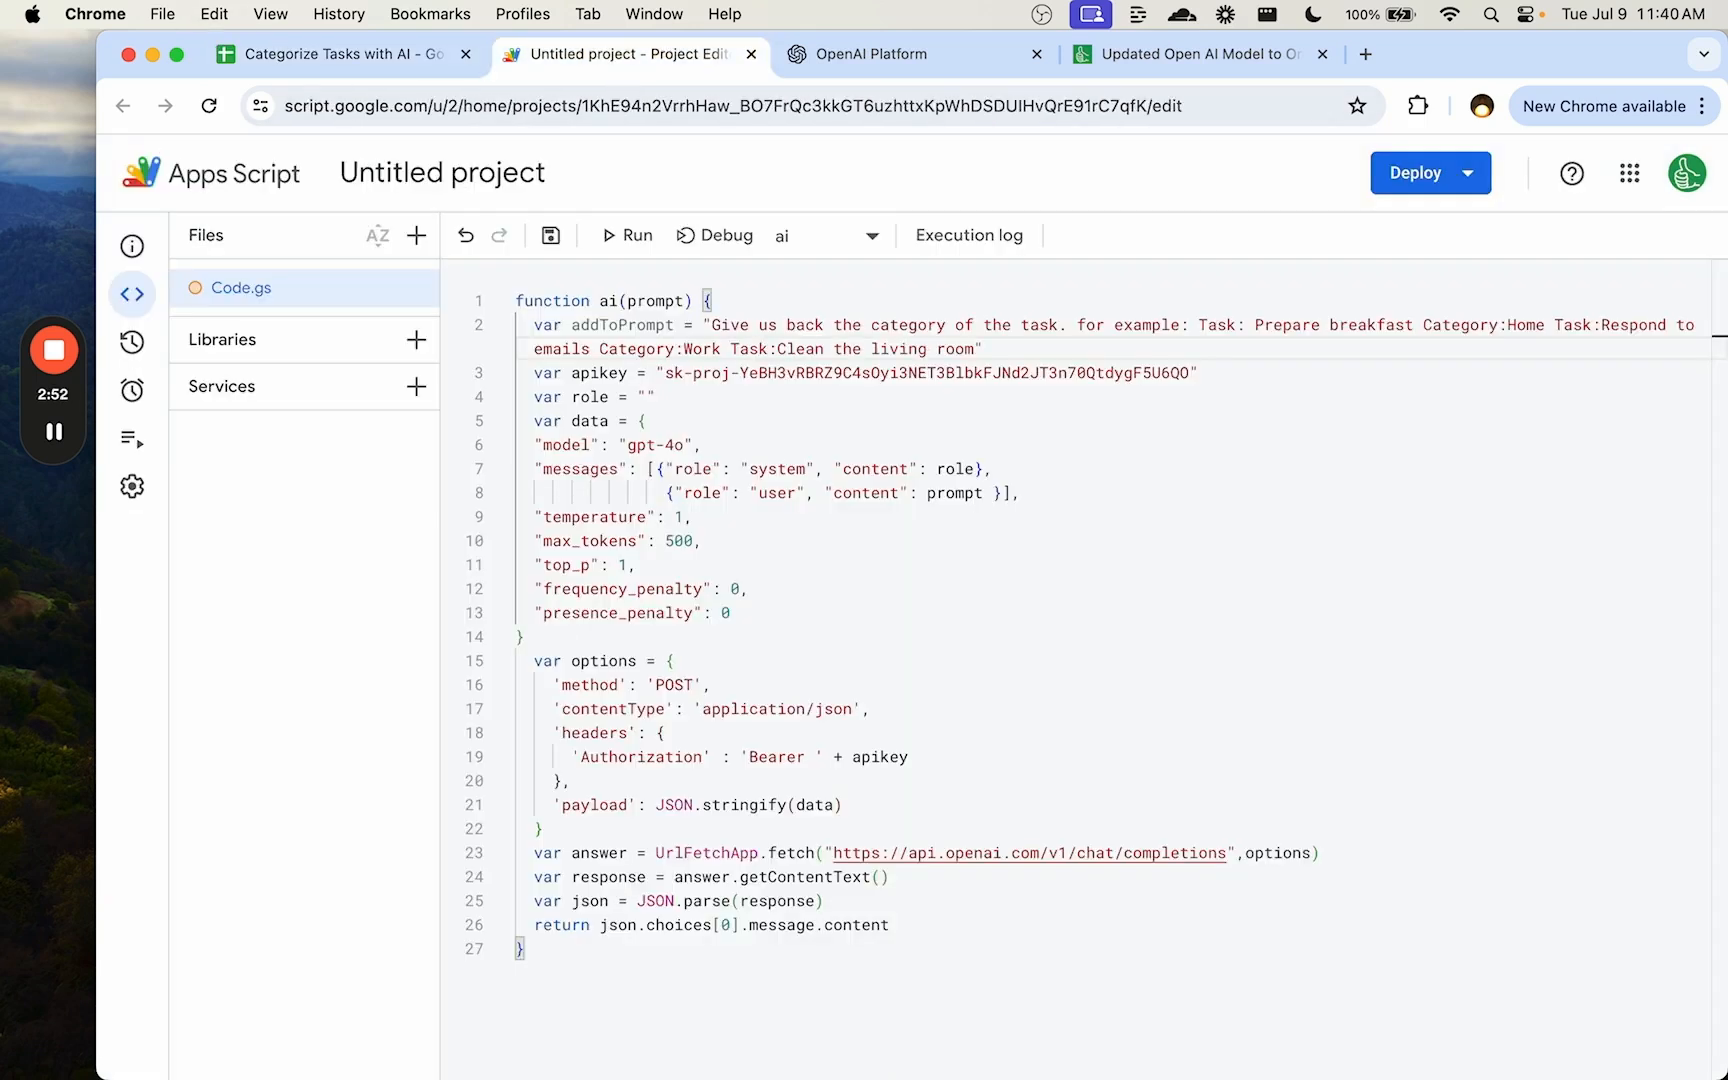
pyautogui.write('Cateog')
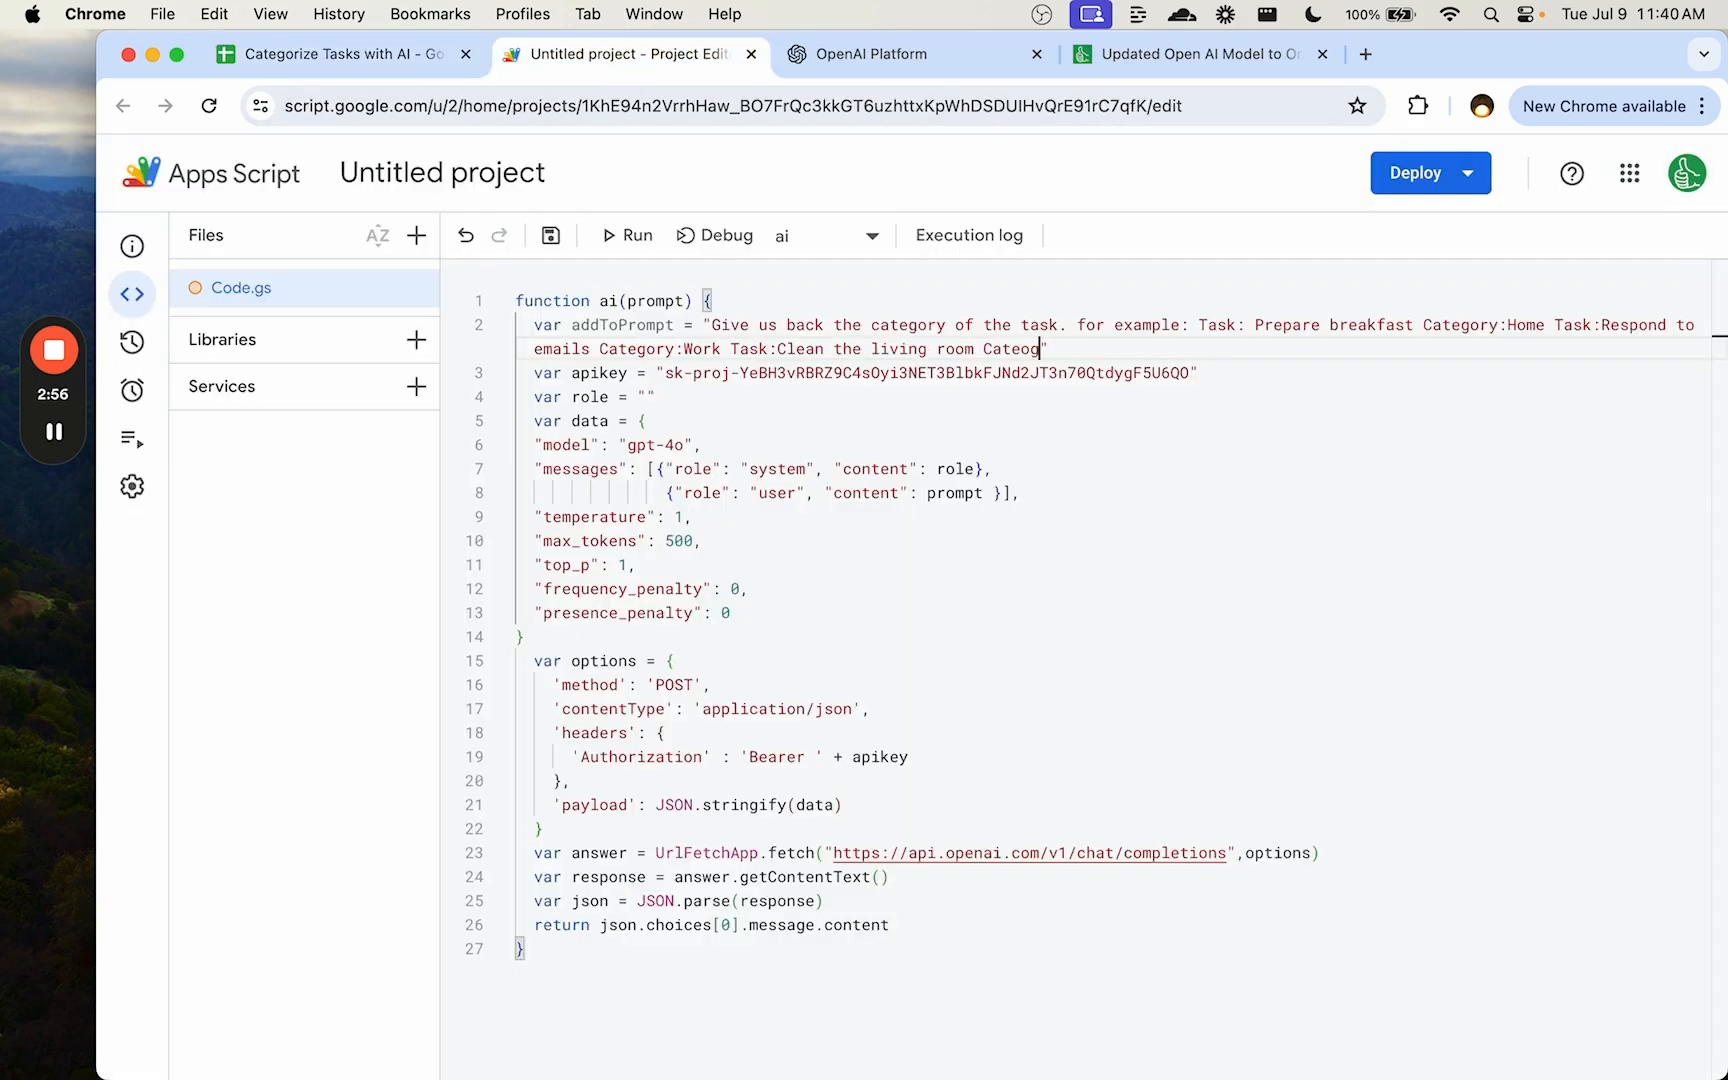
pyautogui.click(340, 54)
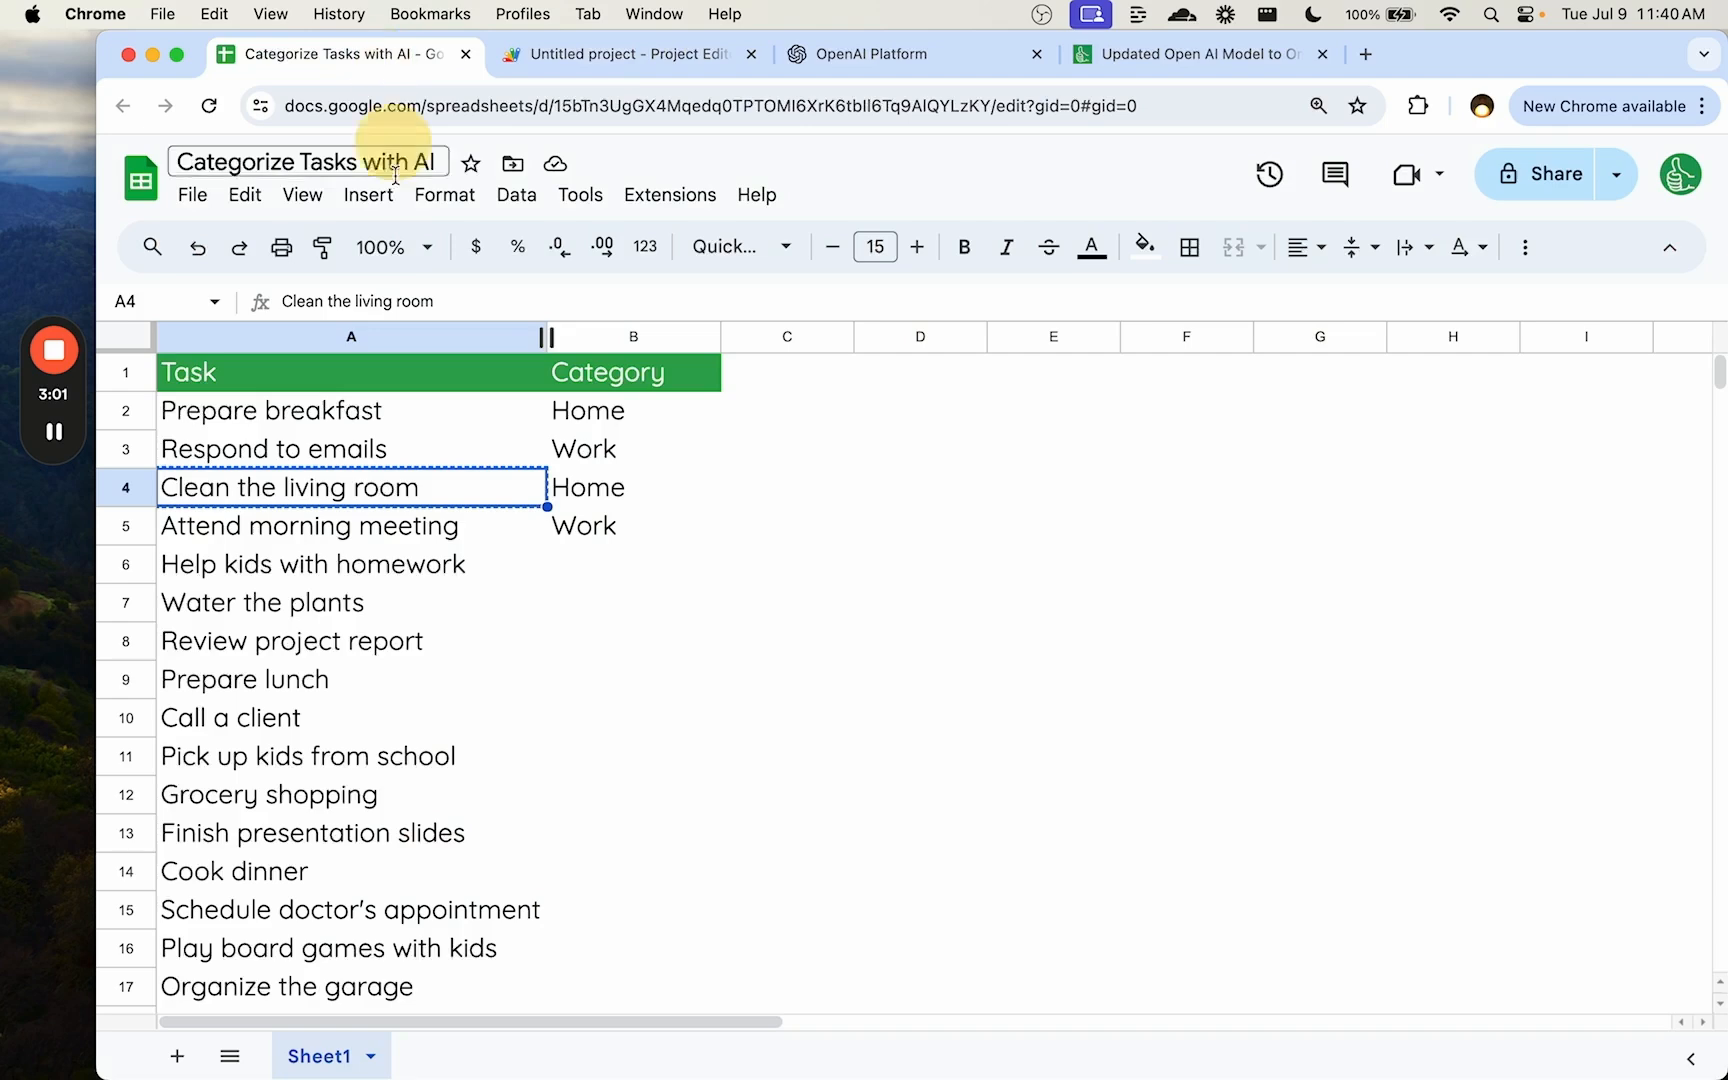
pyautogui.click(599, 54)
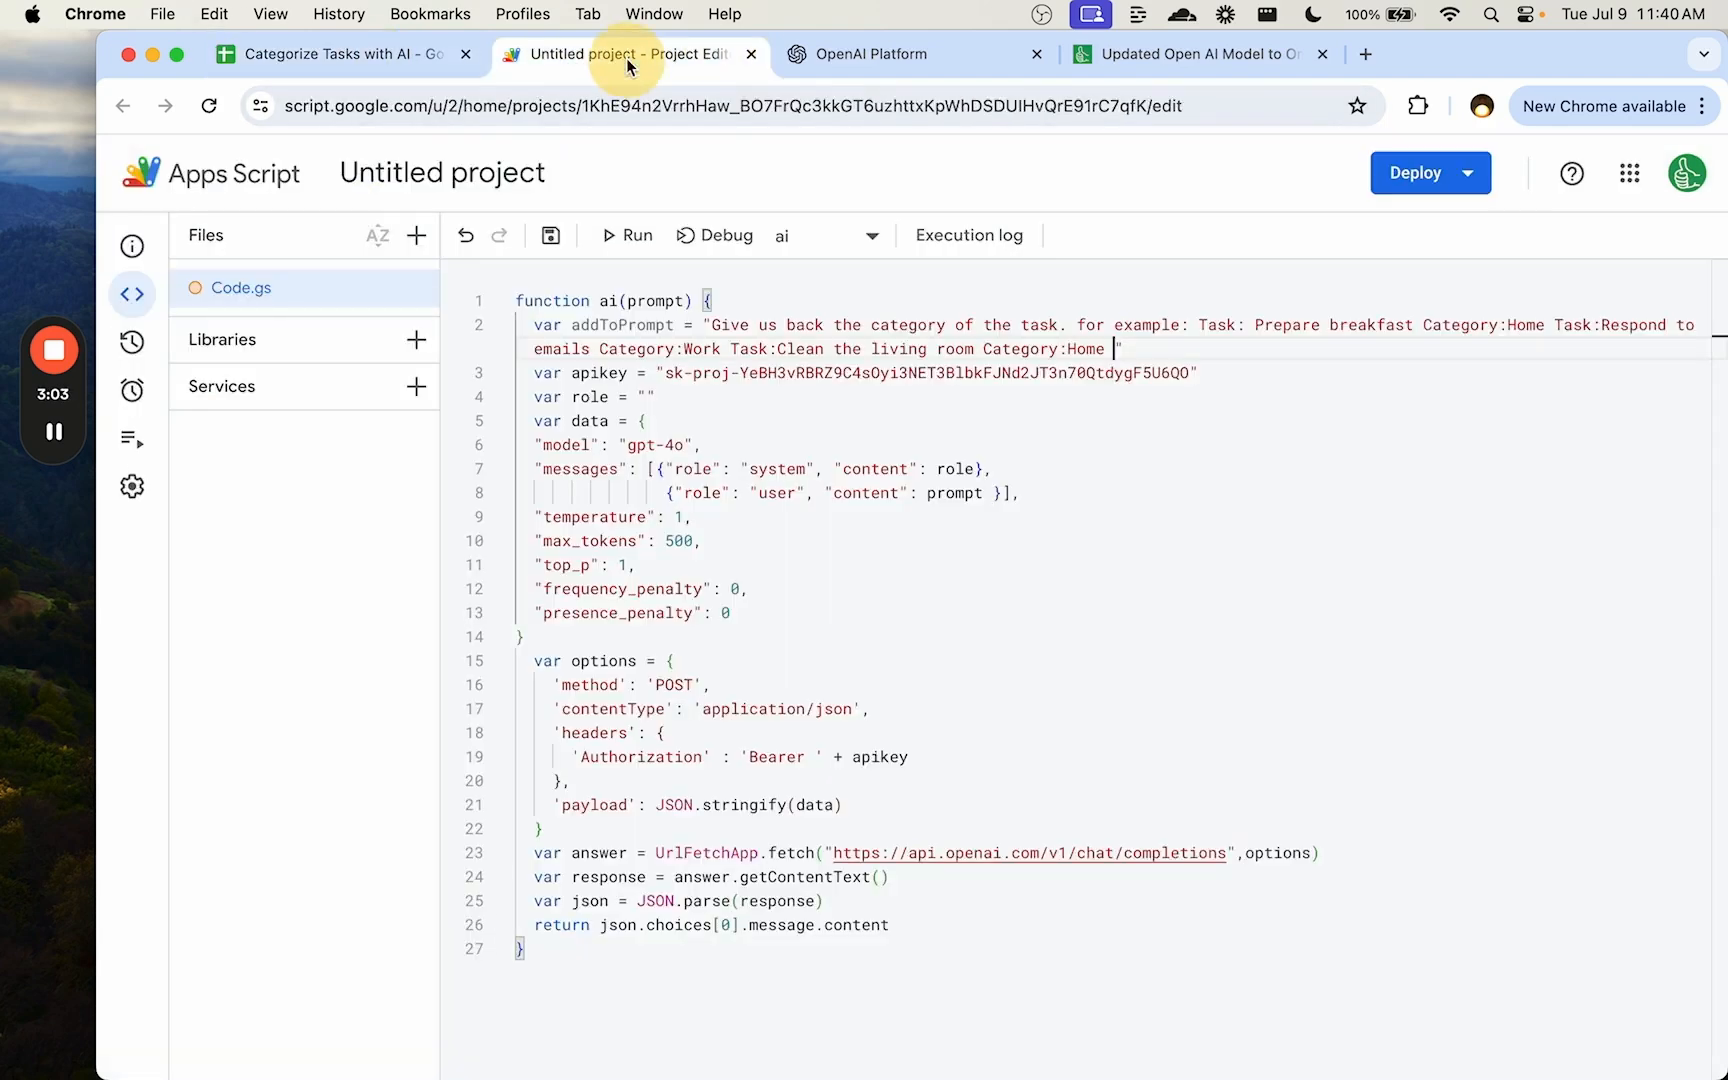
pyautogui.write('Task: Attend morning meeting Category:Work')
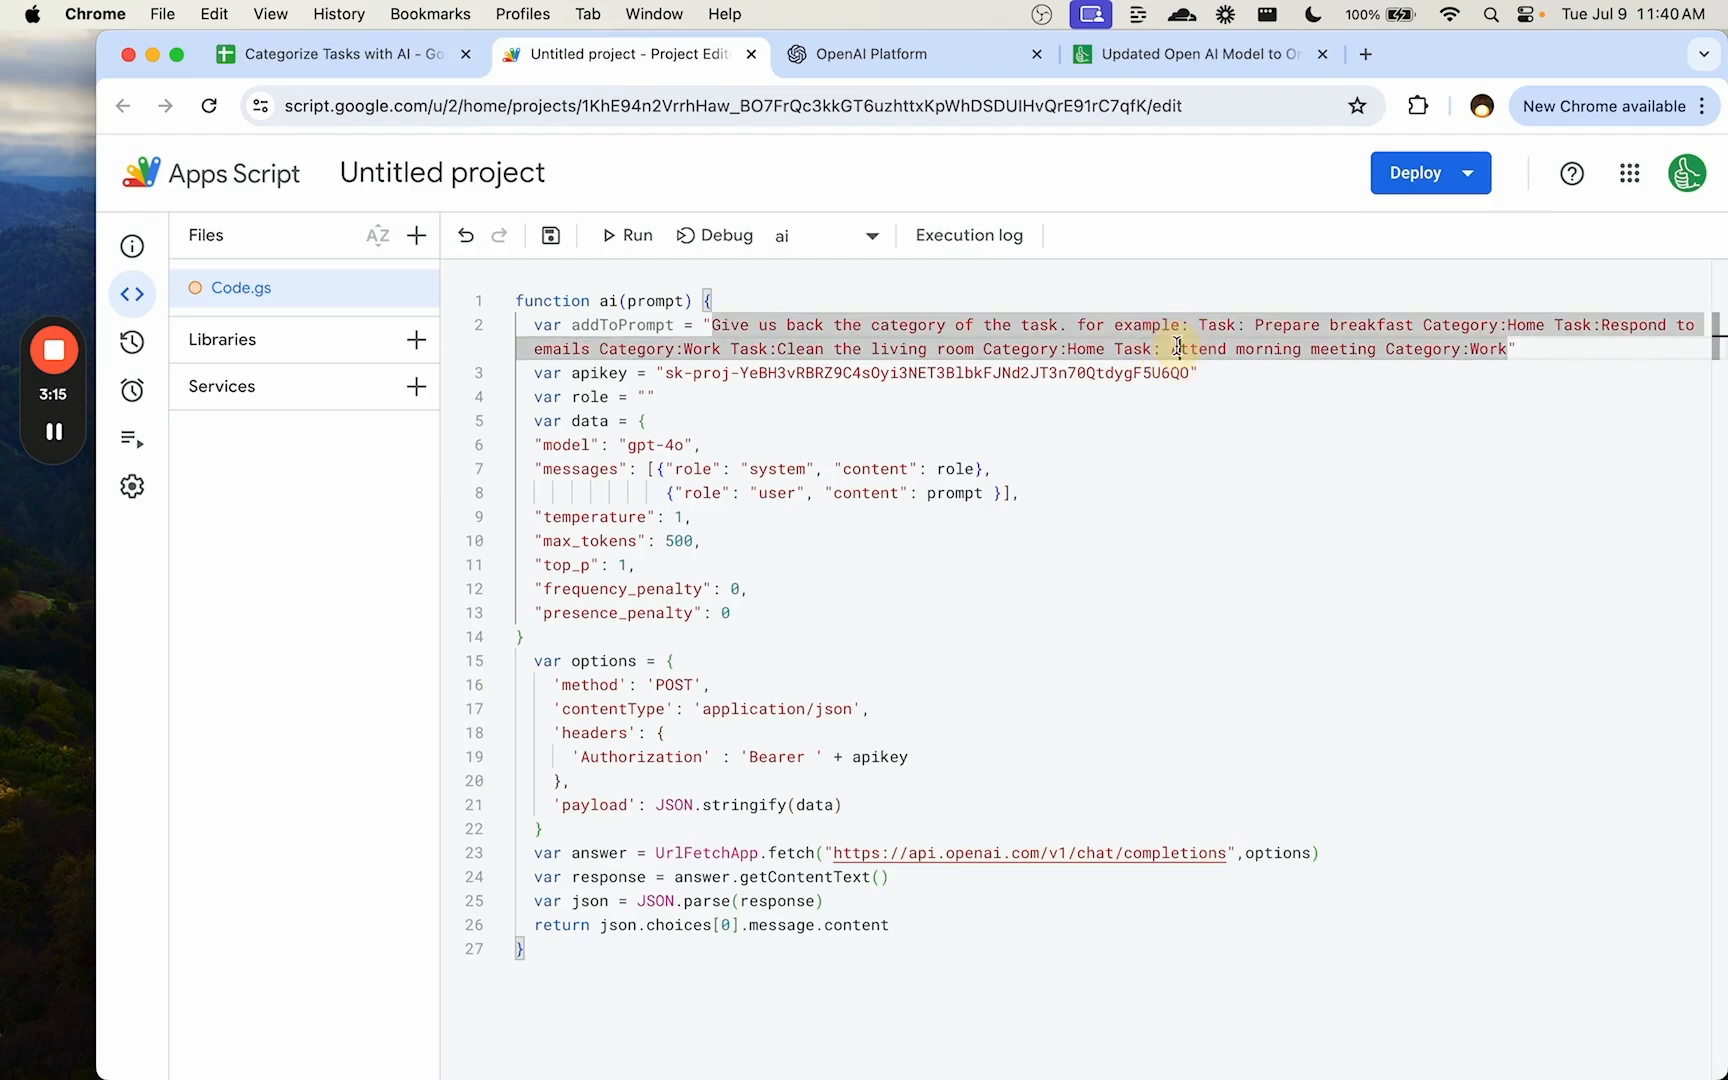
pyautogui.click(1161, 348)
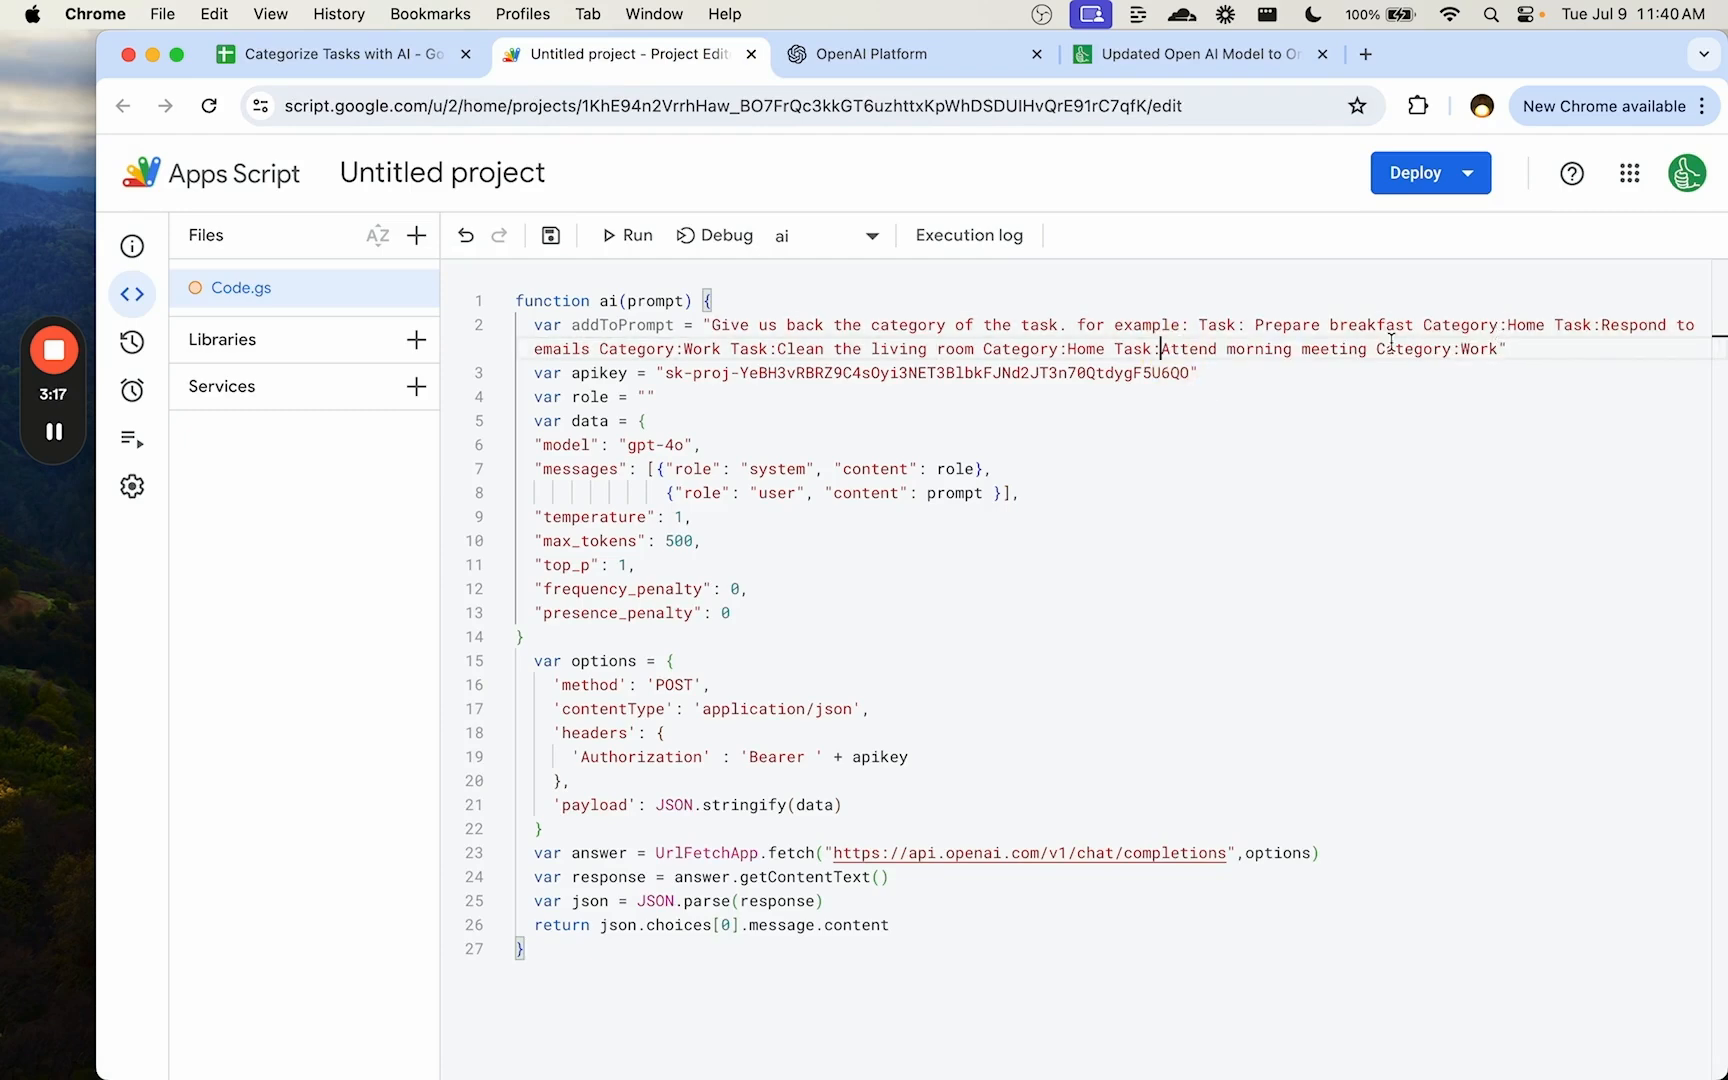
pyautogui.write('Task:')
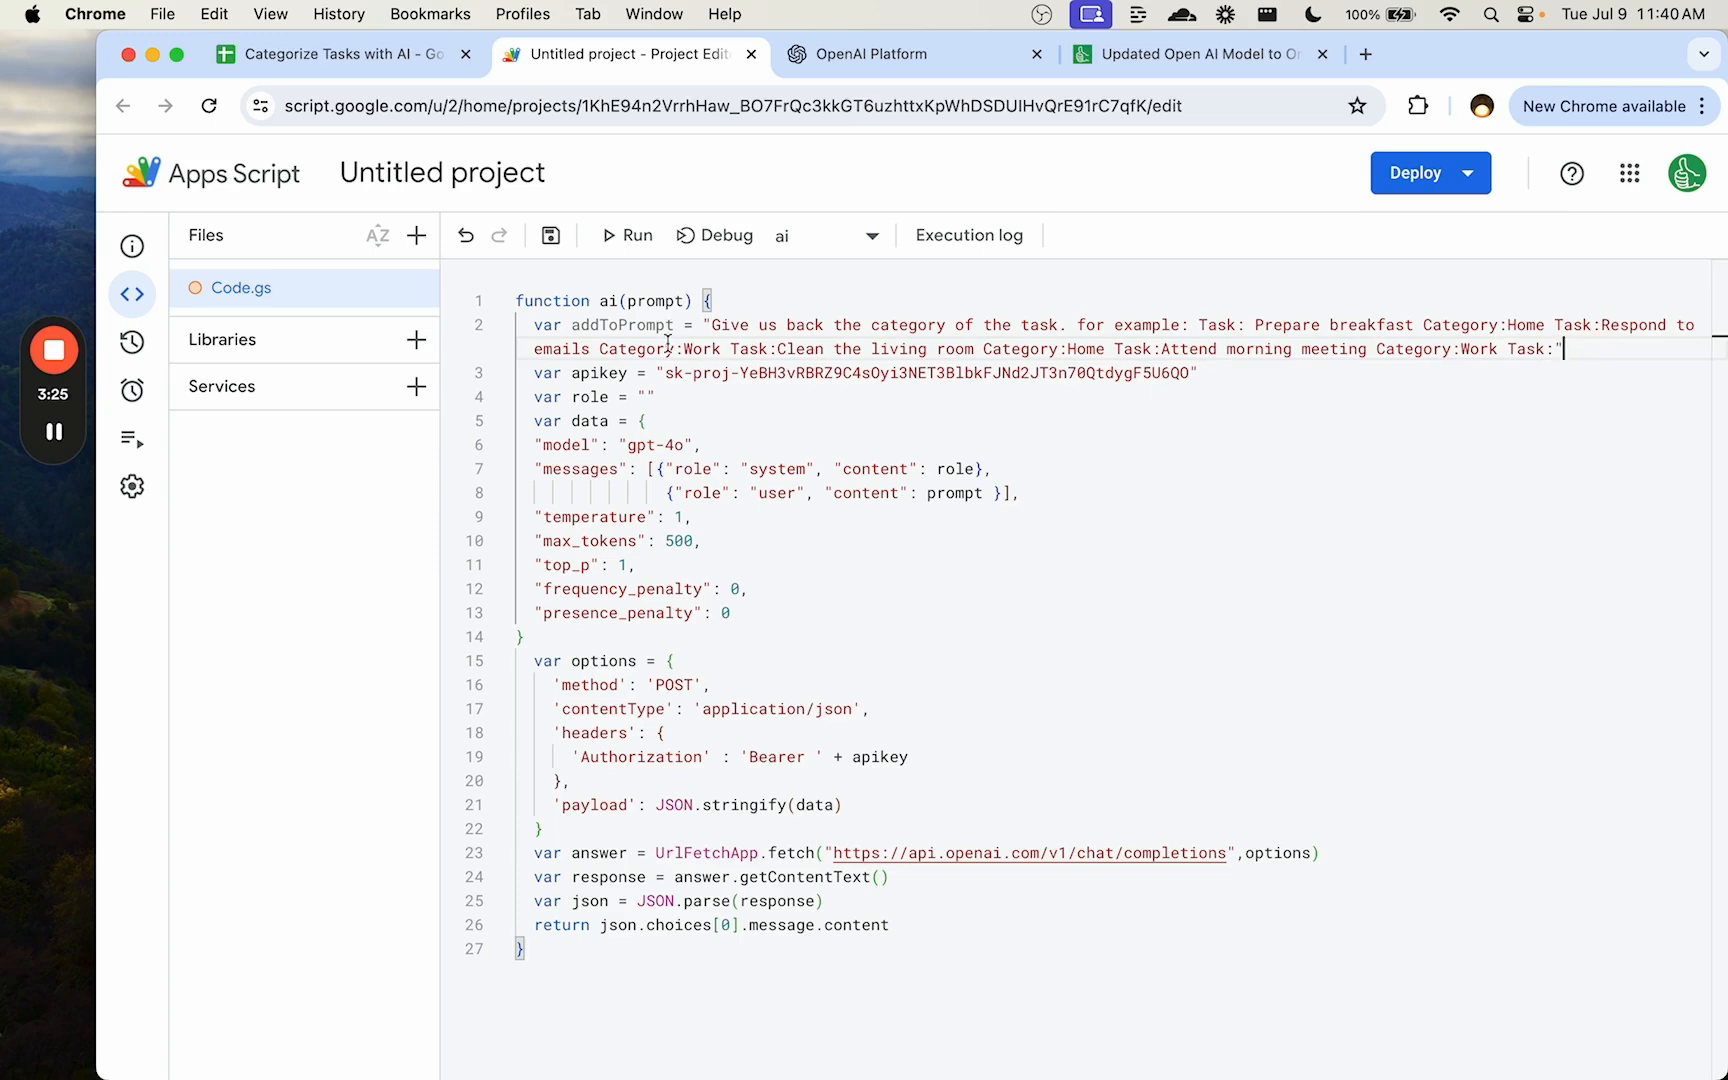
# Make the prompt append the task, rename the prompt variable, and name the project Tasks
pyautogui.write('task')
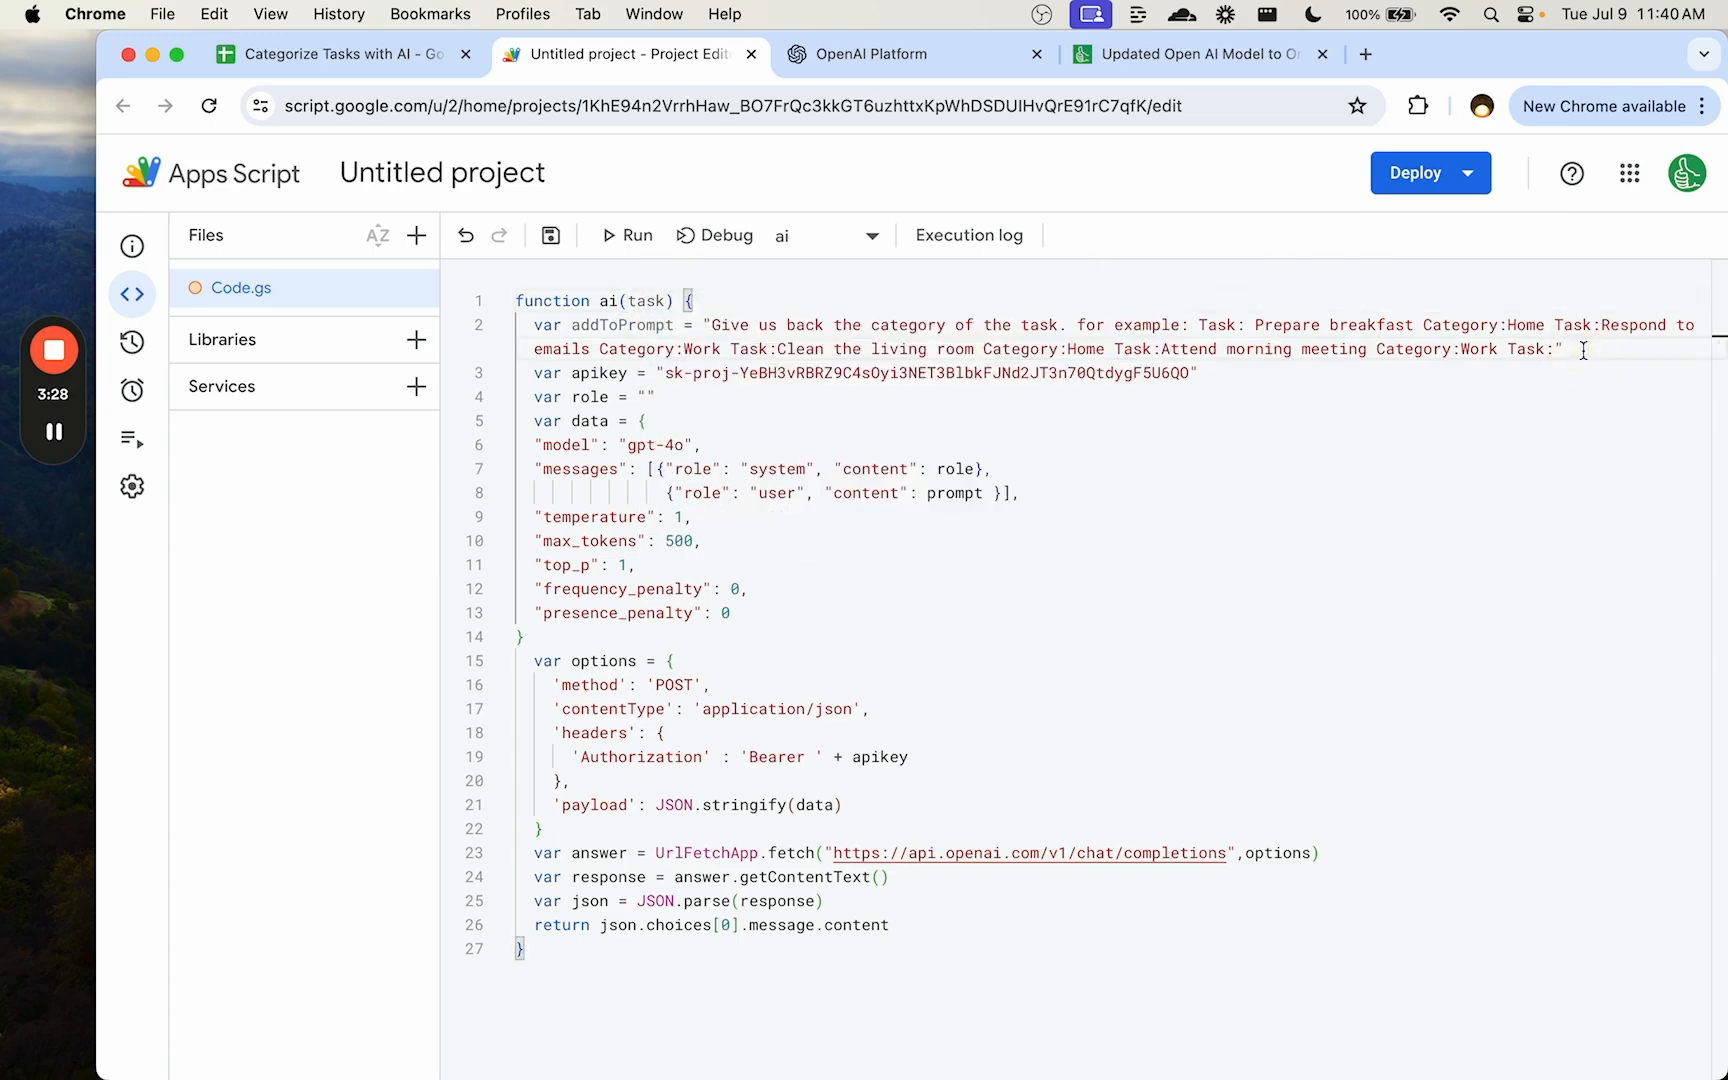
pyautogui.write('+ task "')
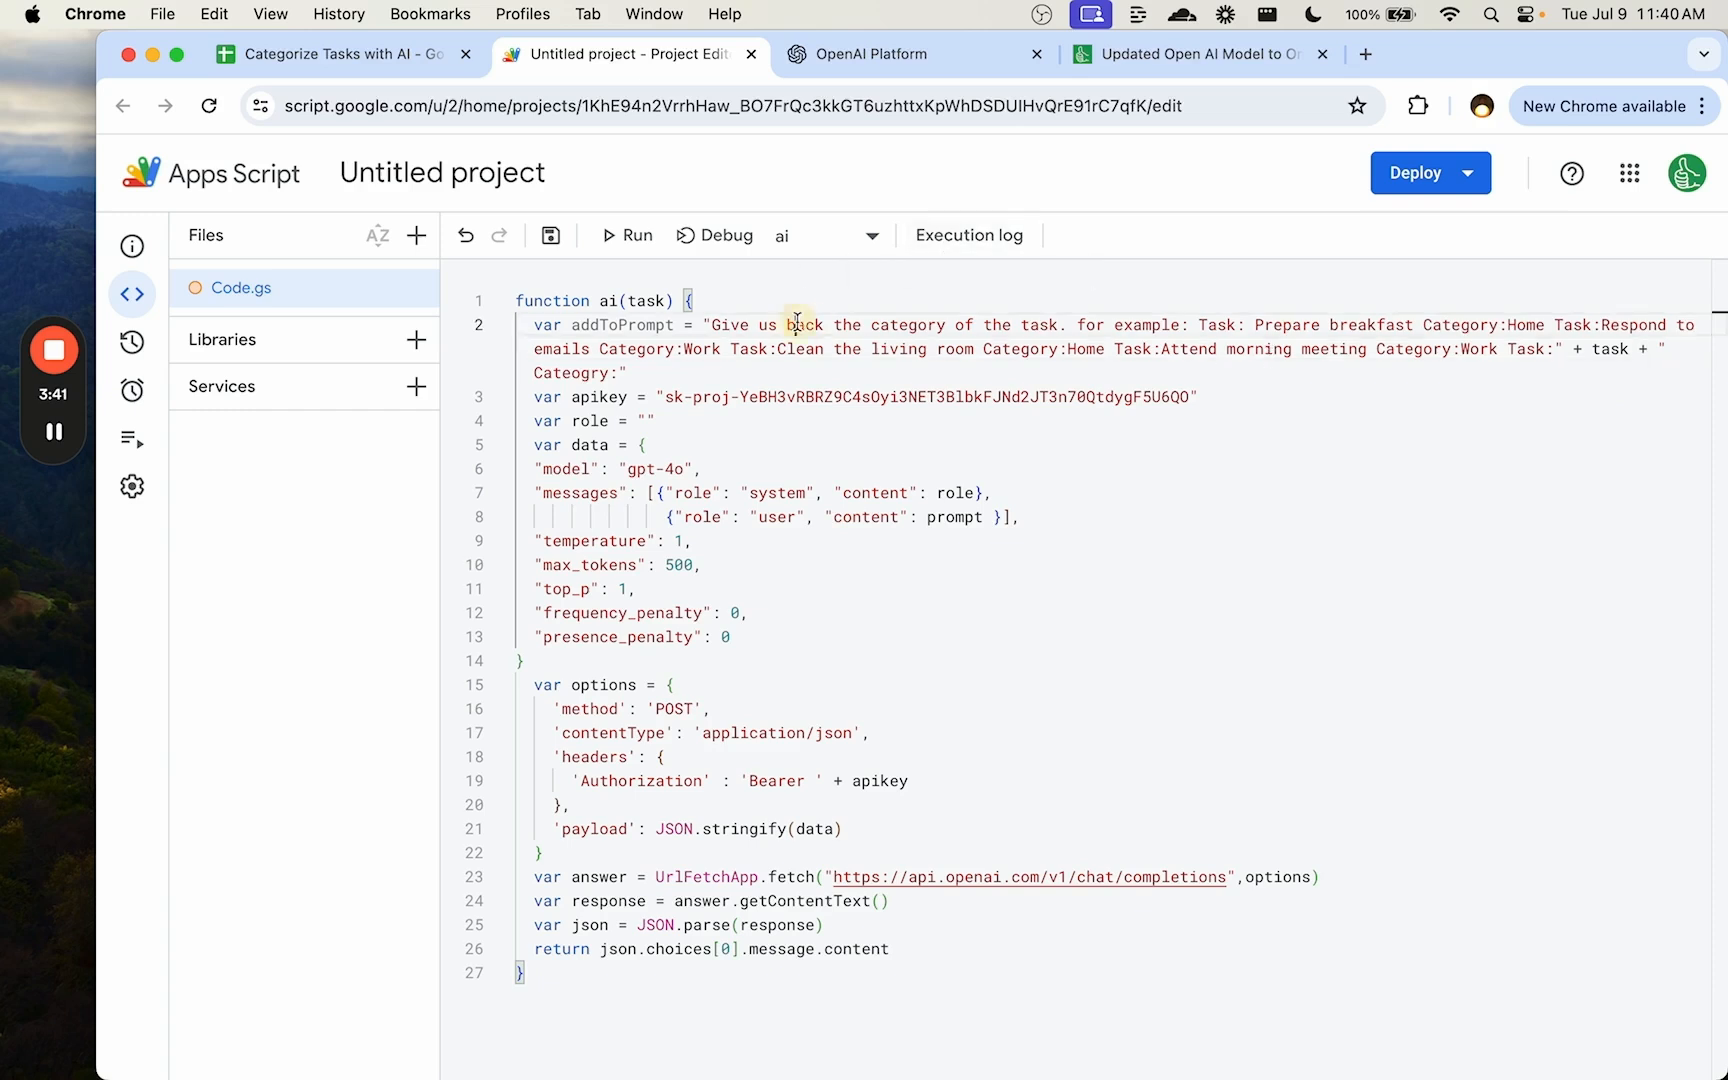
pyautogui.moveTo(663, 397); pyautogui.dragTo(1190, 397)
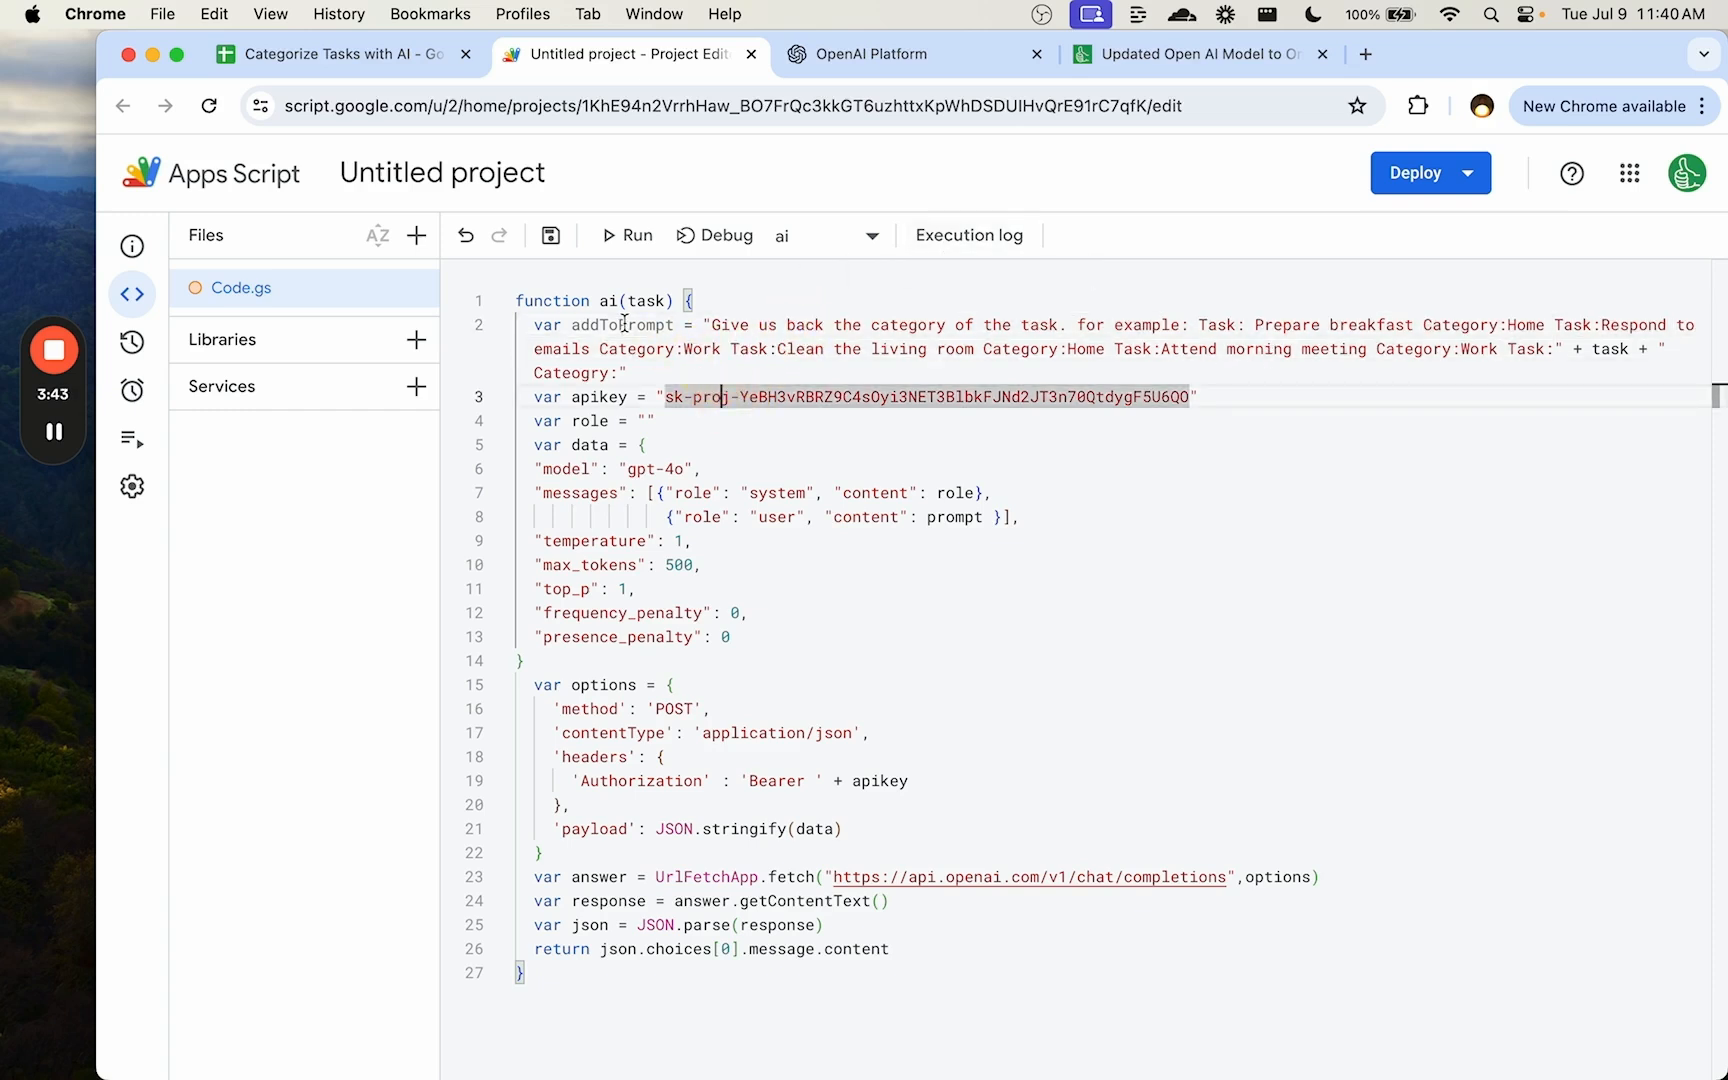
pyautogui.write('p')
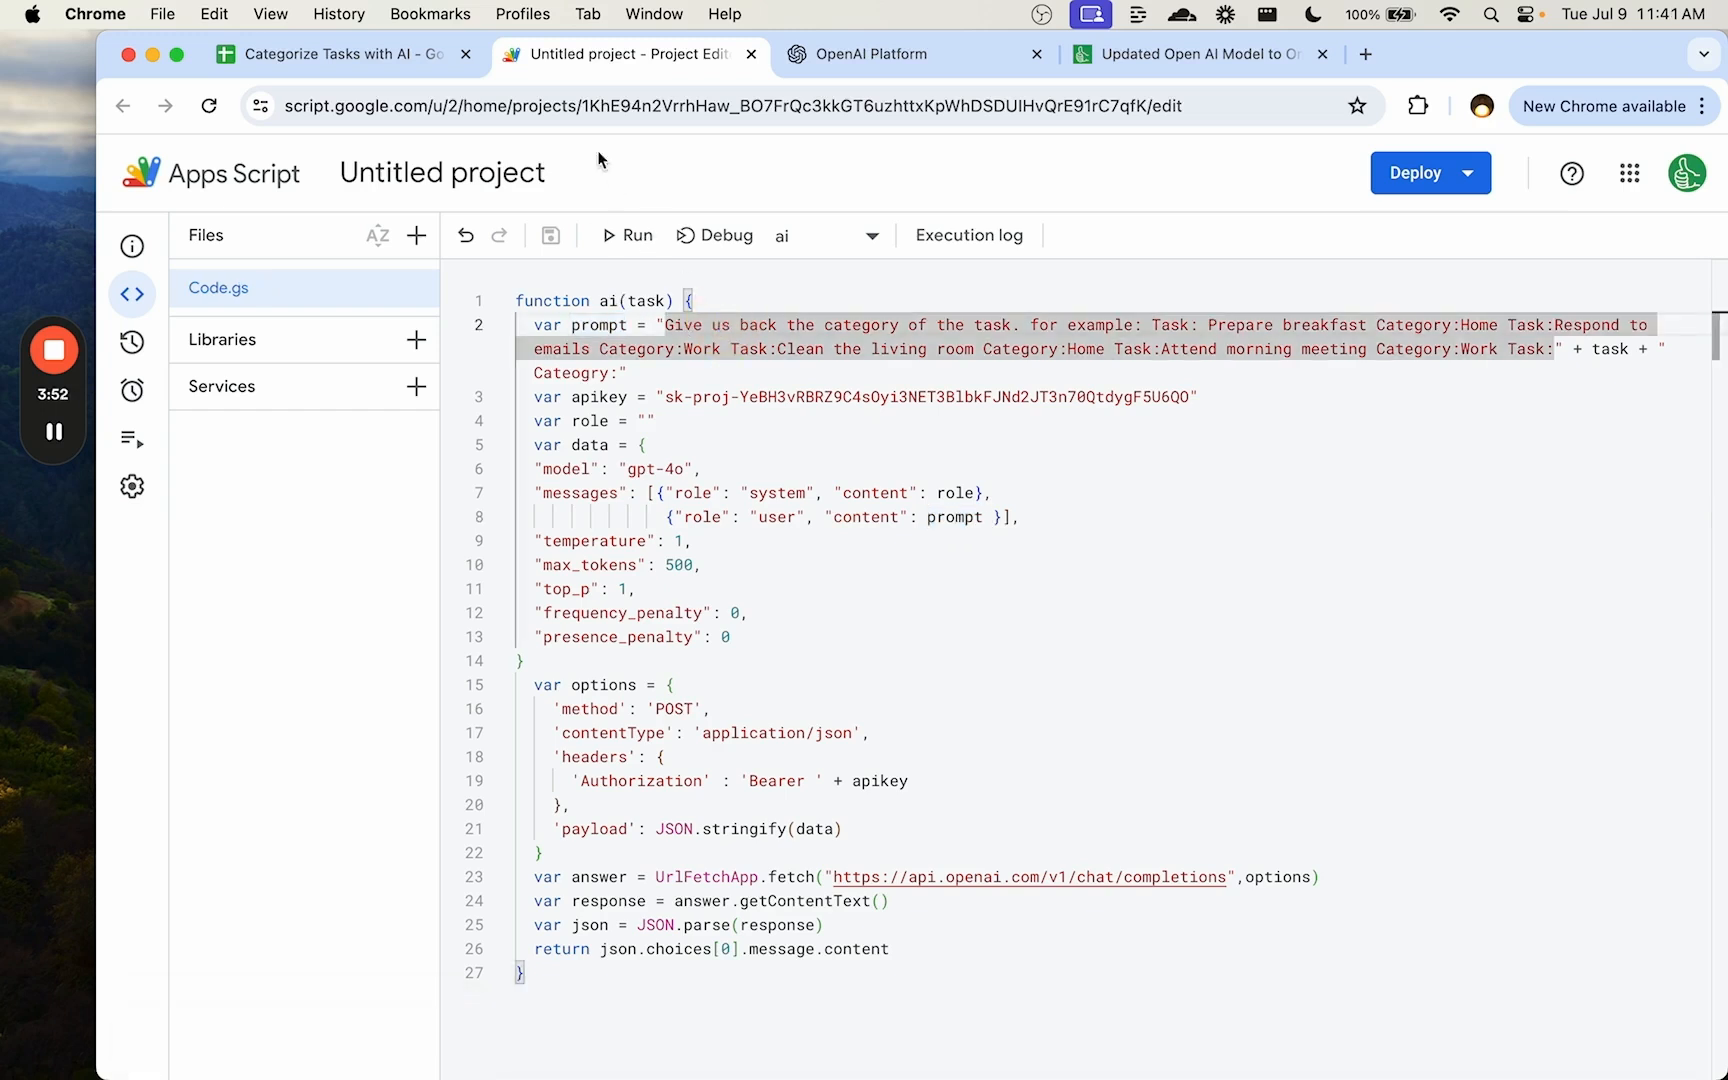
pyautogui.click(443, 172)
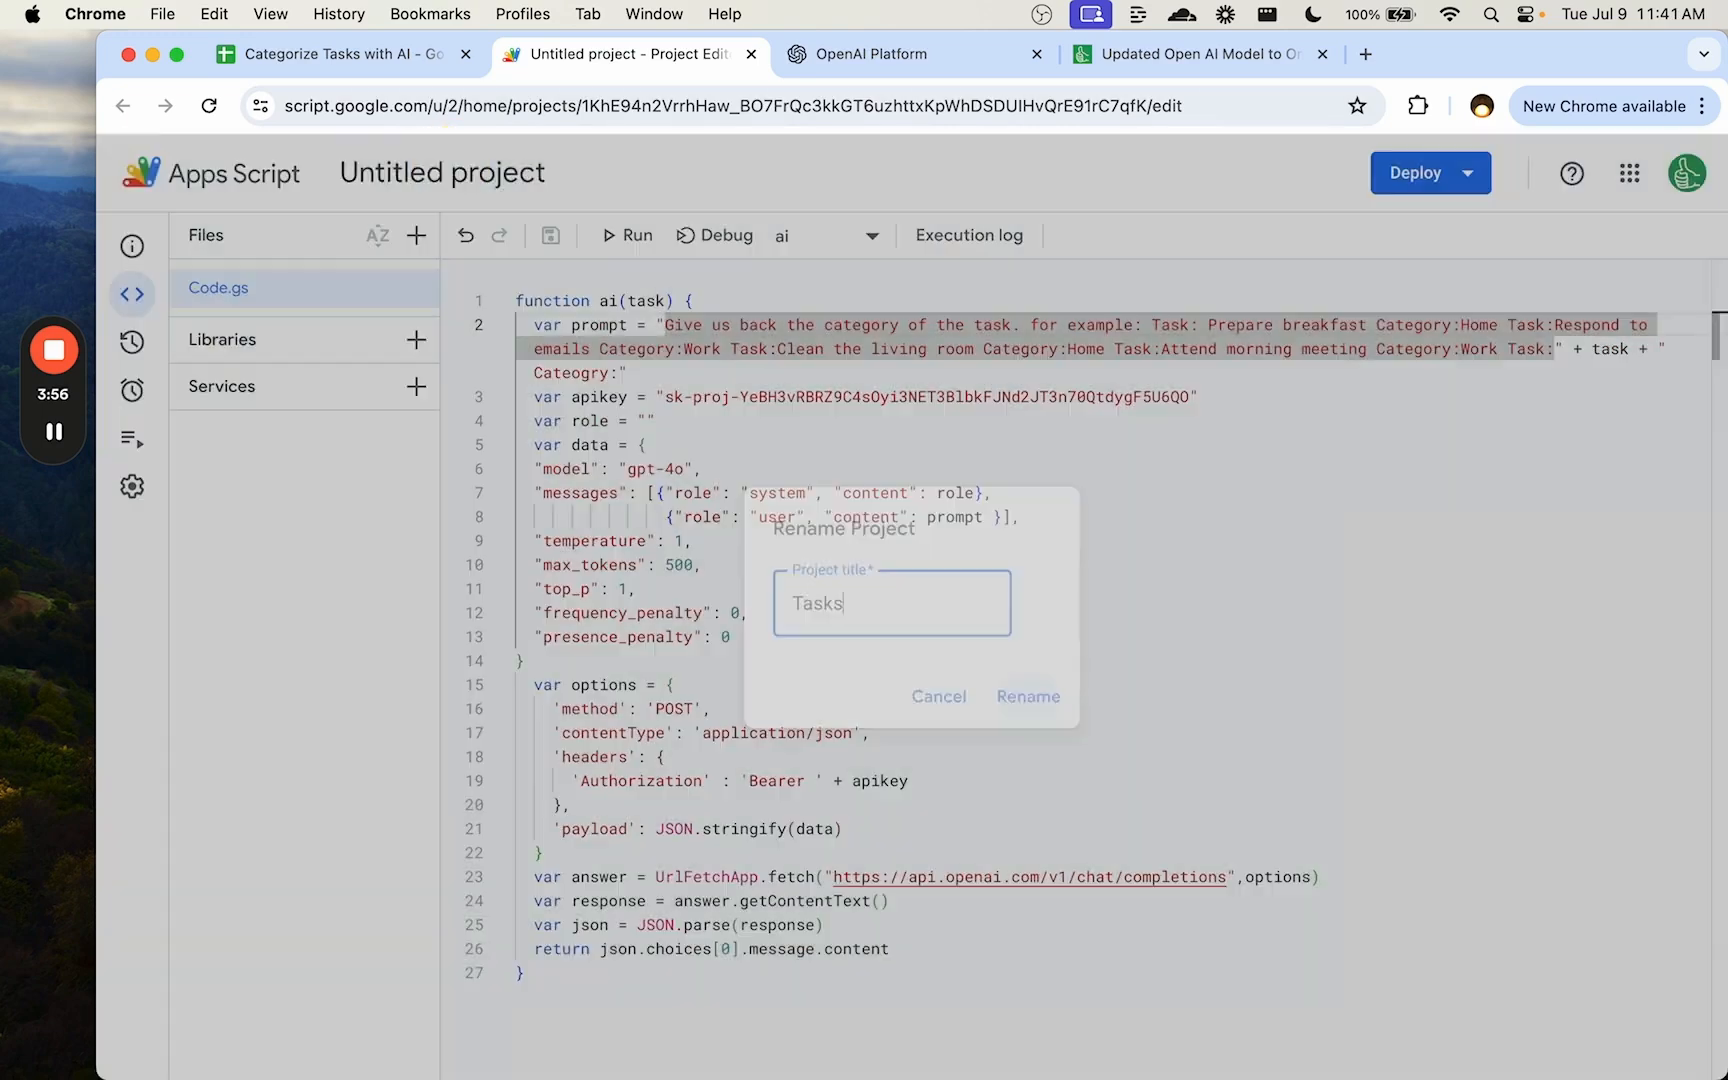
pyautogui.click(345, 54)
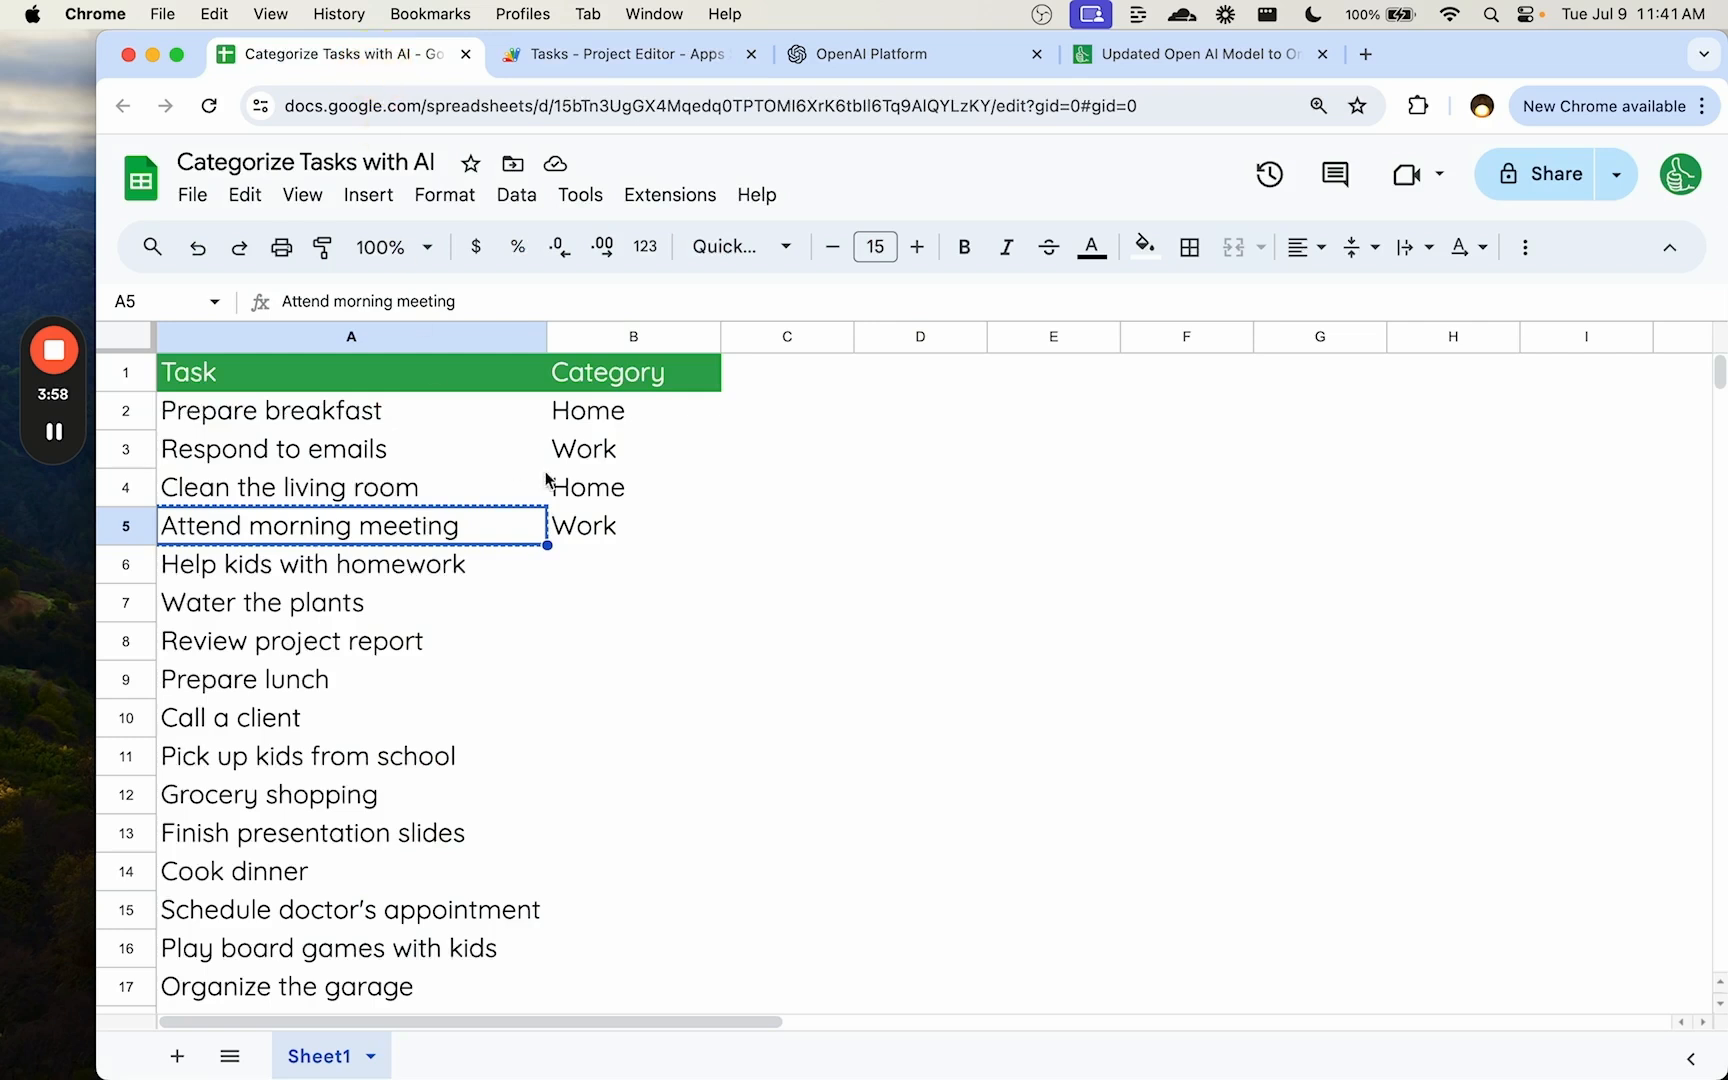
# Inspect B6's =ai(A6) result, which returns extra Task and Category text
pyautogui.click(634, 563)
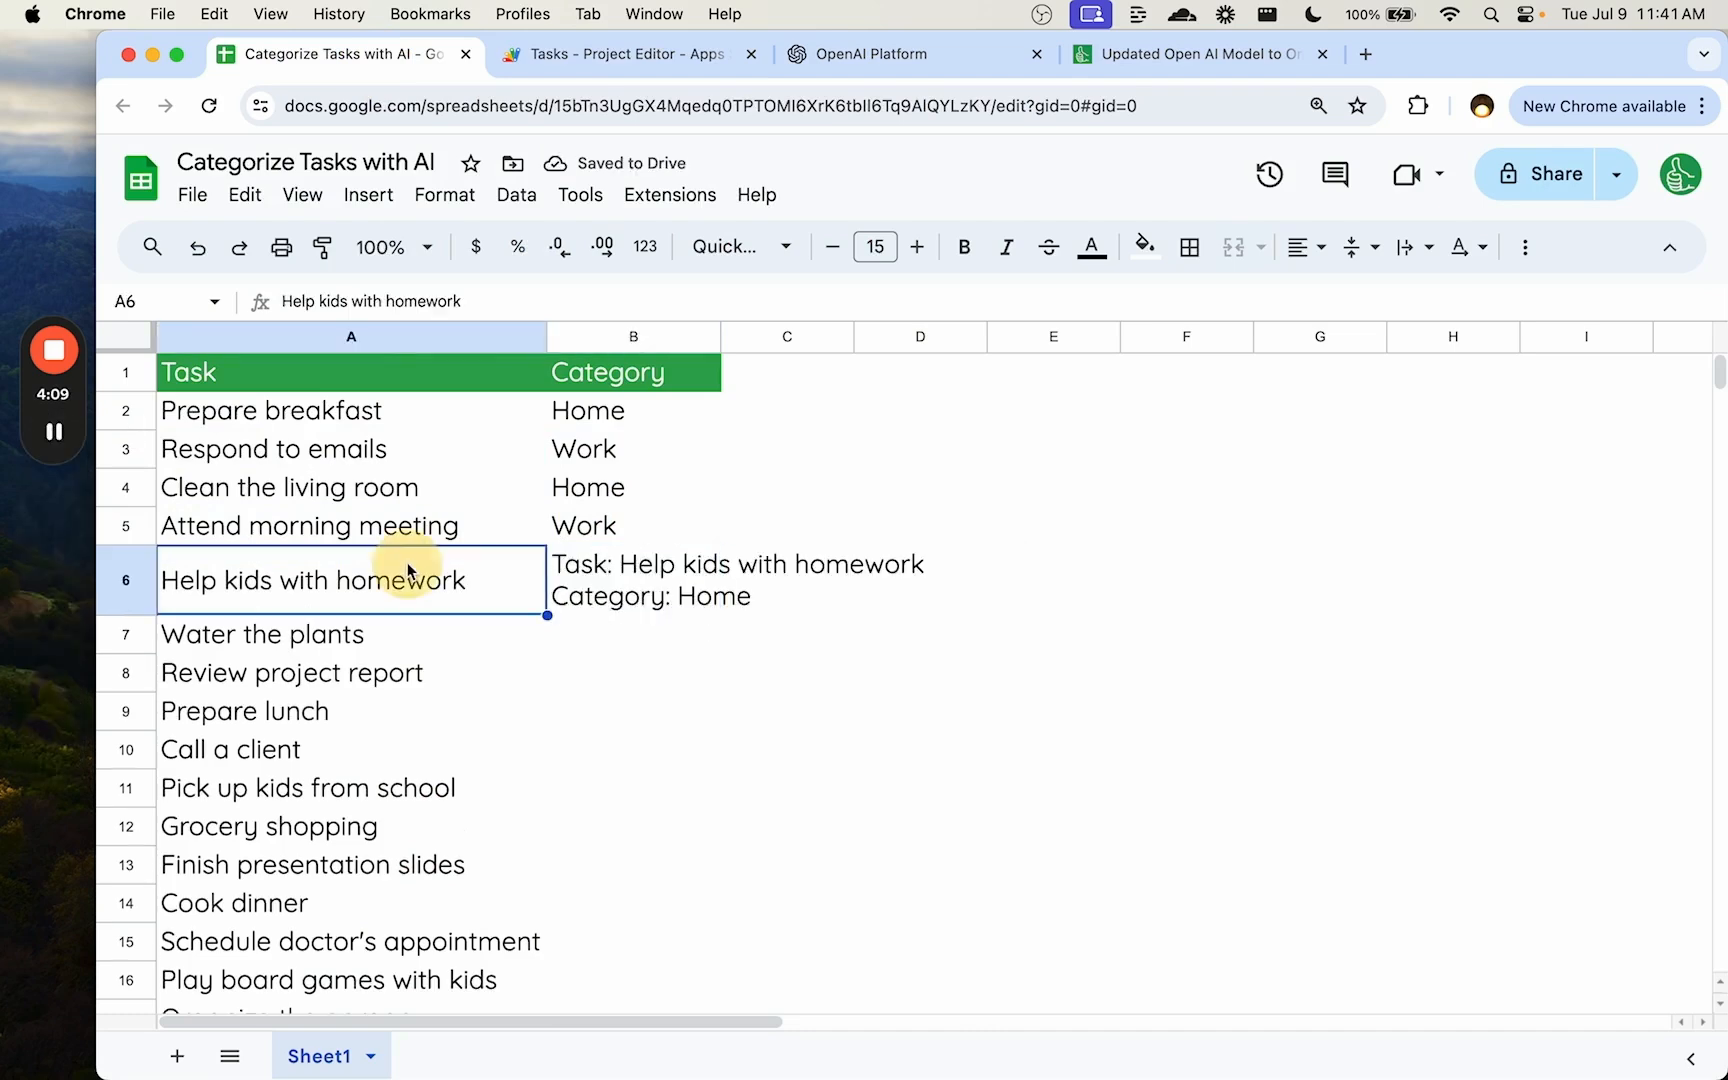
pyautogui.click(633, 580)
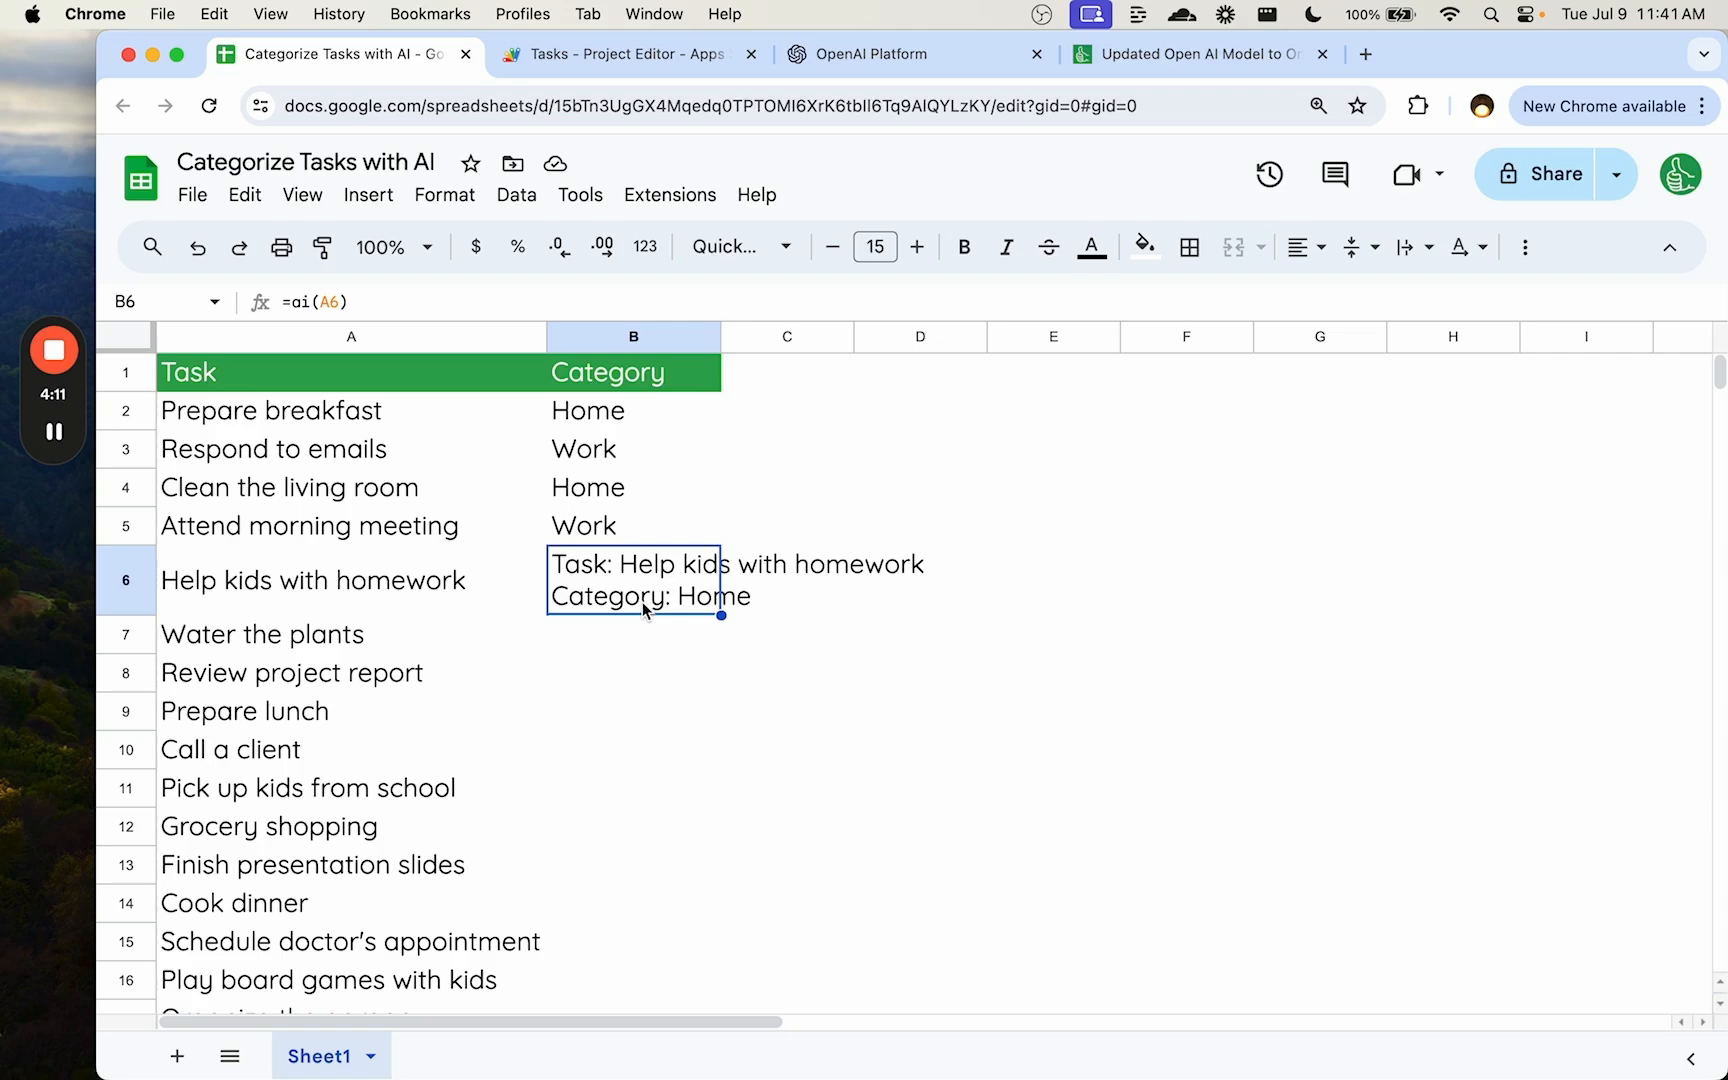
pyautogui.click(610, 54)
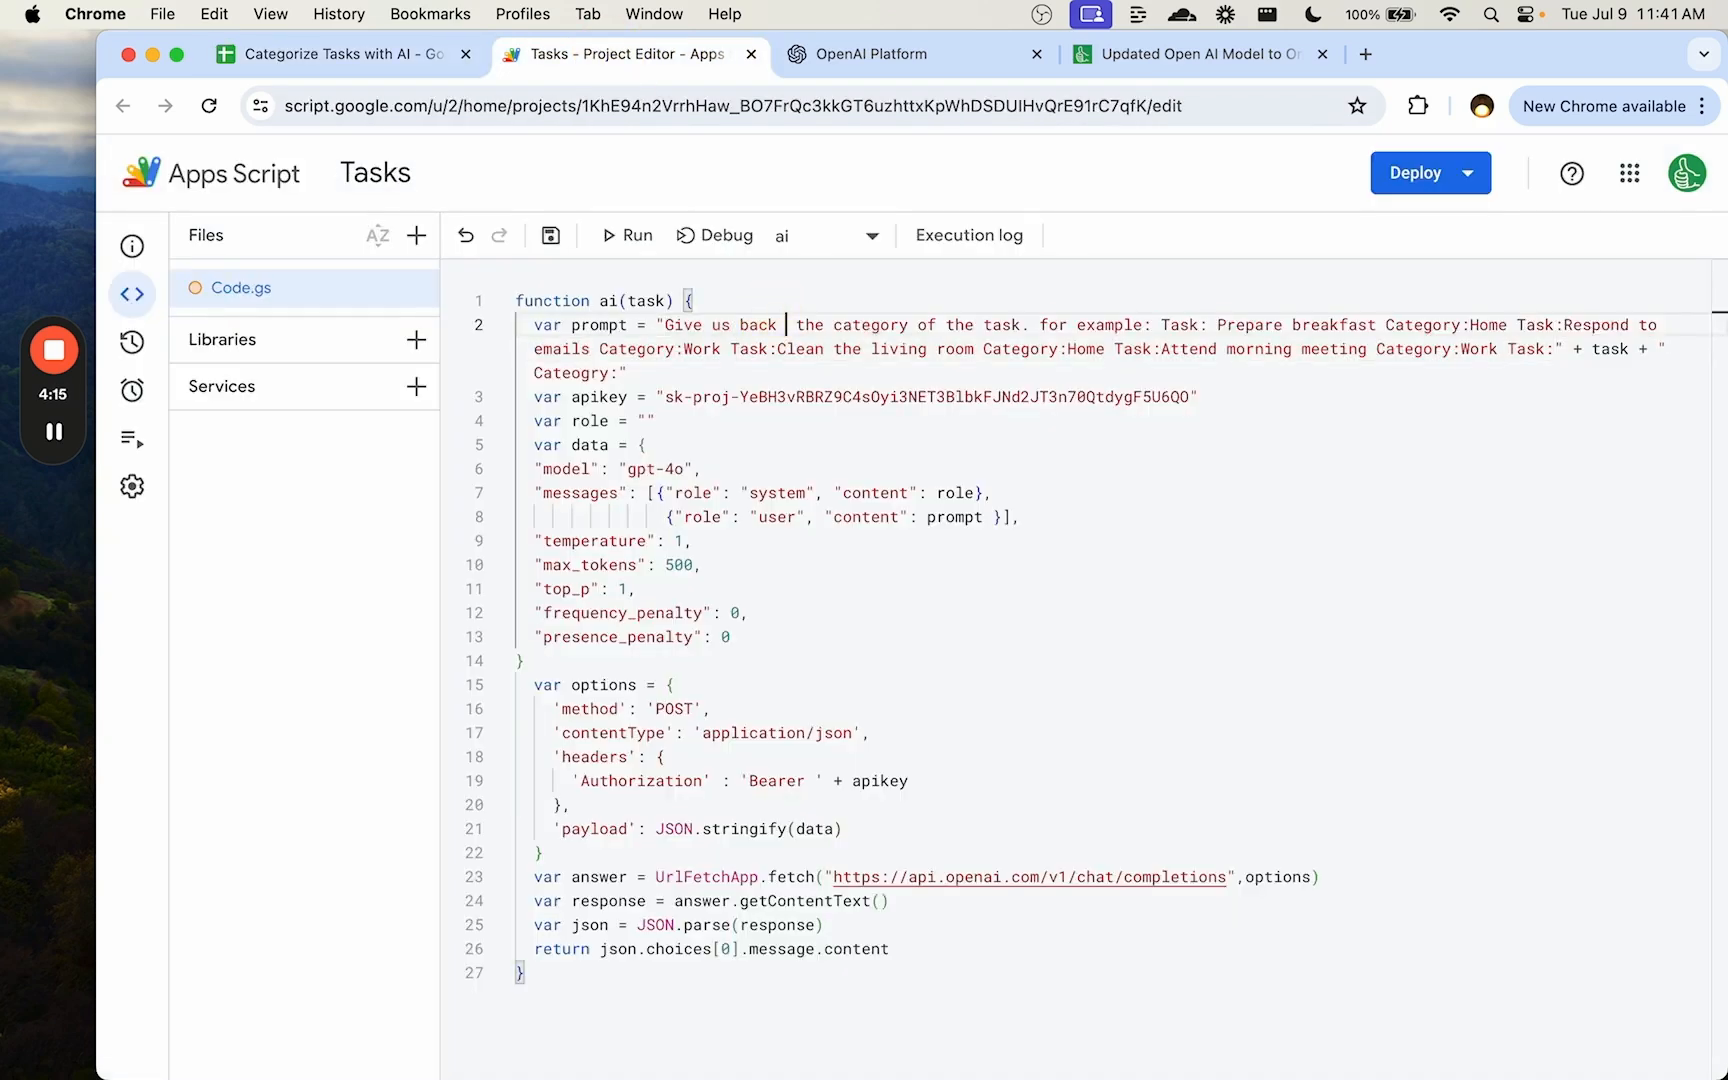
# Reword the prompt to give only the task's category and check the recalculated sheet
pyautogui.write('only the category of the task given')
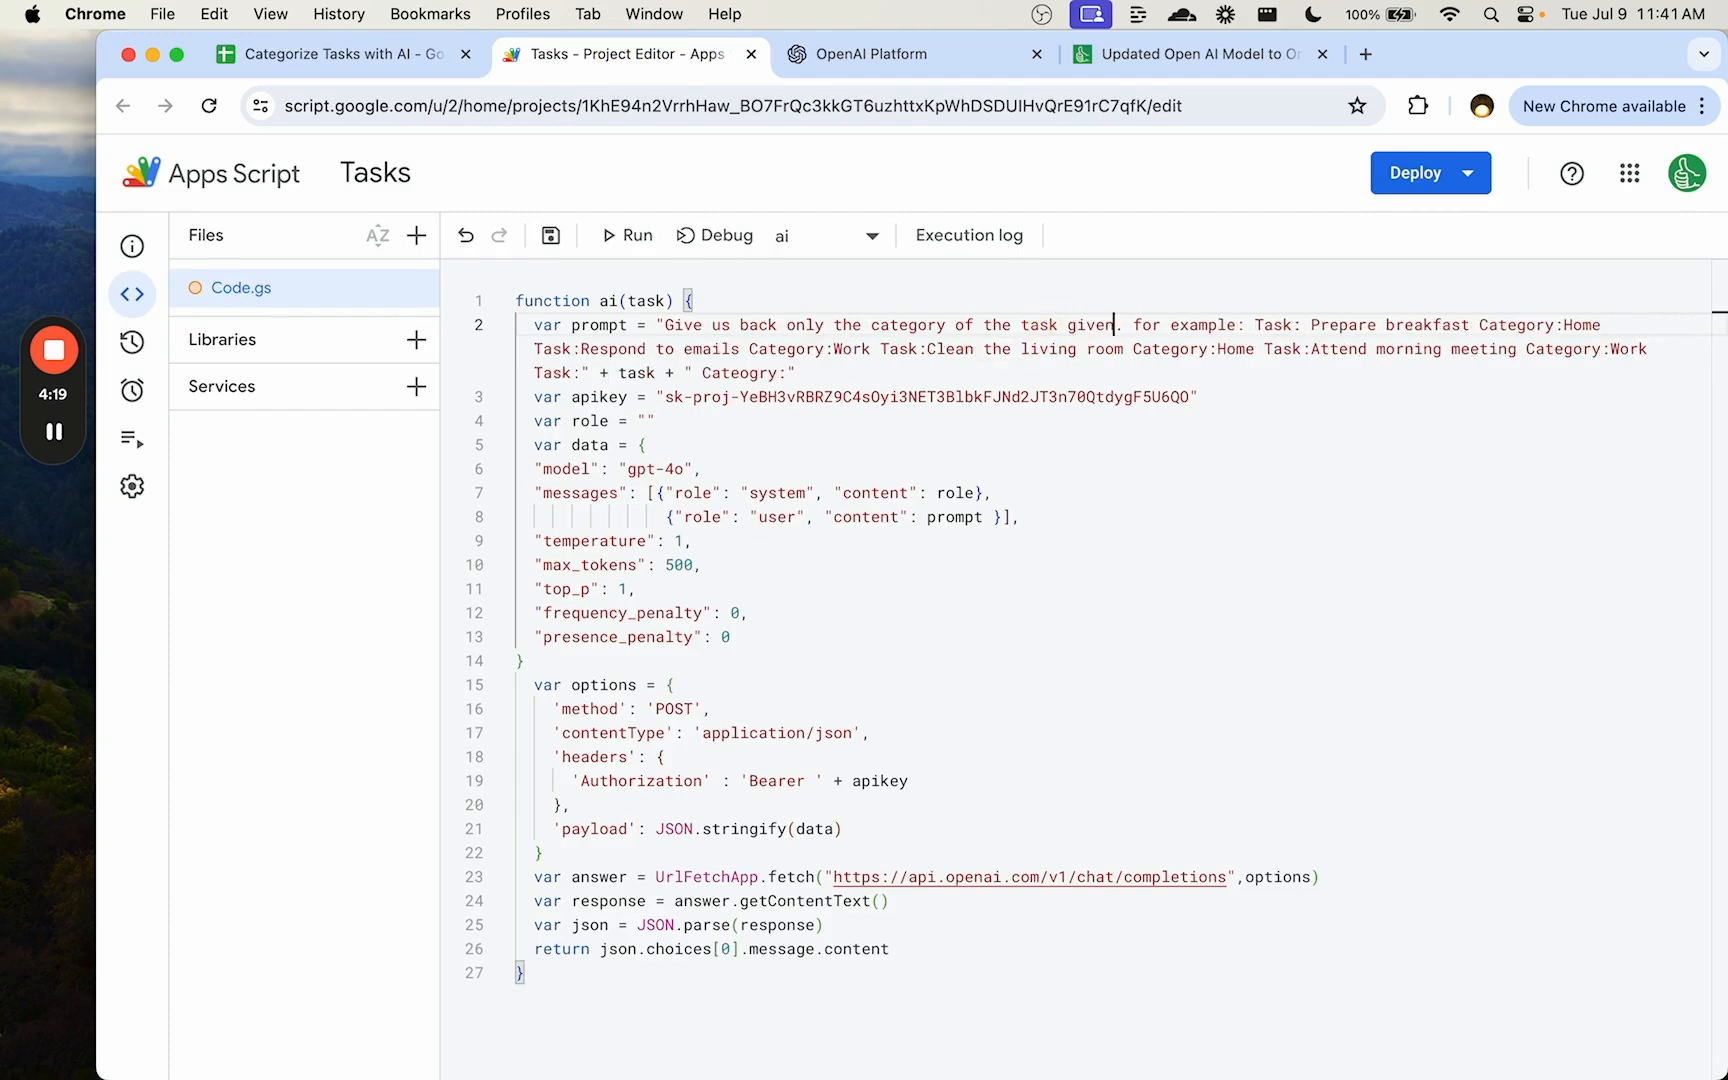
pyautogui.click(330, 54)
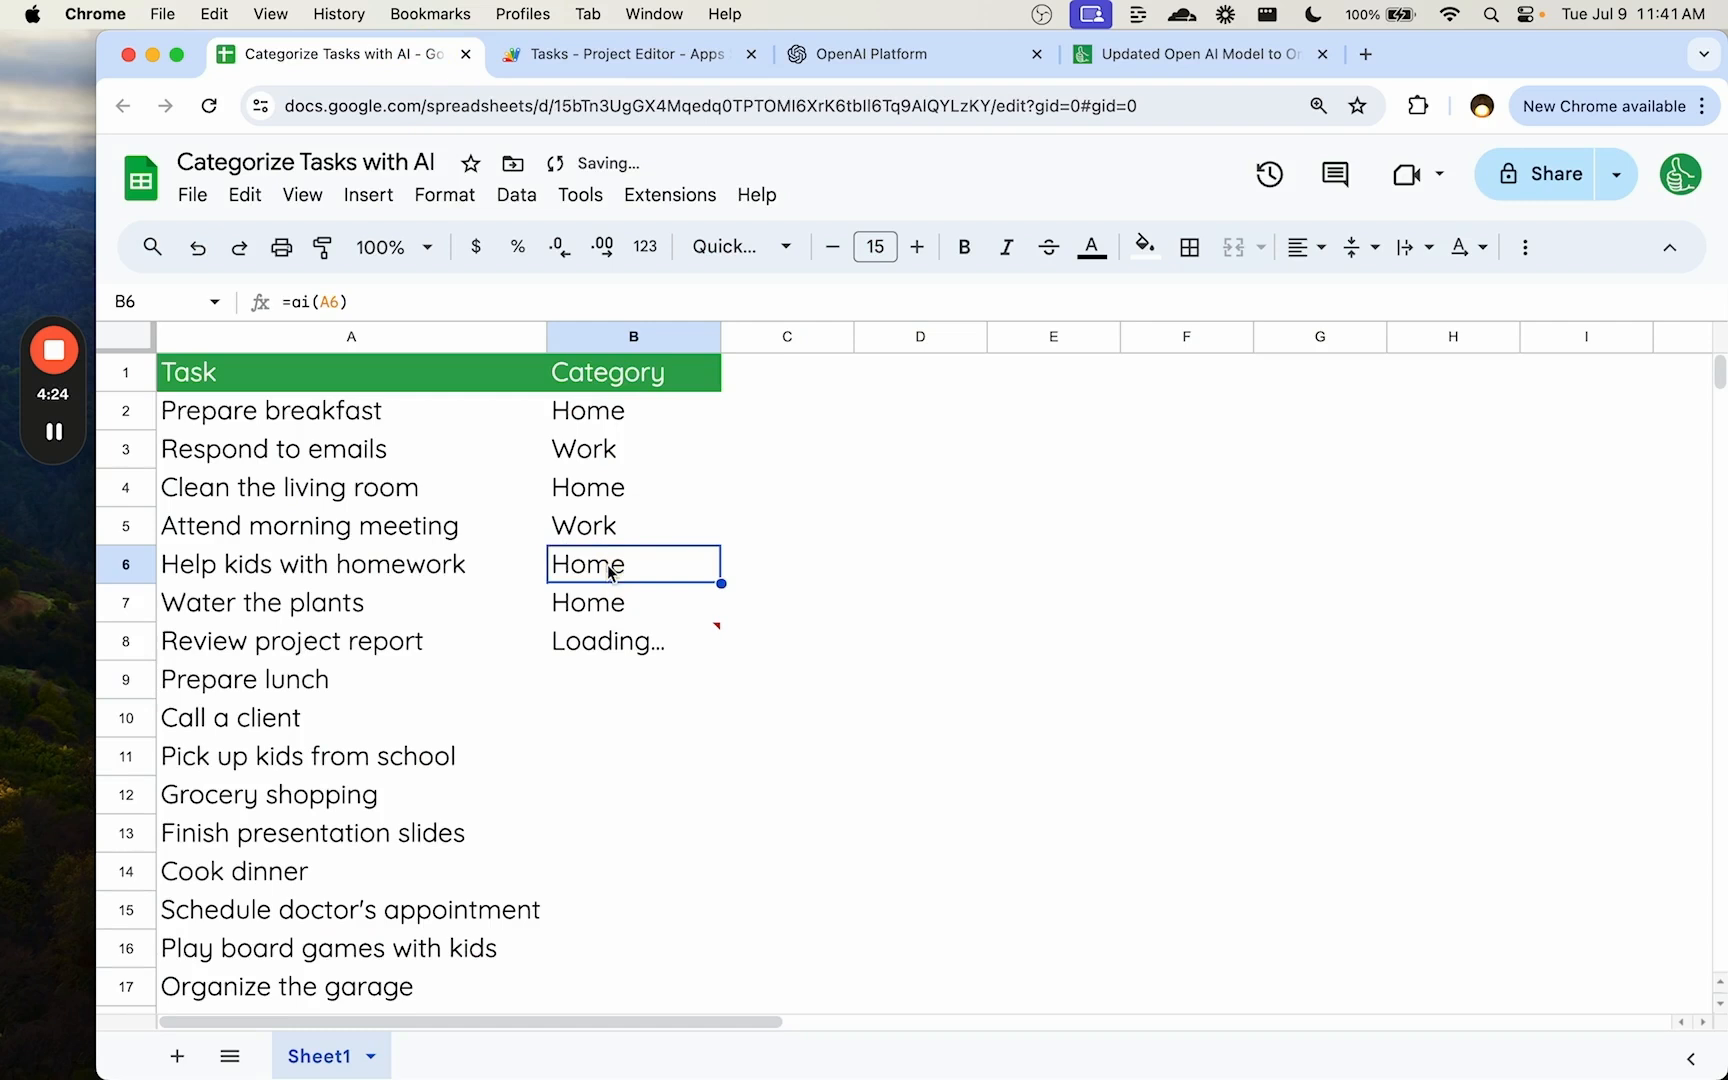
pyautogui.click(633, 641)
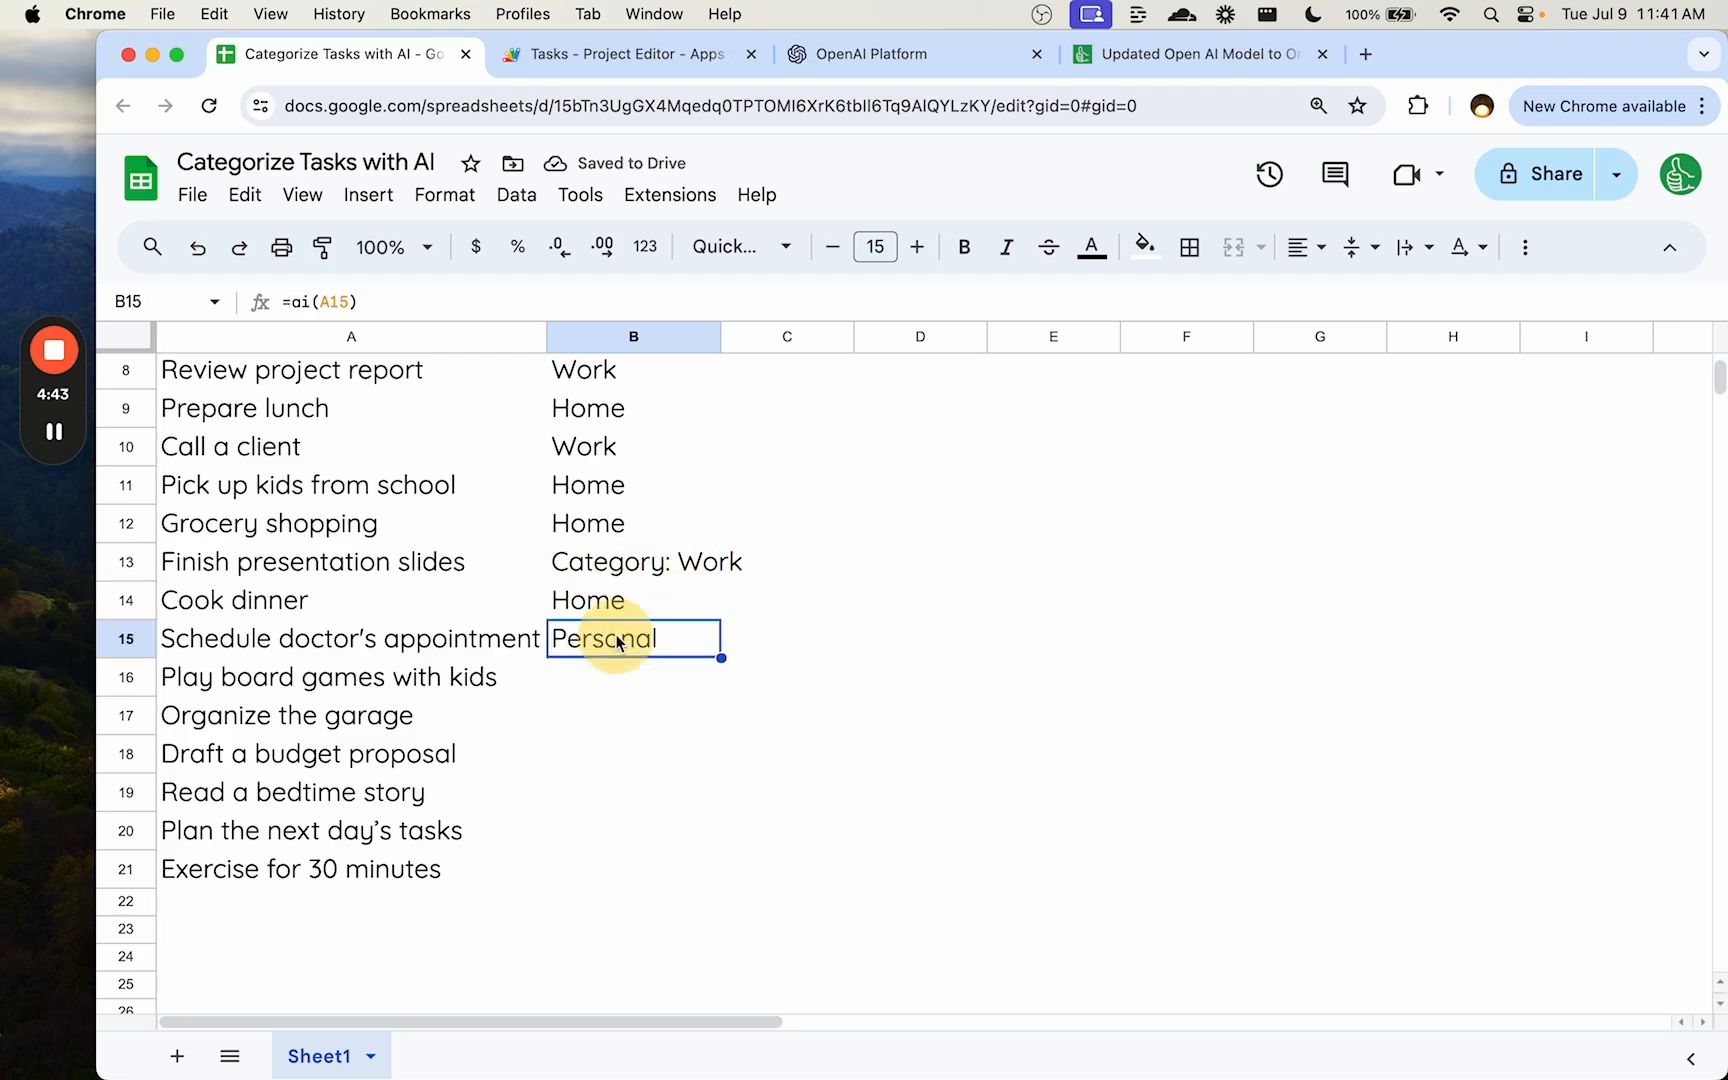
pyautogui.click(622, 54)
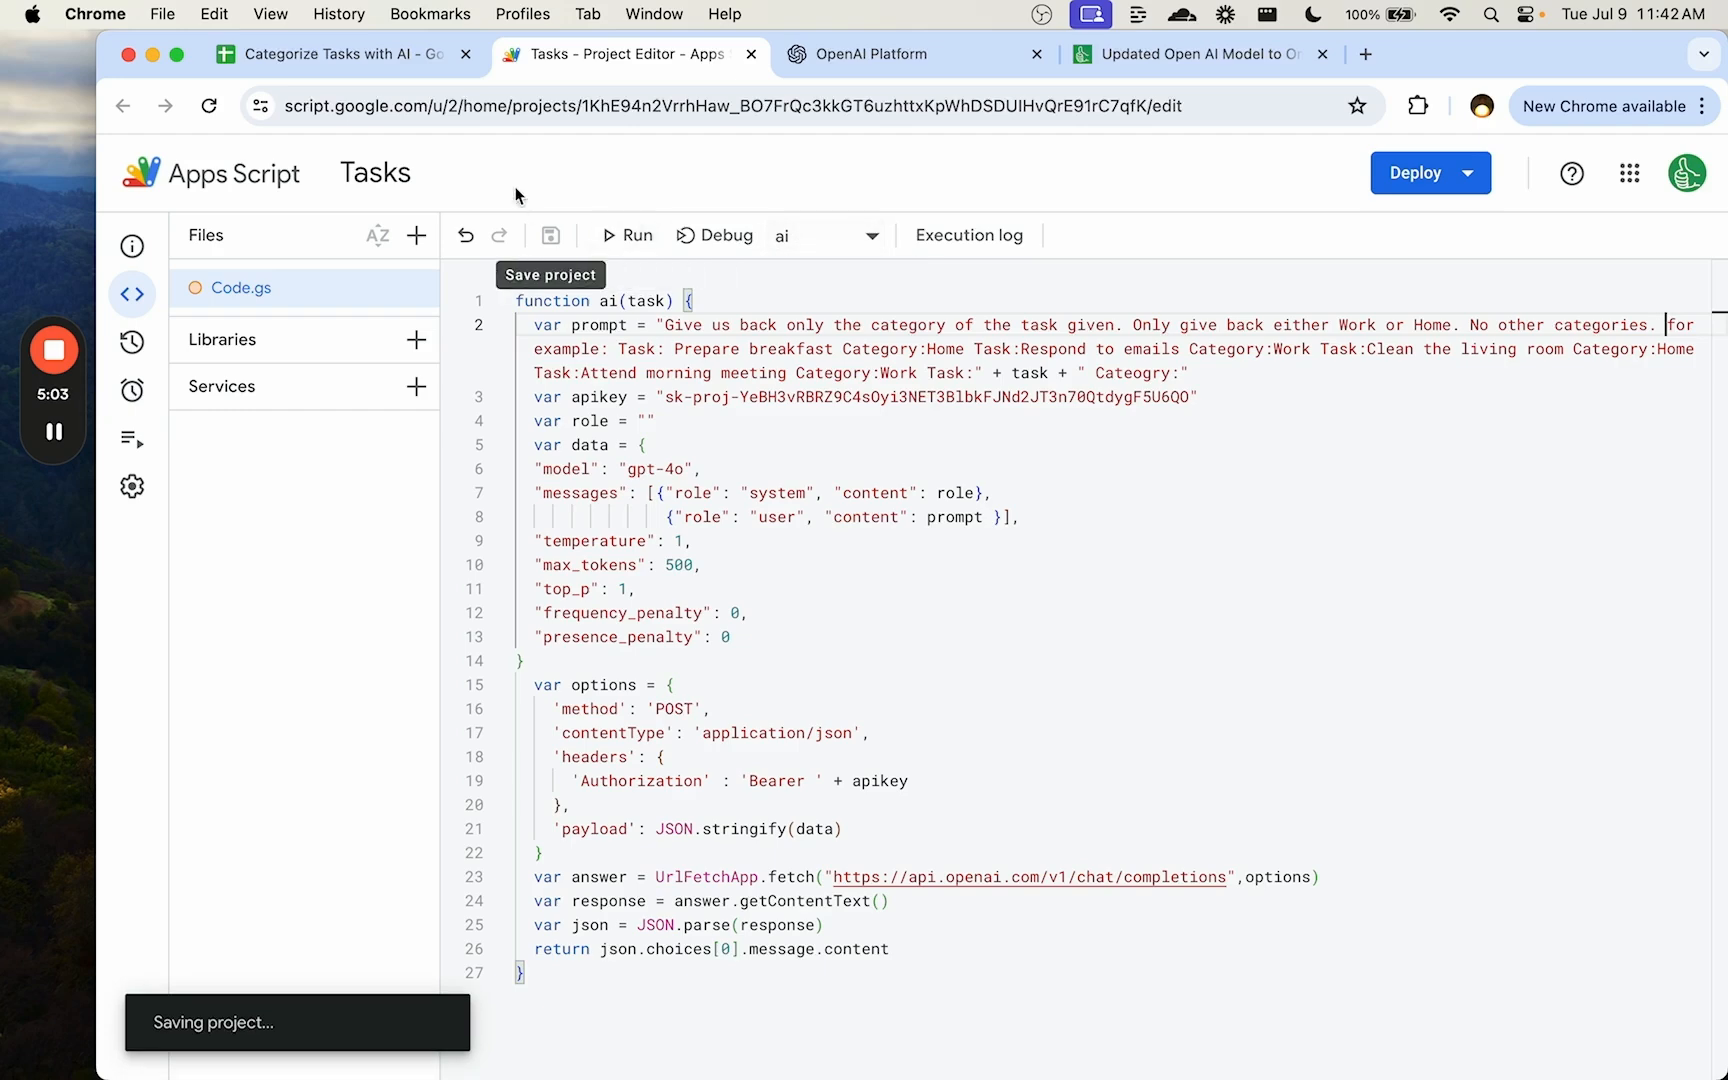
# Check the recalculated Work/Home categories and type test task 'Order a new desk'
pyautogui.click(335, 55)
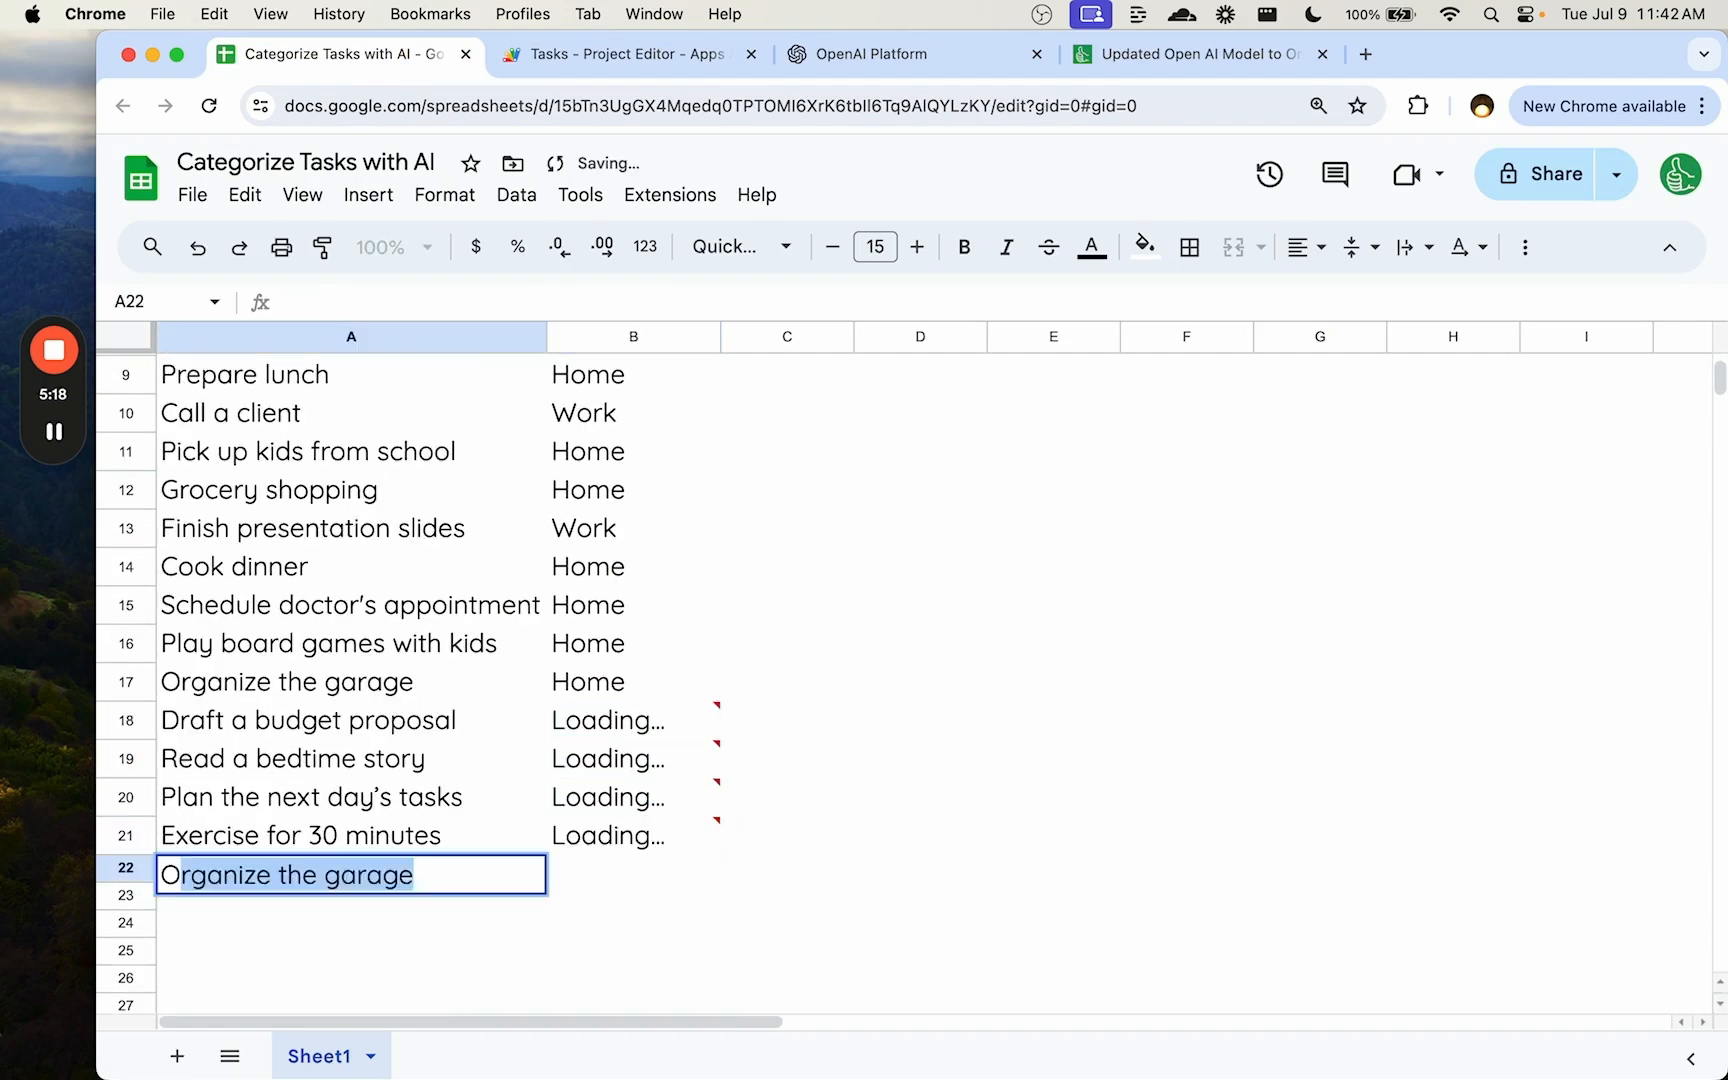
pyautogui.write('Order a new desk for home office, for pe')
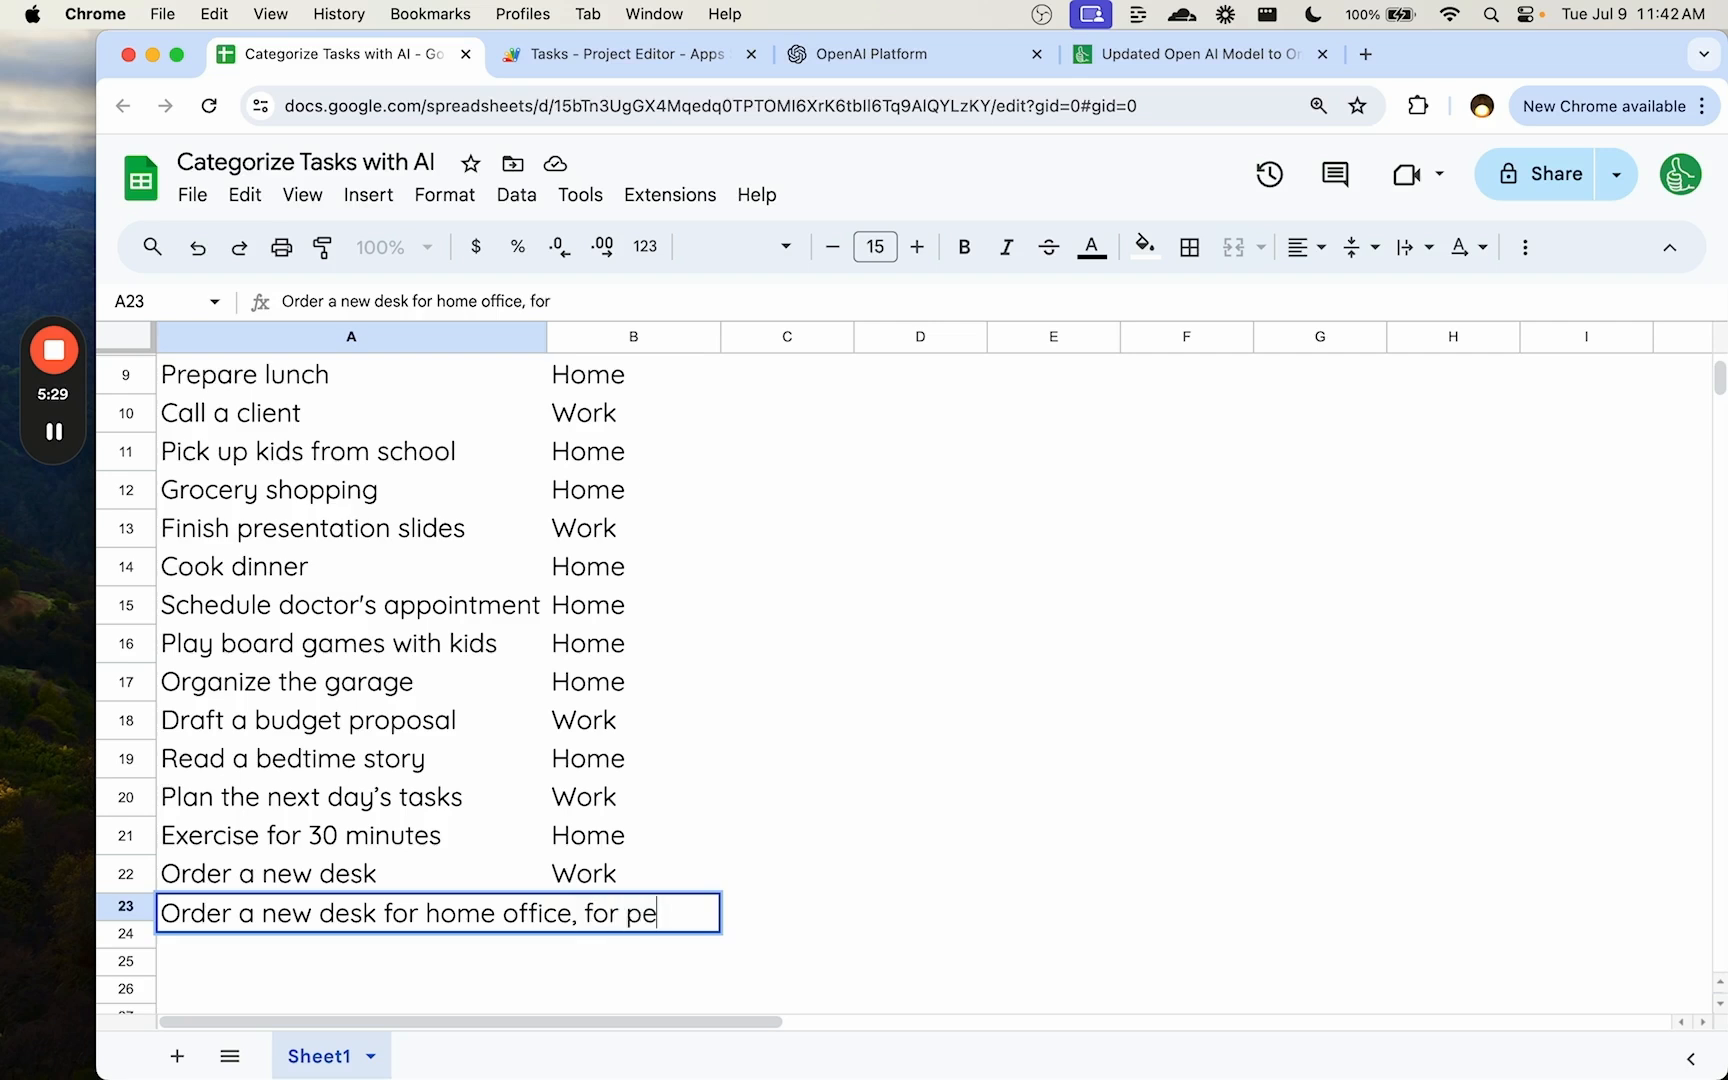
# Commit the home-office desk task in A23, select categories B2:B4, and return to the ai() script
pyautogui.press('Enter')
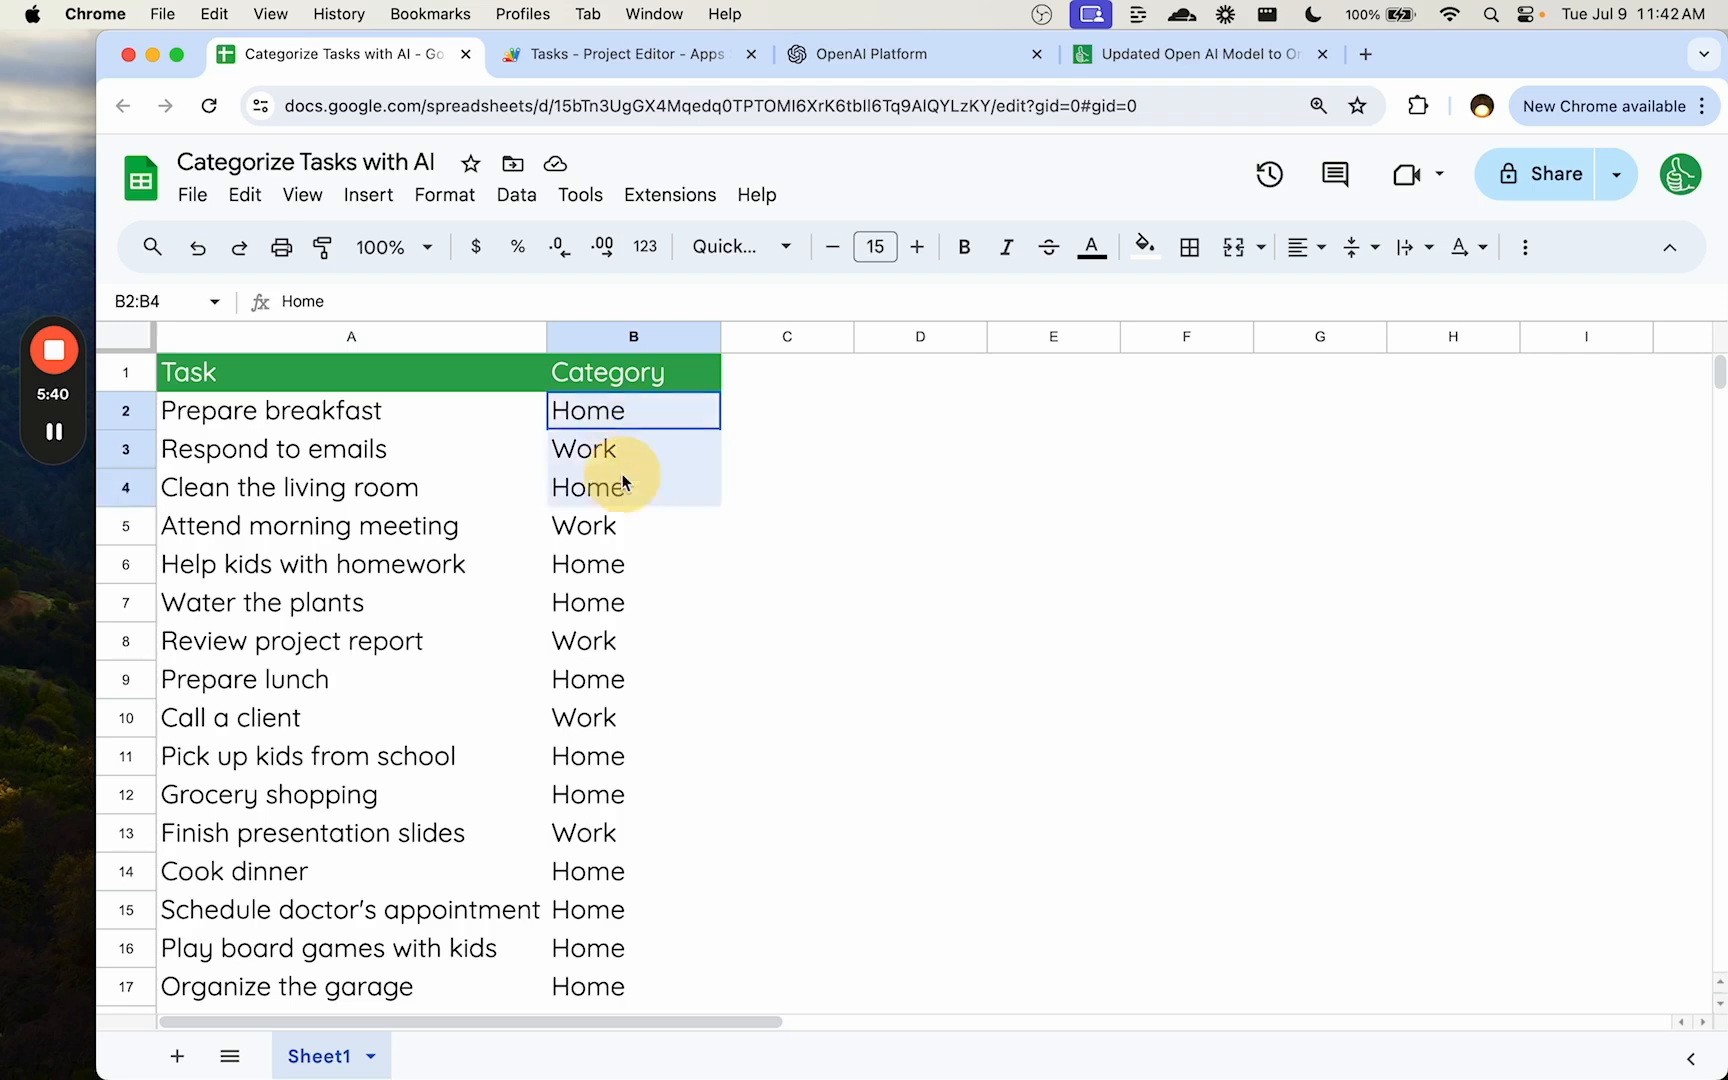
pyautogui.moveTo(633, 410); pyautogui.dragTo(633, 640)
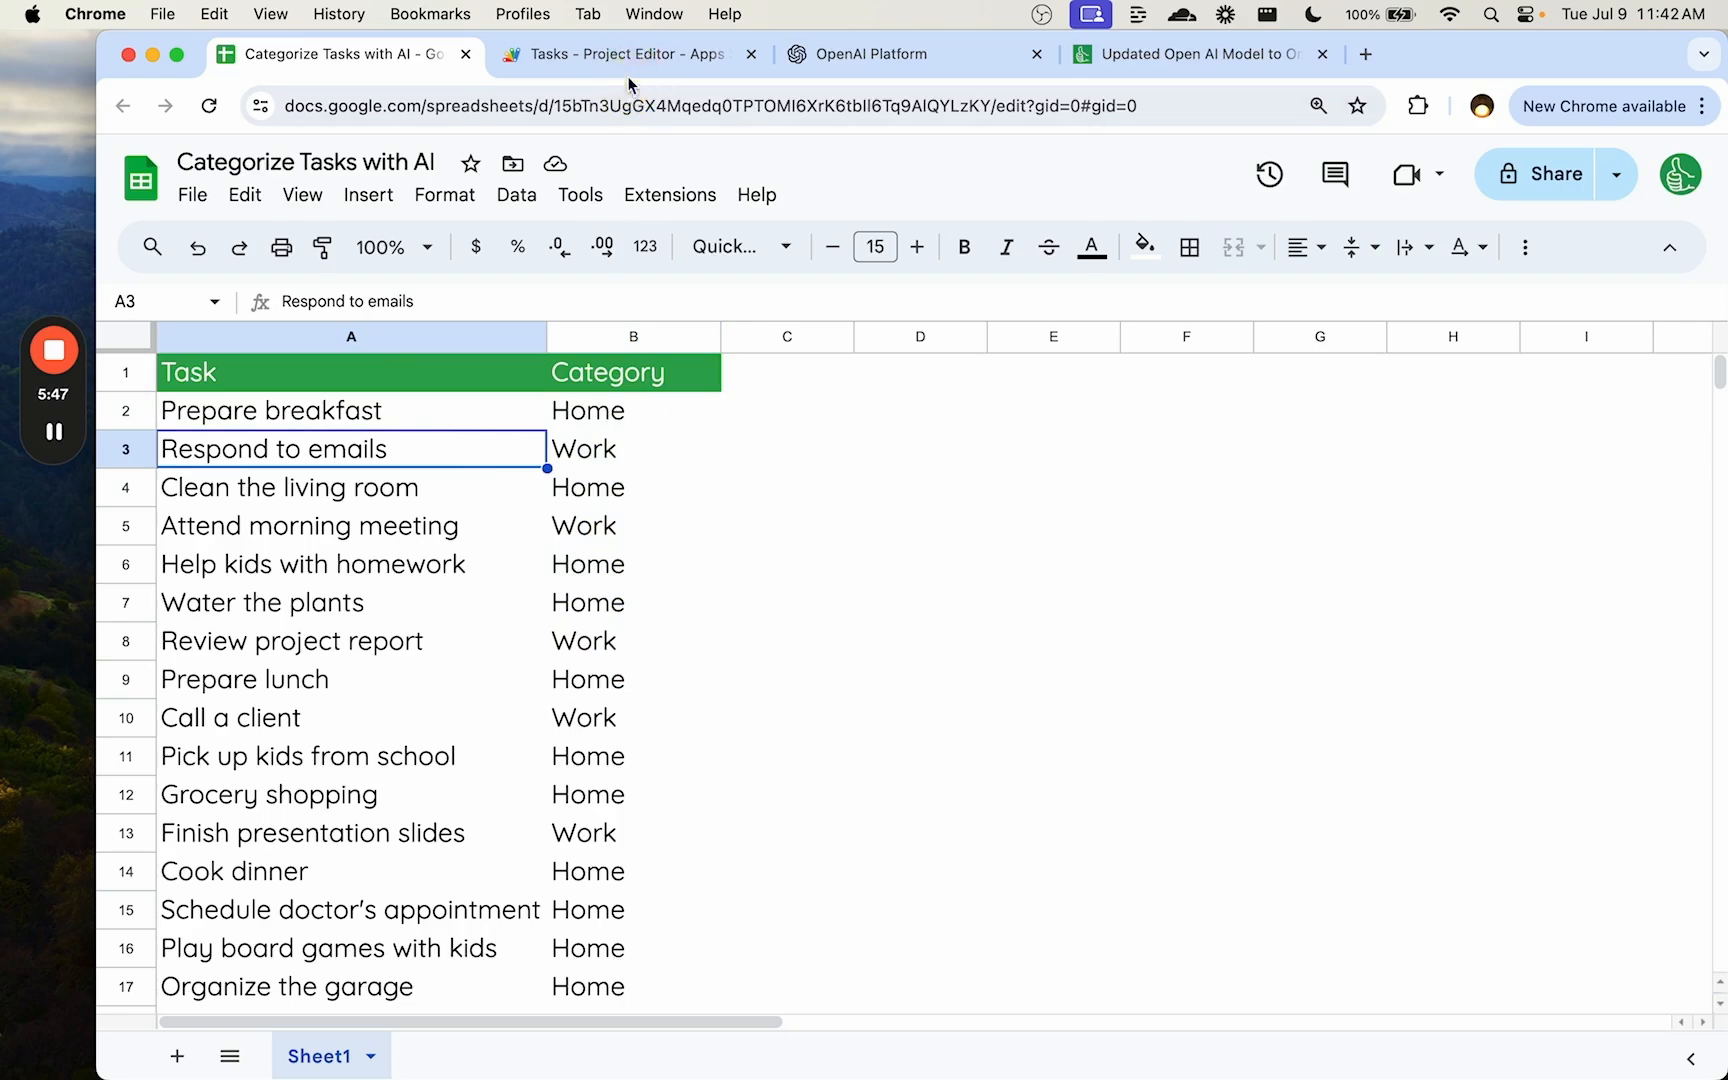
pyautogui.click(617, 54)
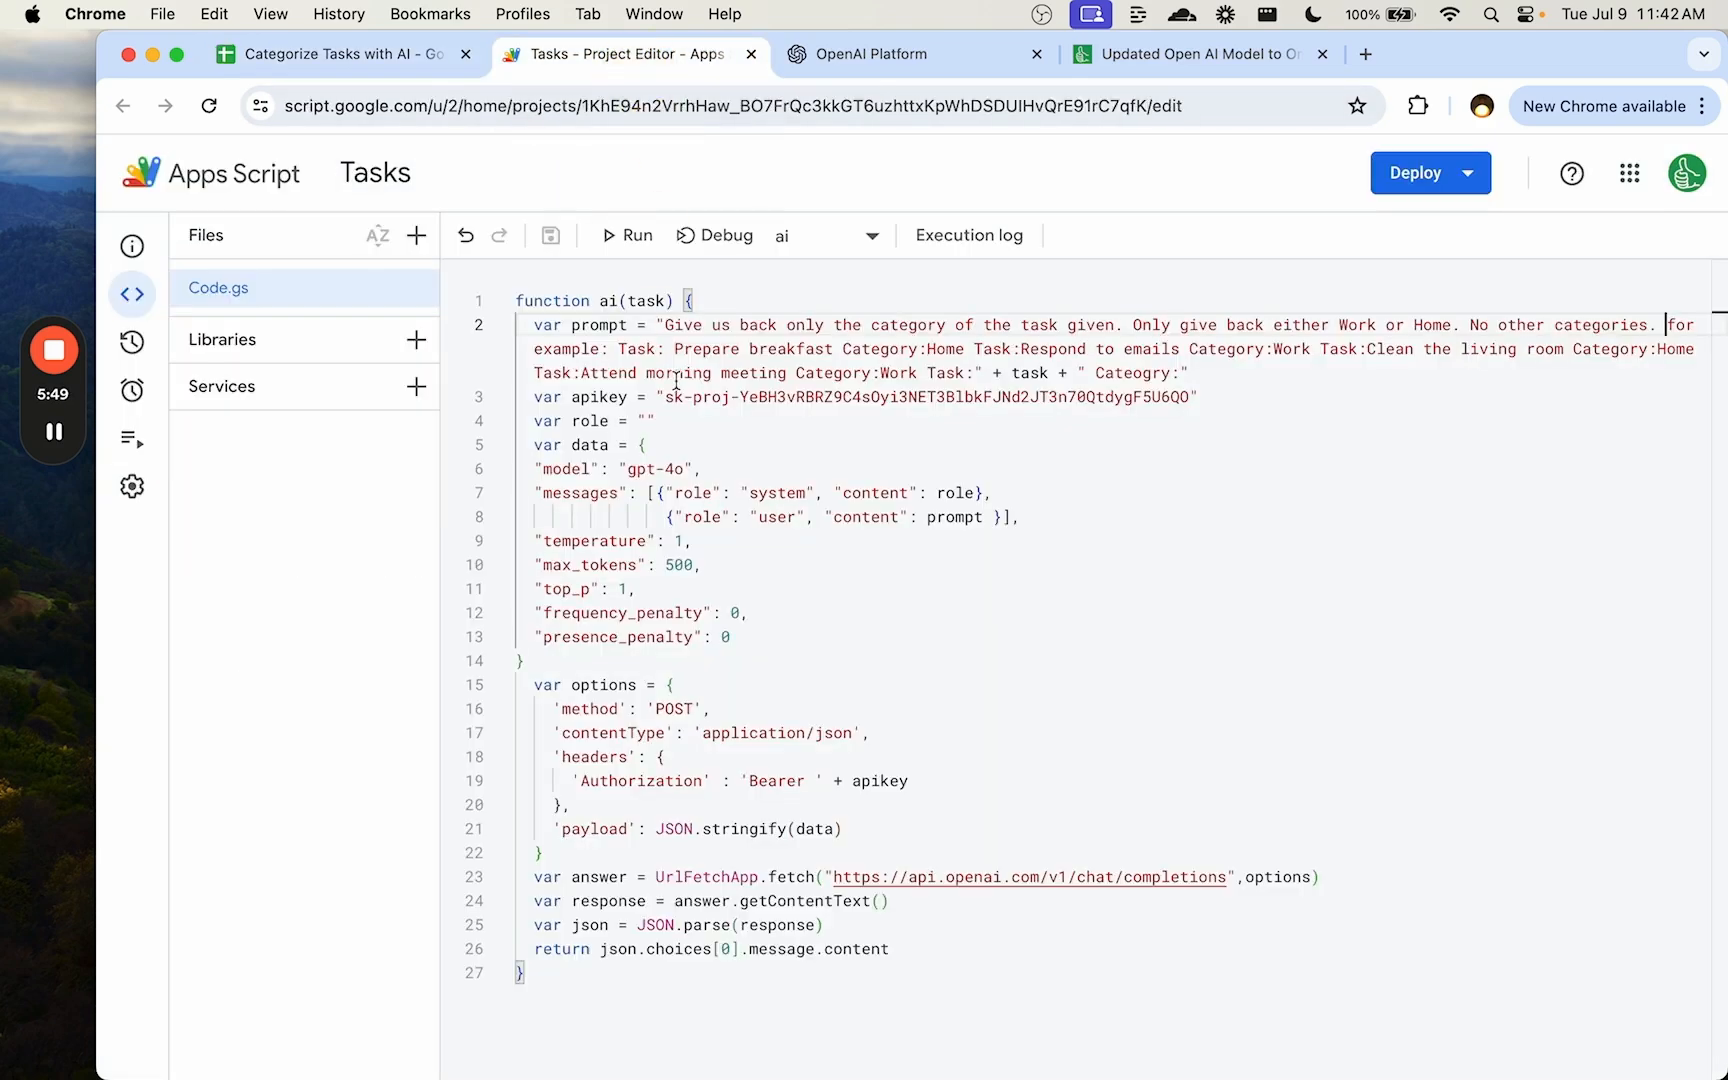
pyautogui.doubleClick(650, 300)
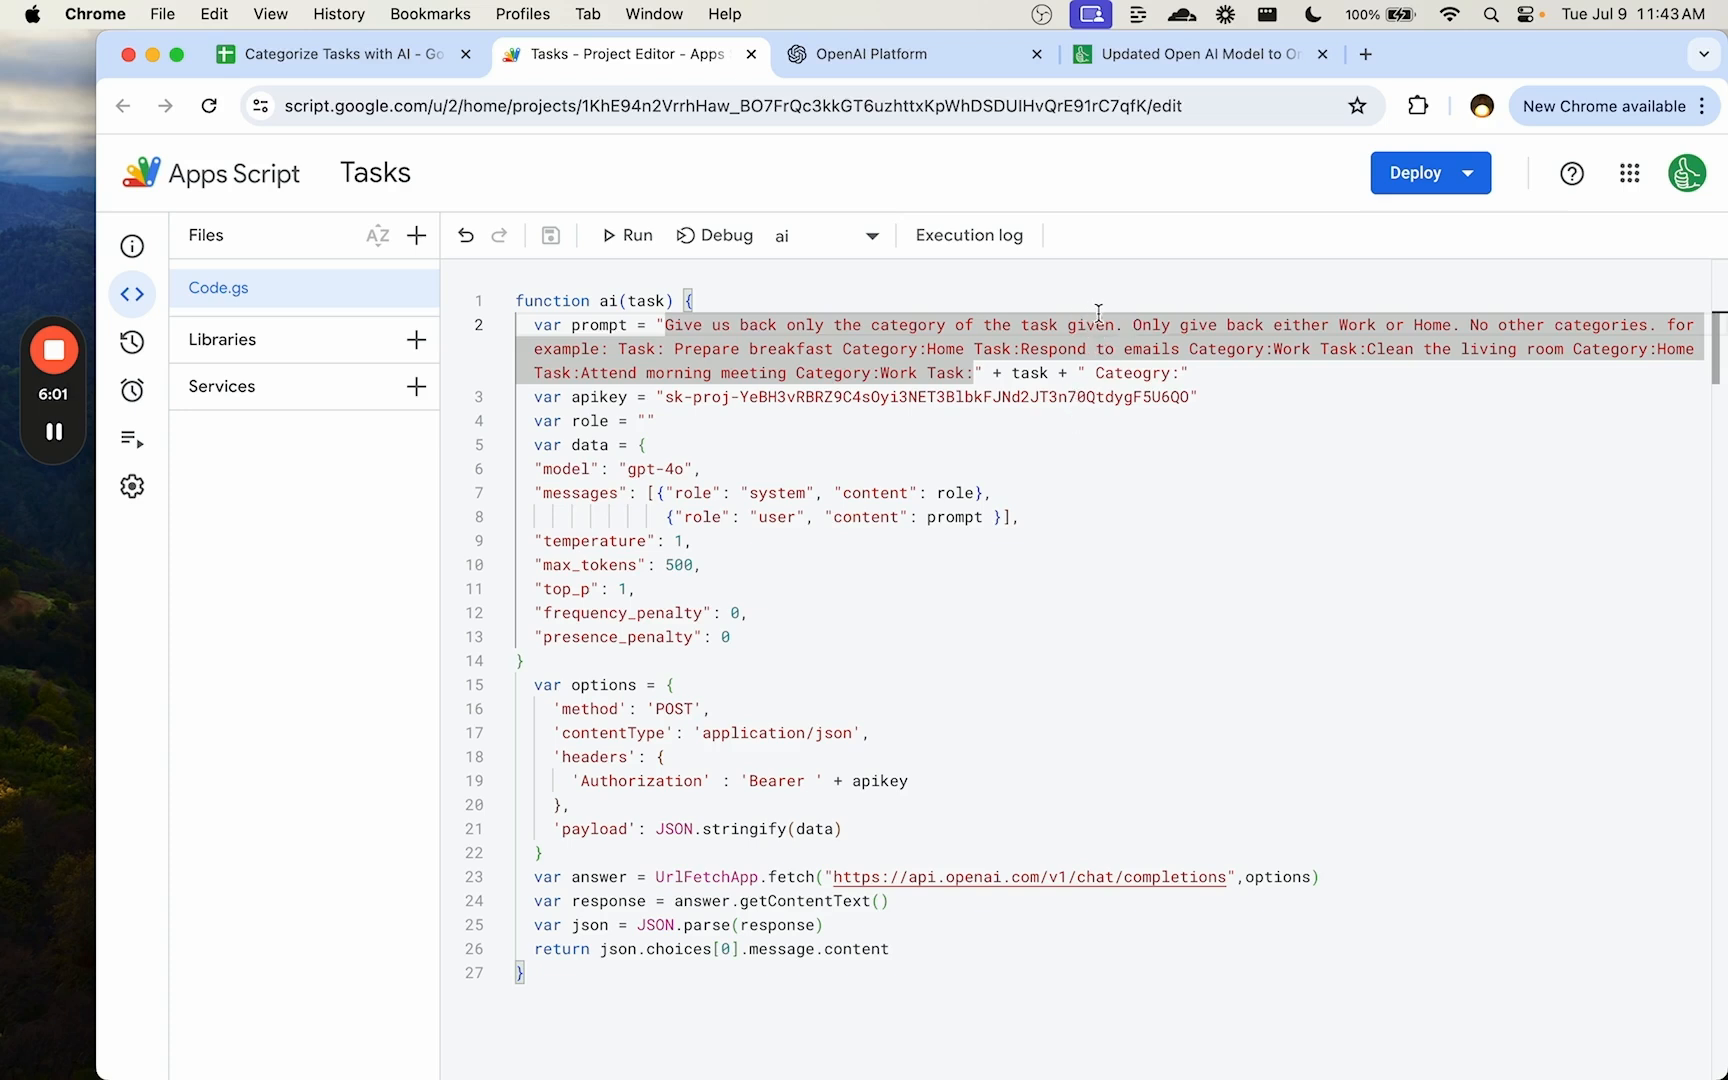
pyautogui.click(340, 55)
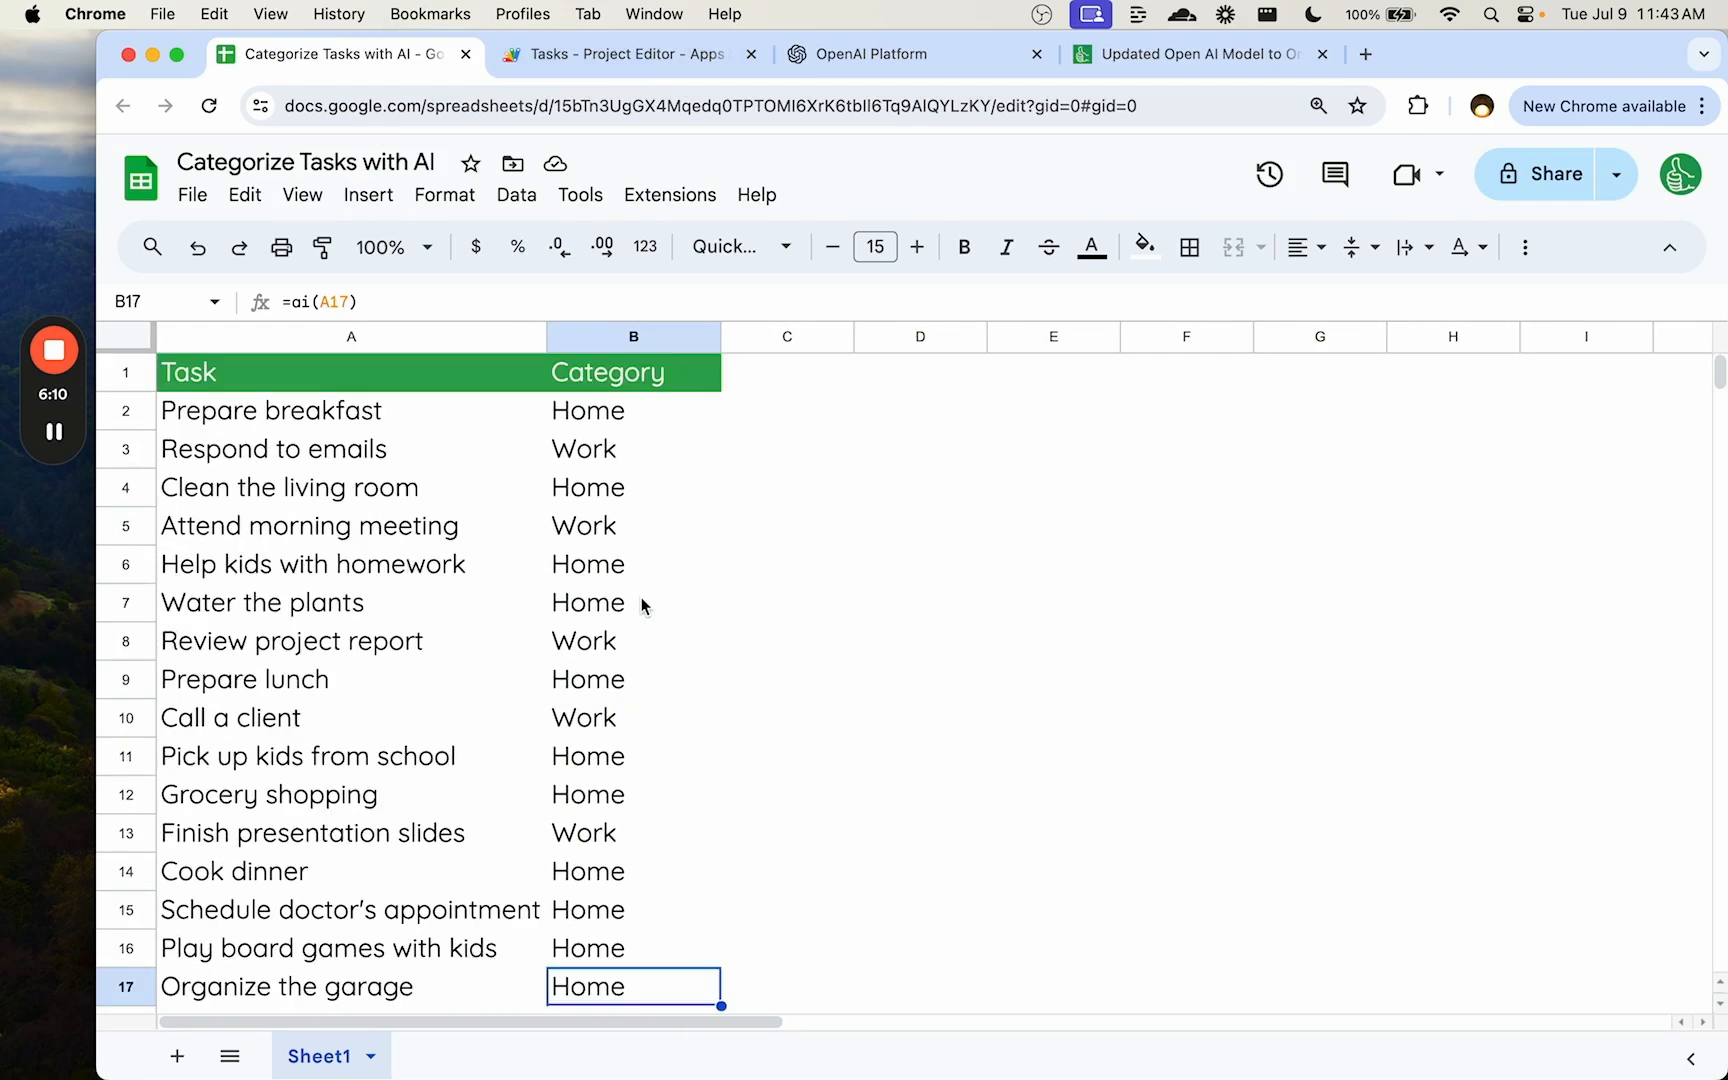
pyautogui.click(622, 54)
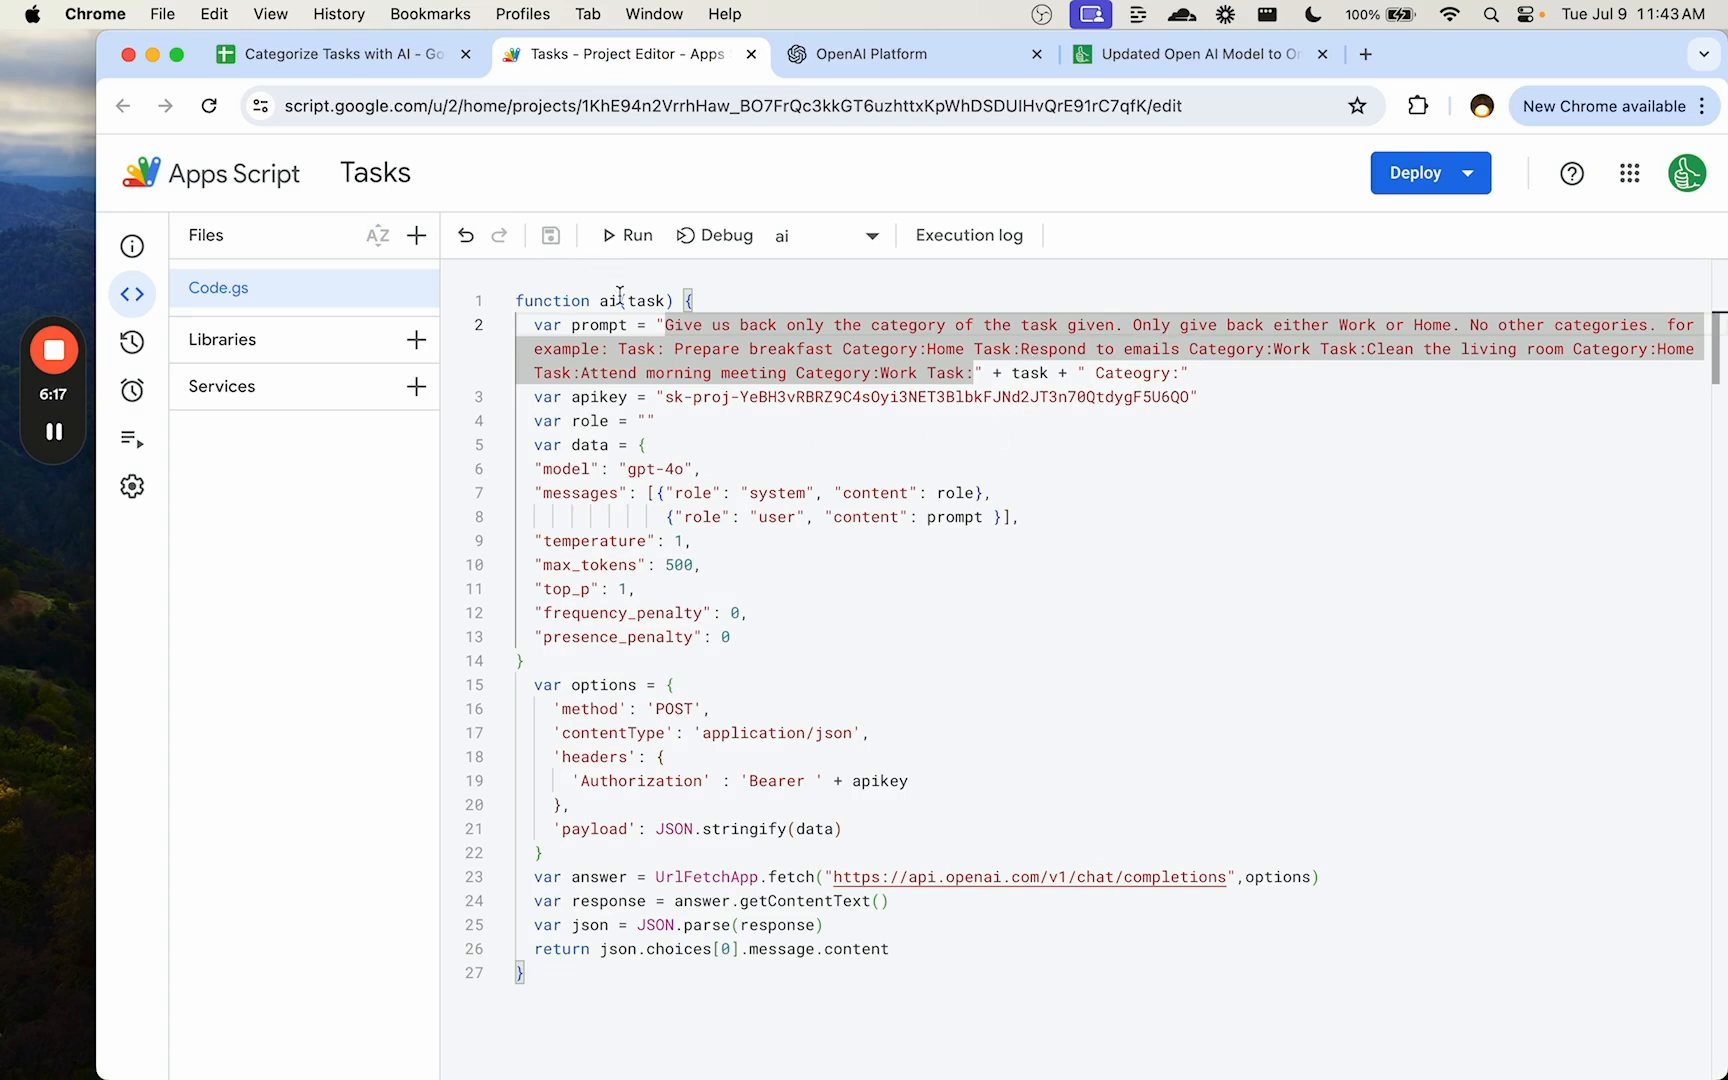
pyautogui.press('Cmd+A')
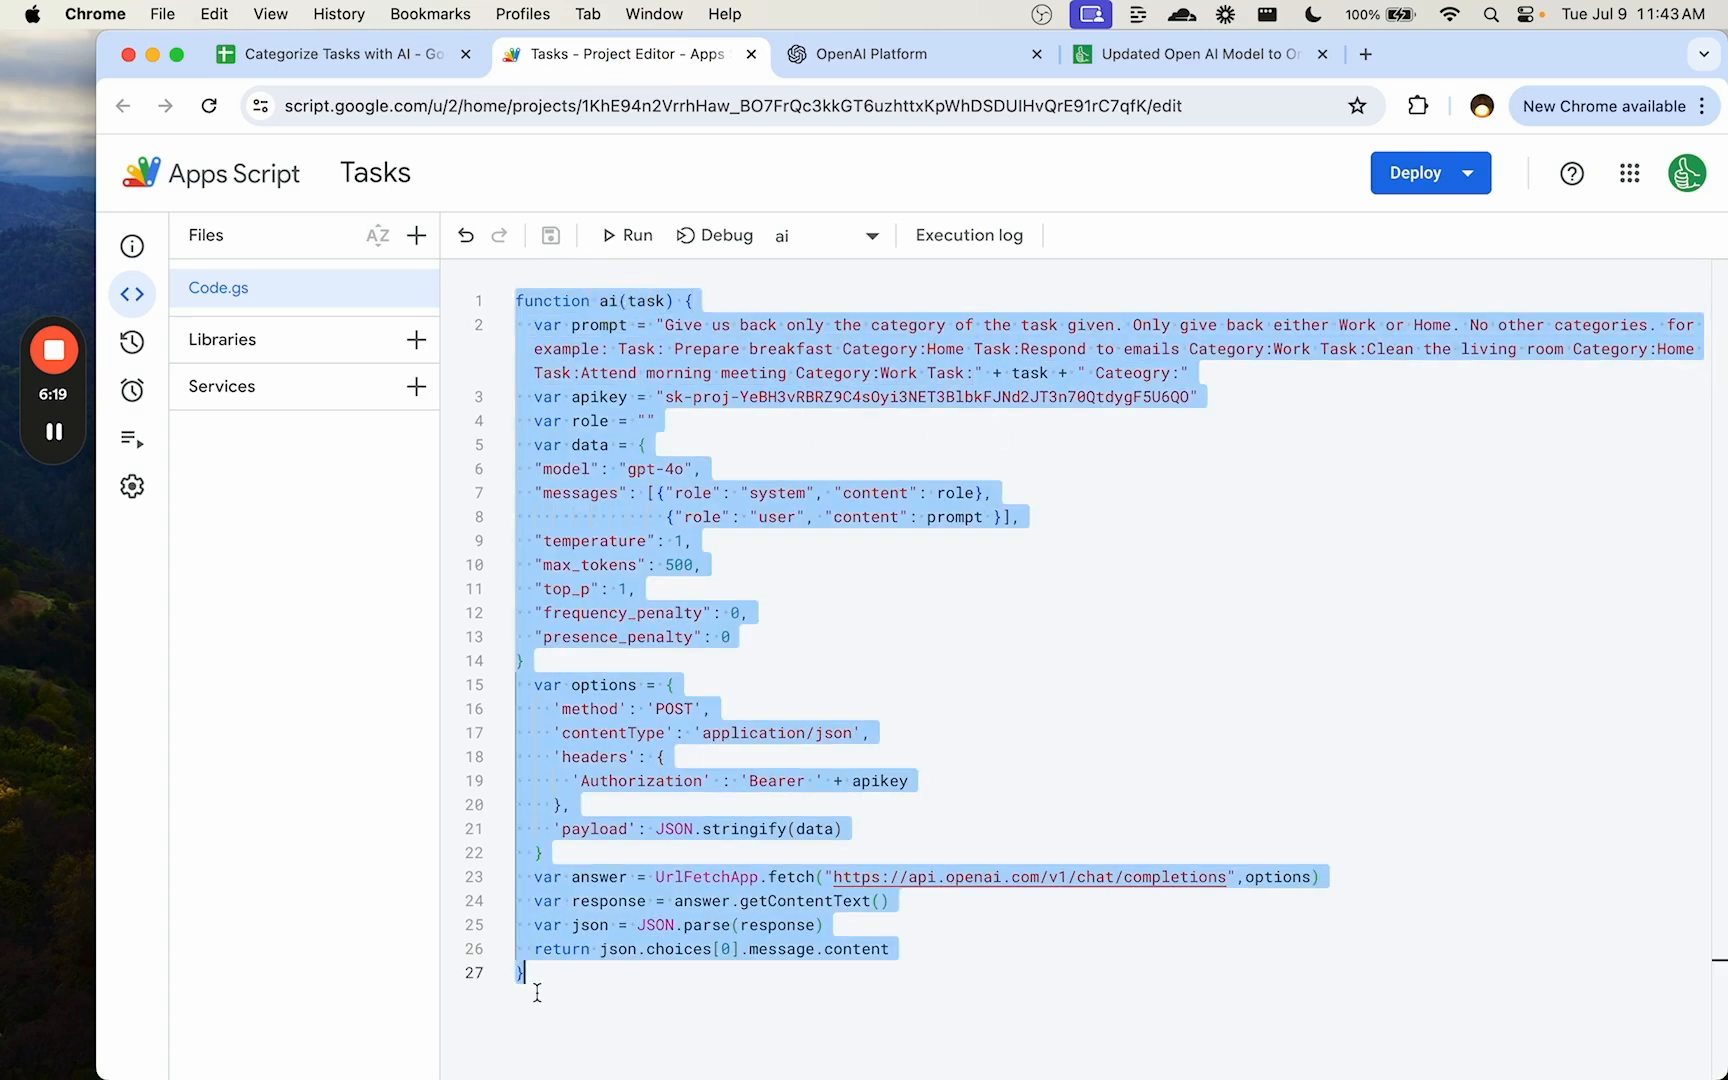
pyautogui.click(606, 841)
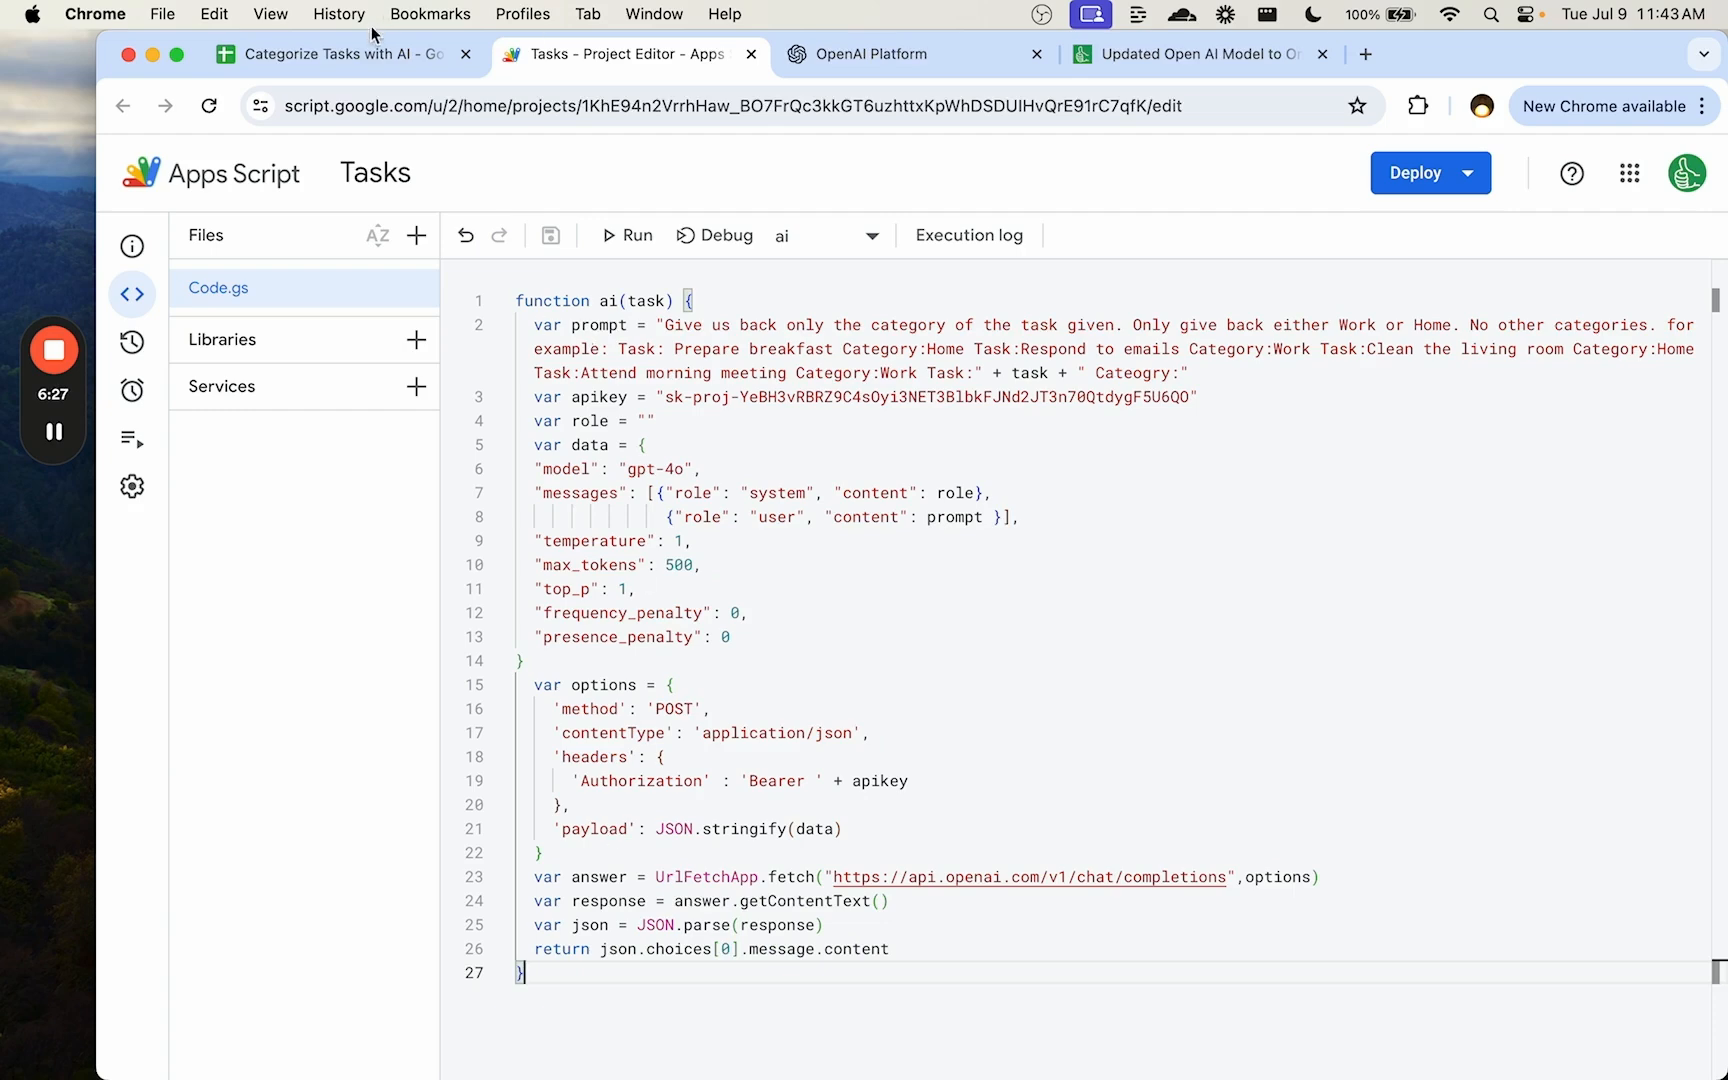
pyautogui.click(340, 55)
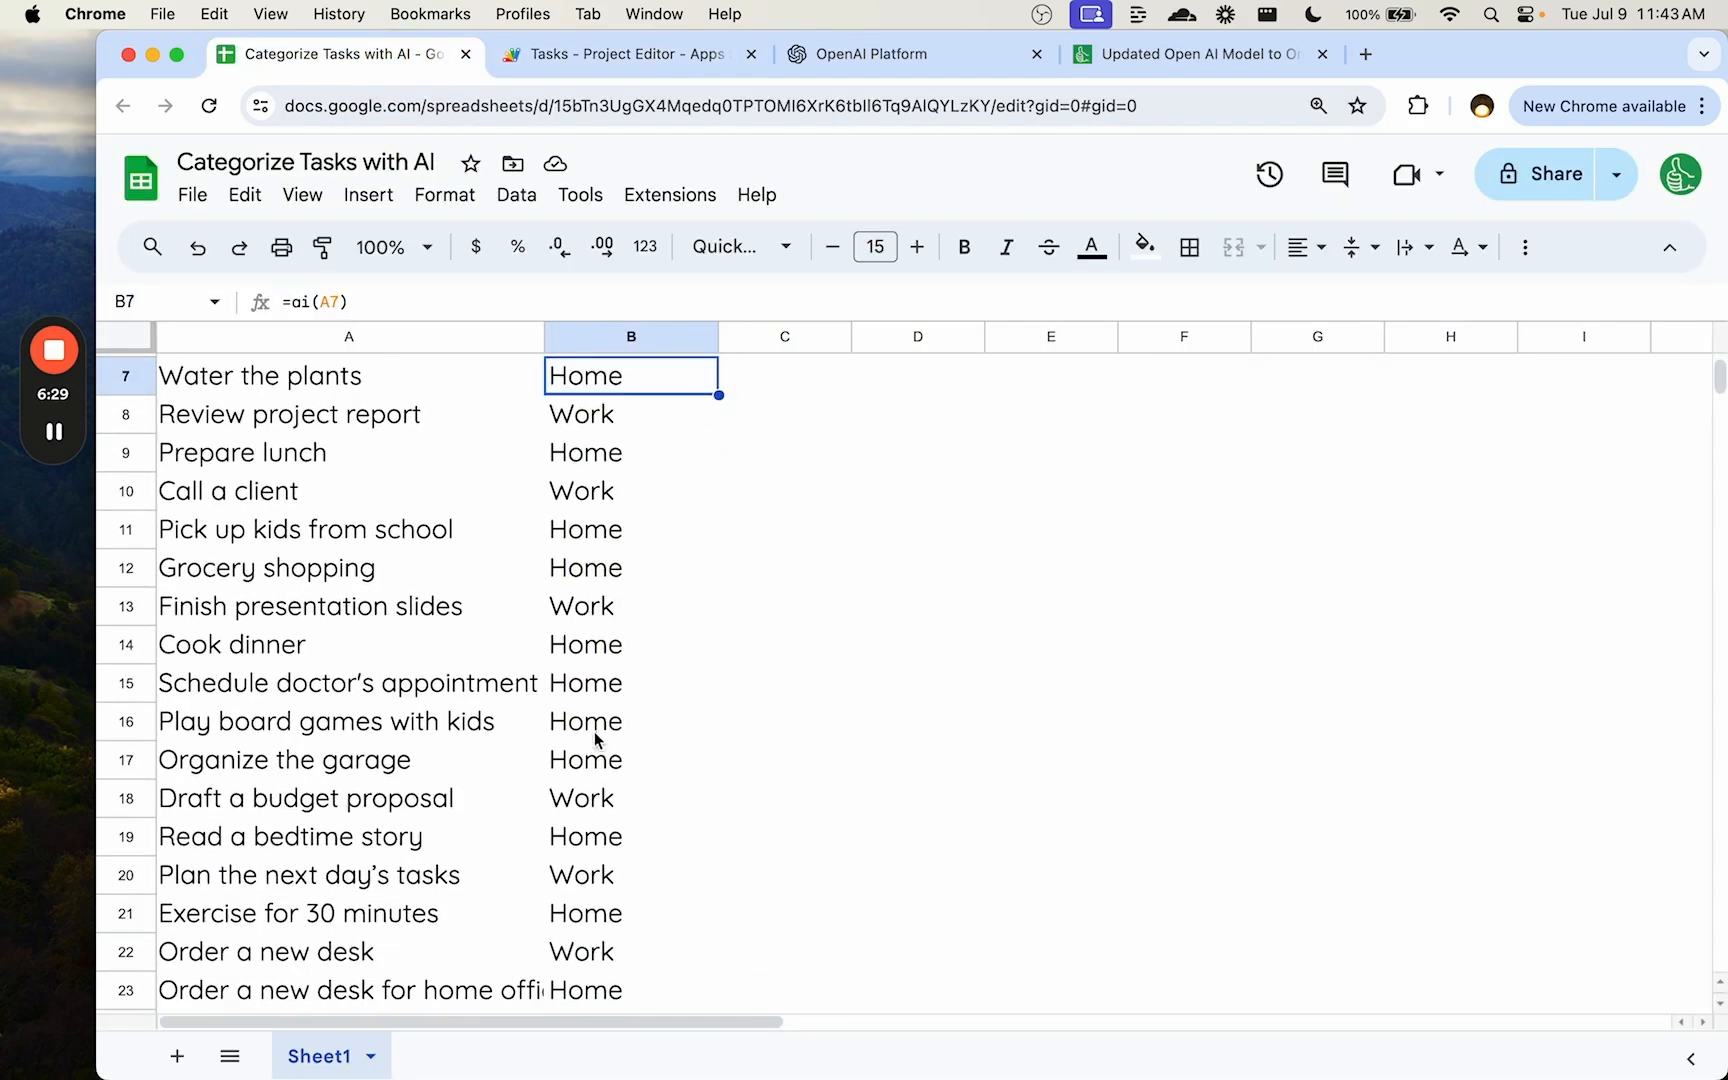
pyautogui.scroll(3)
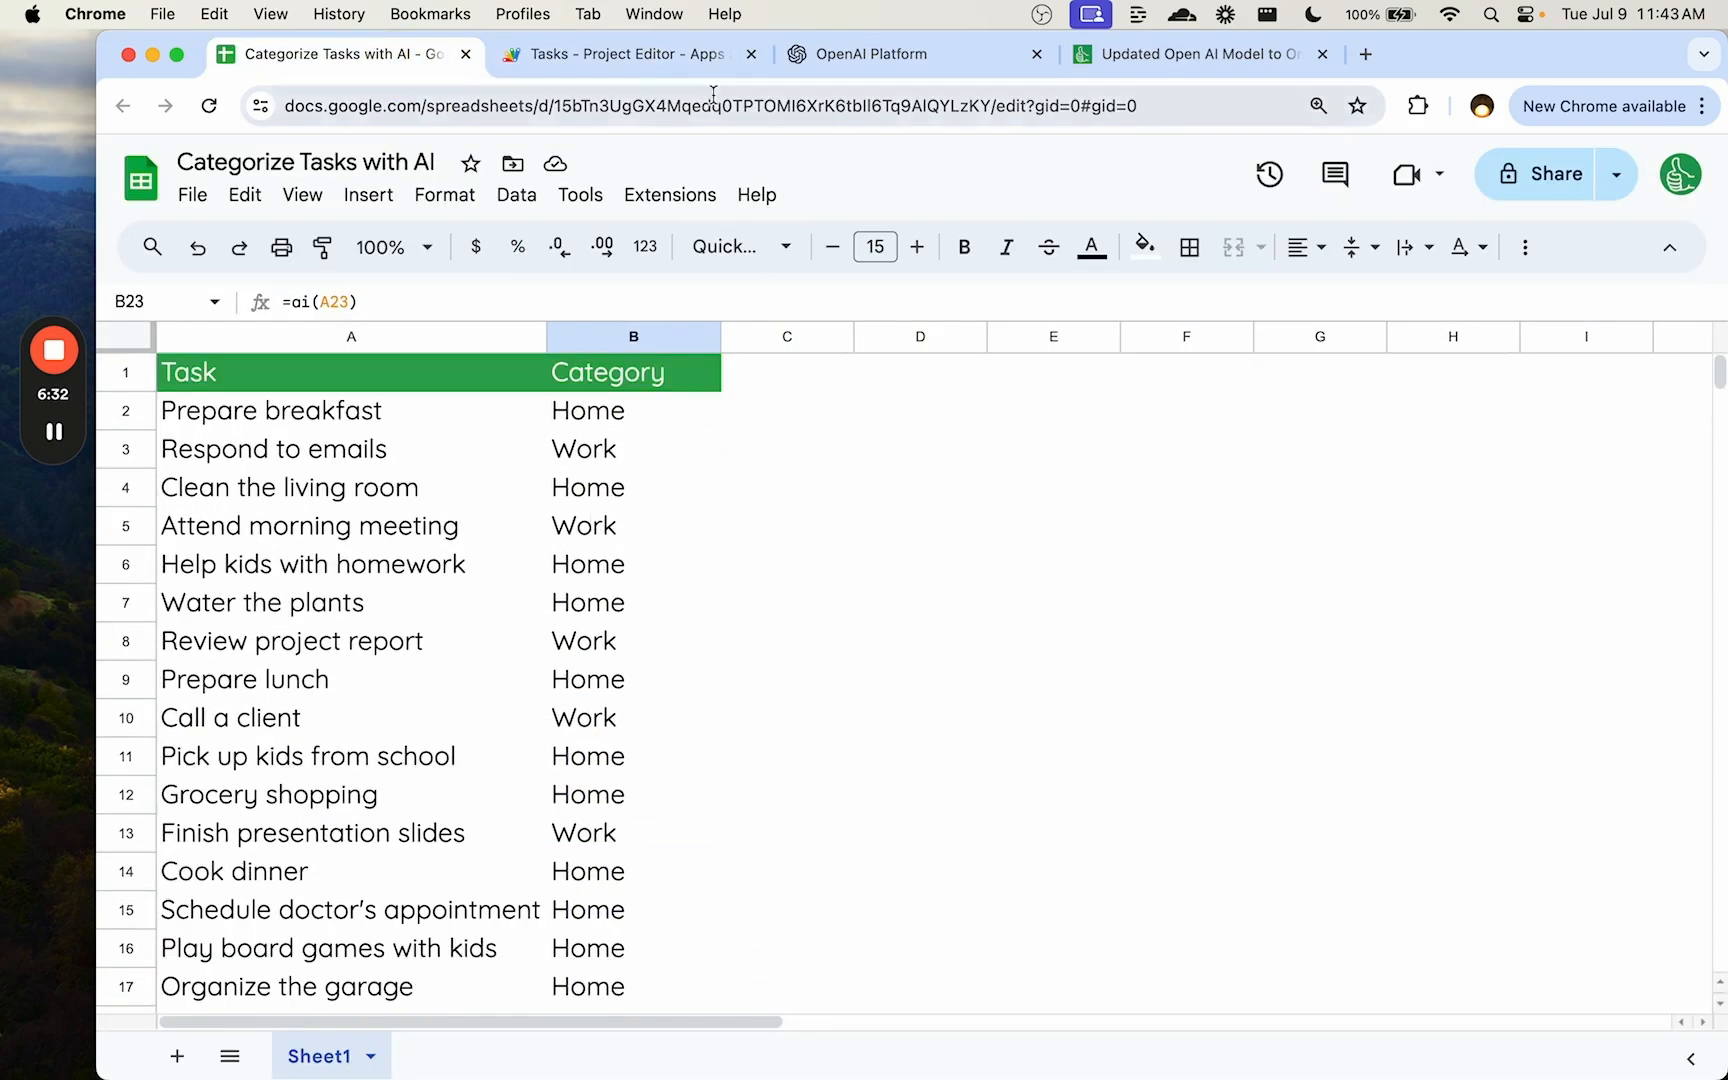
pyautogui.click(617, 54)
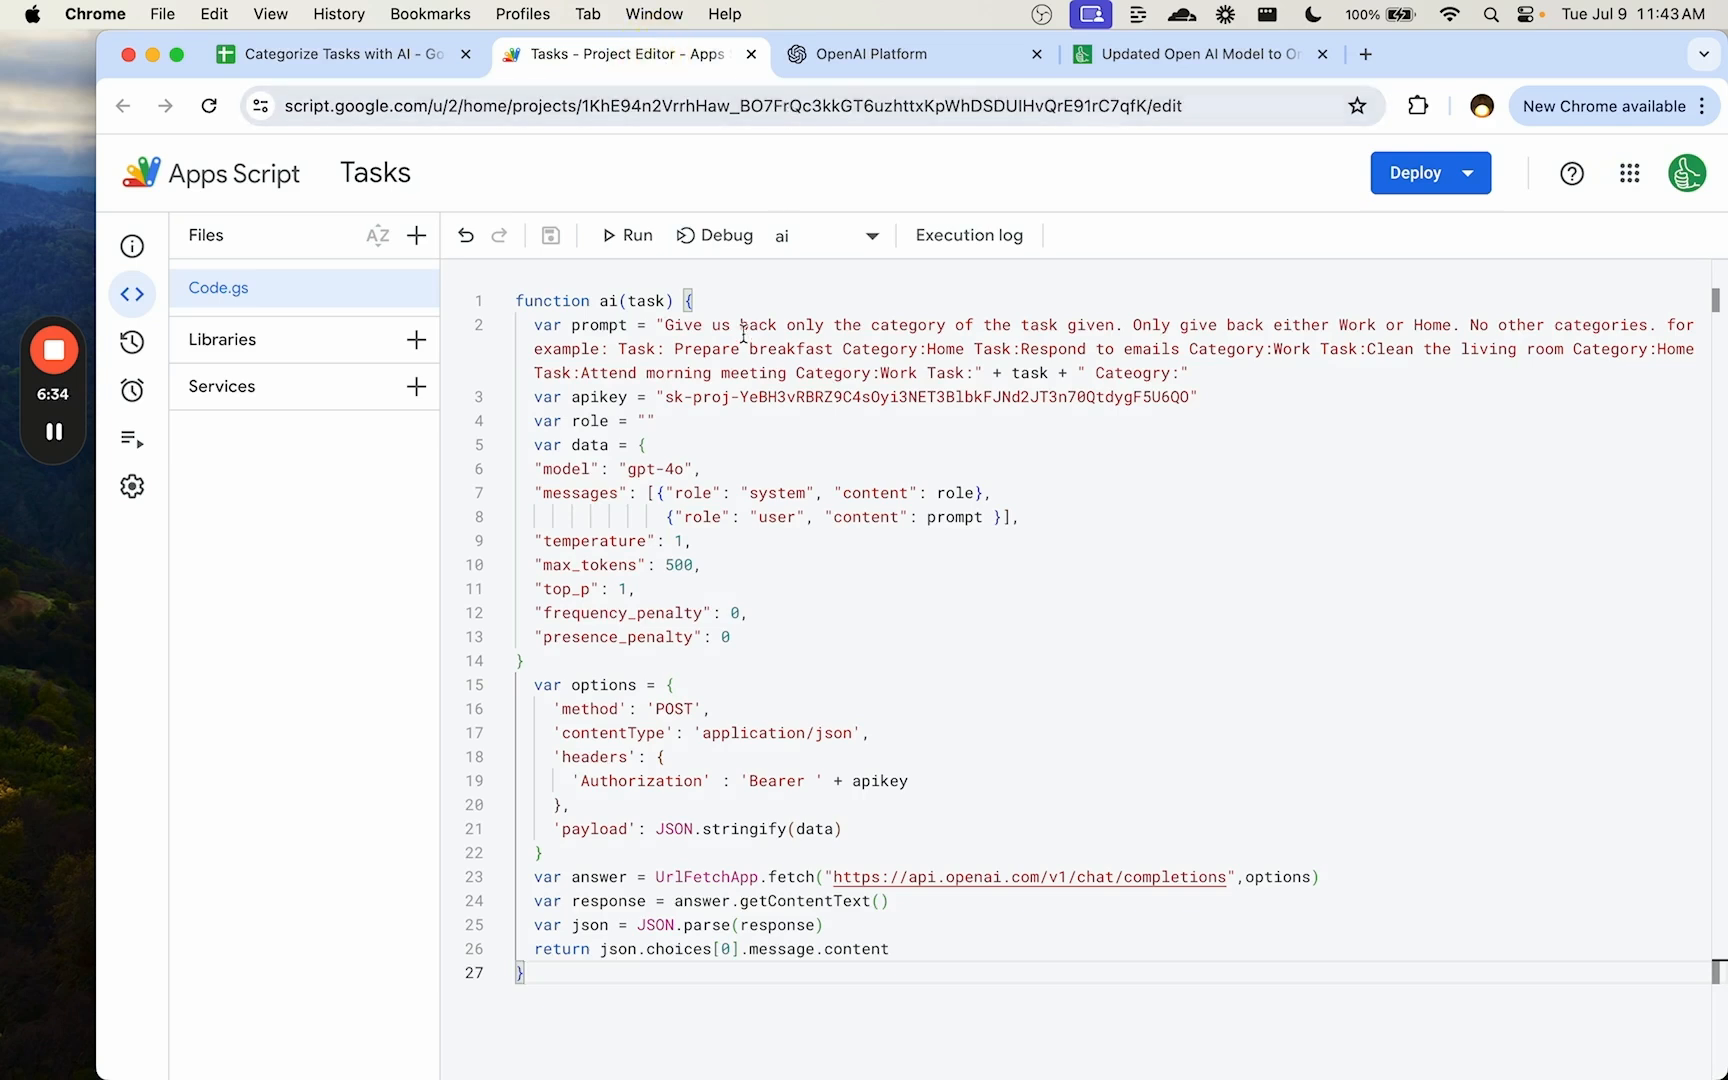